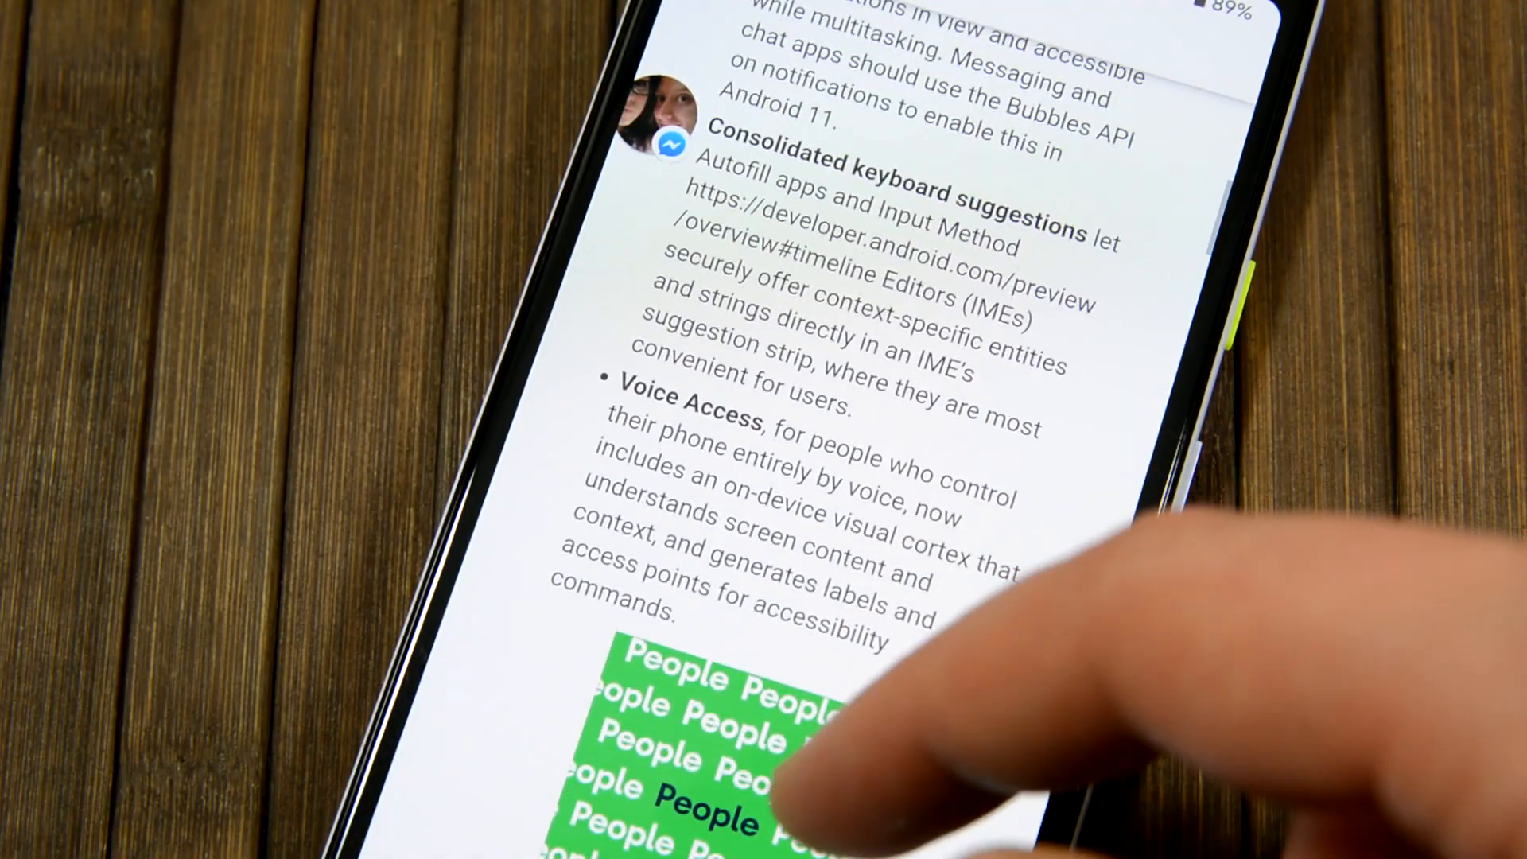
Step: Reach the Bubbles page under Notifications settings, where Bubbles shows as enabled
scroll("down", 3)
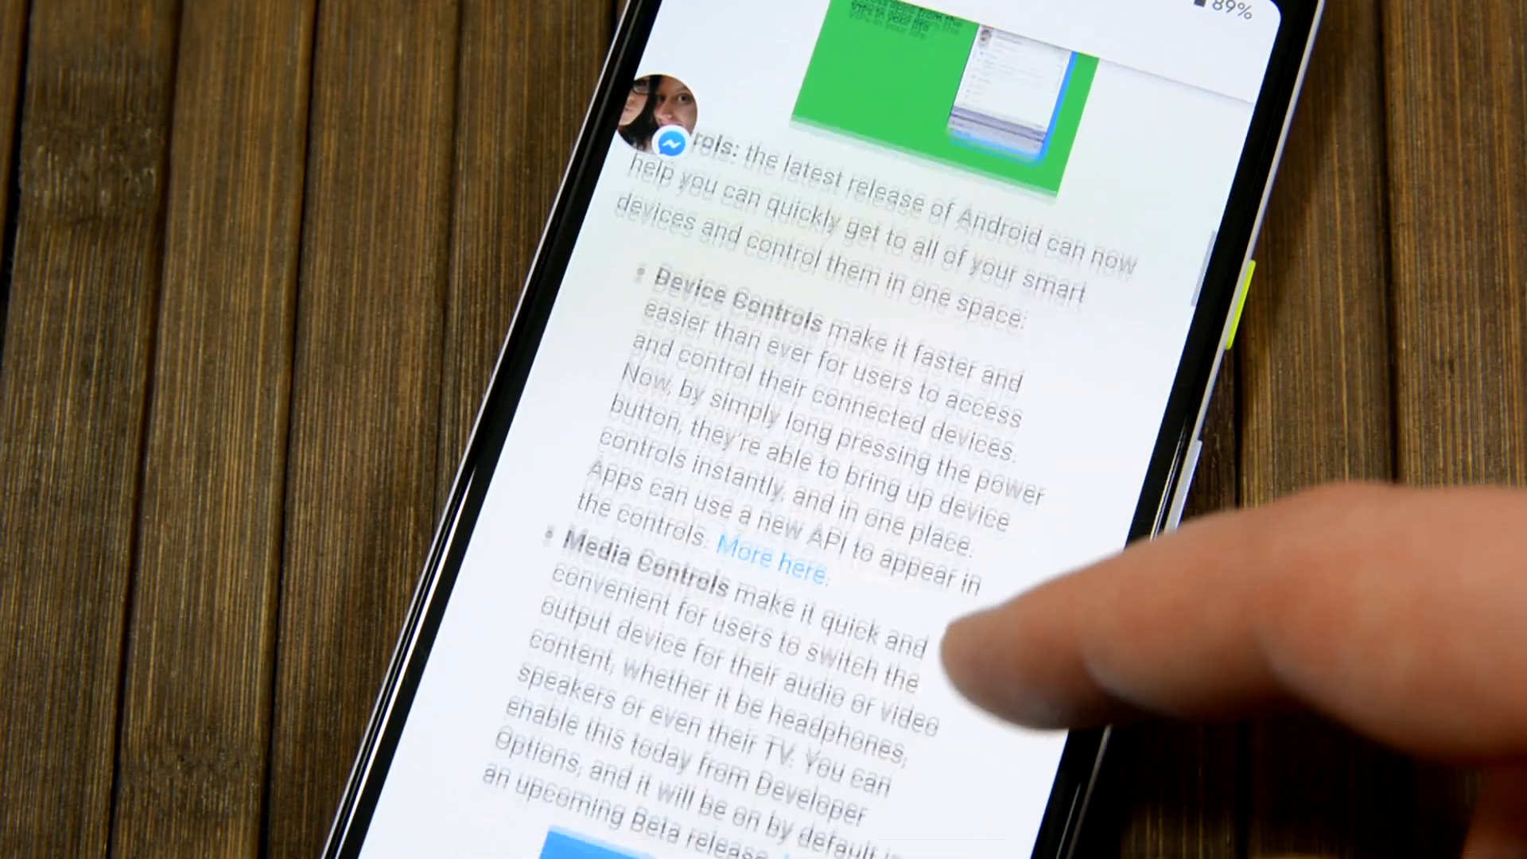
scroll("down", 3)
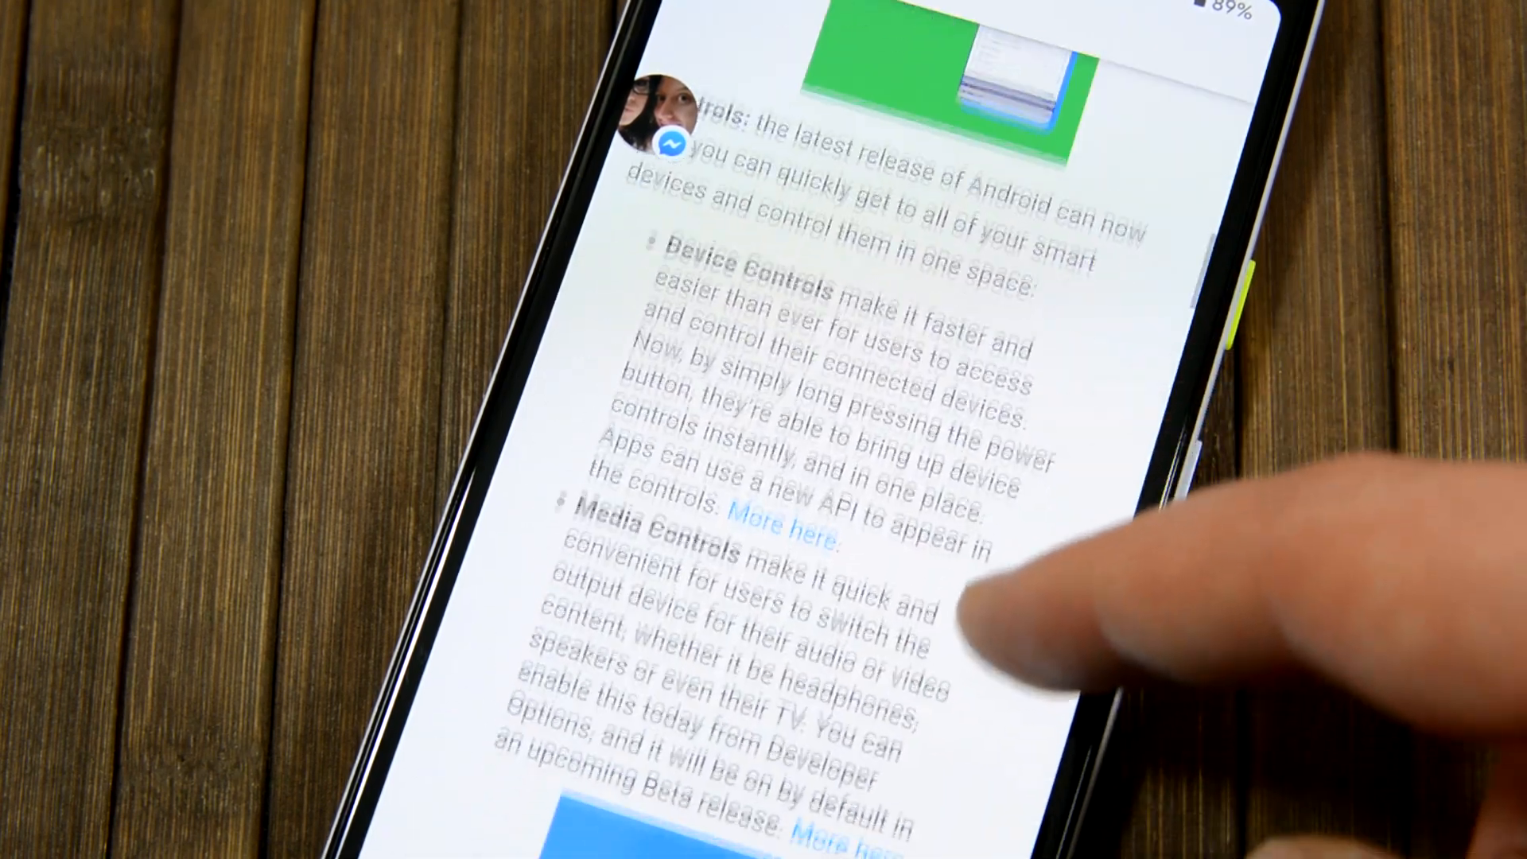
scroll("down", 3)
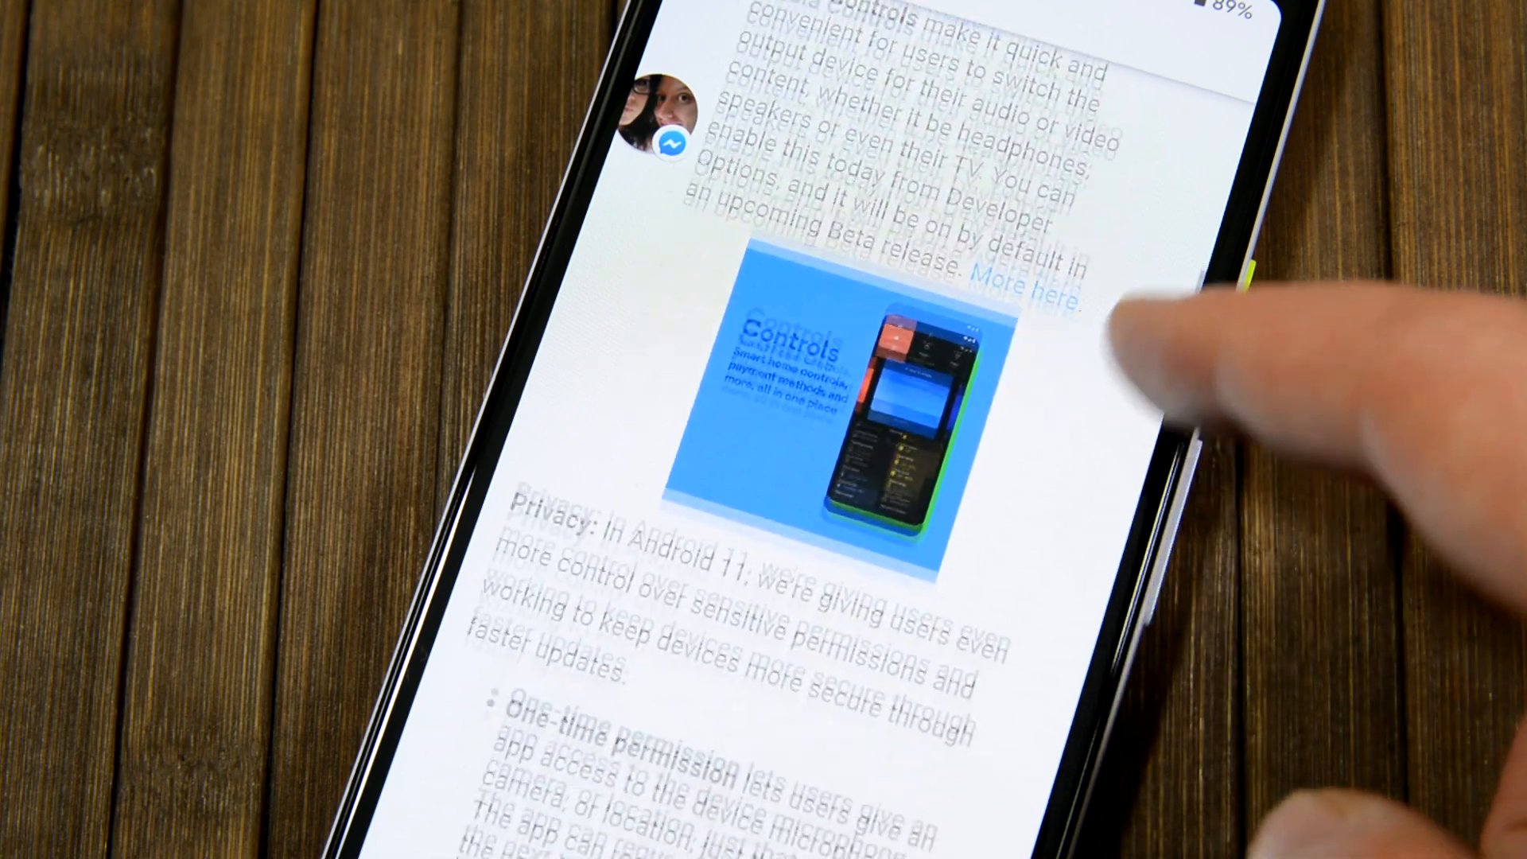
scroll("down", 3)
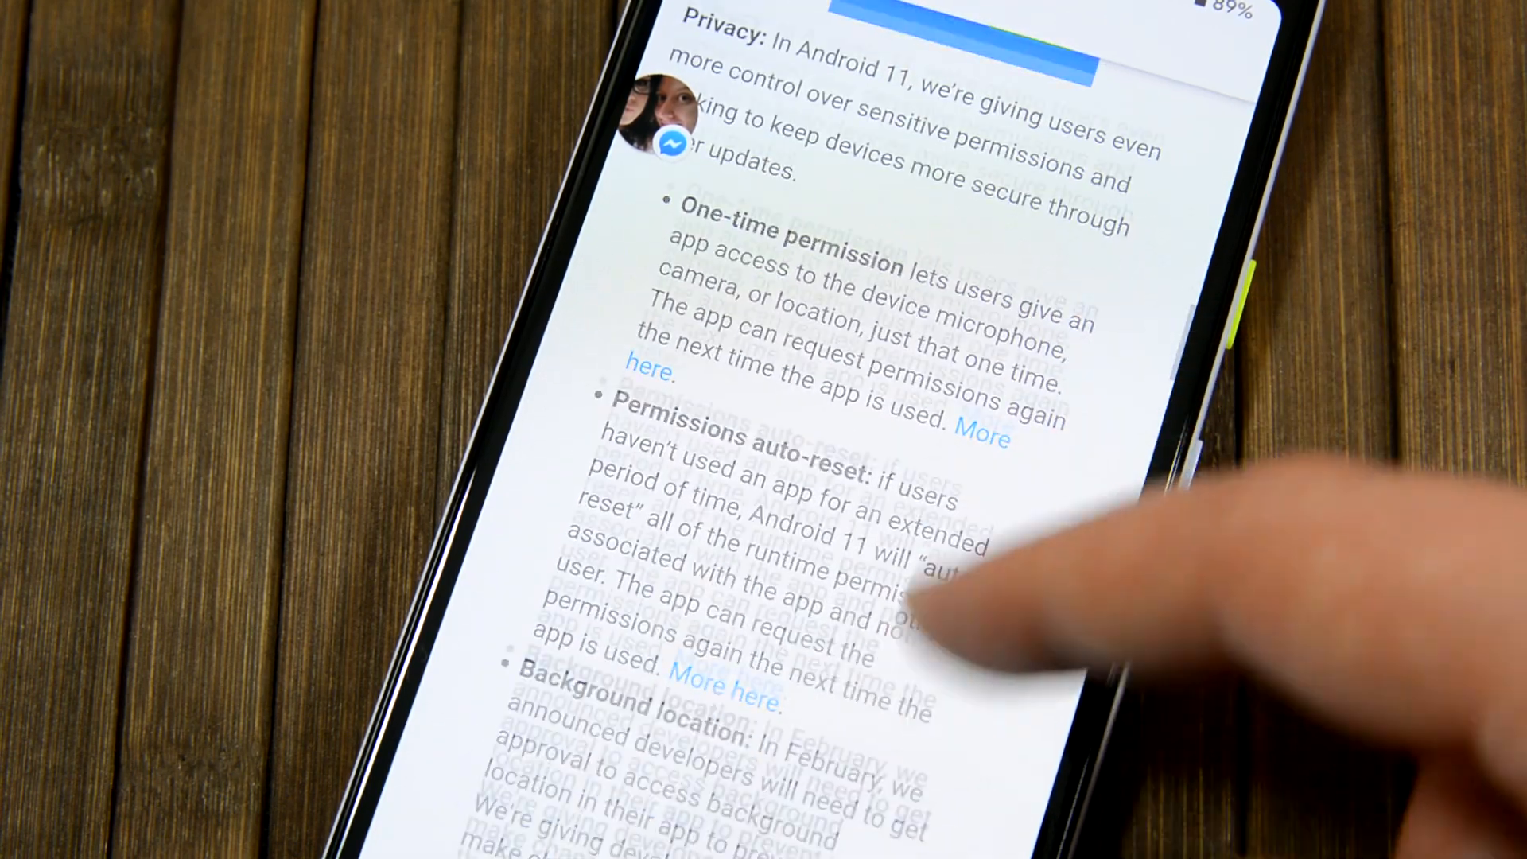
scroll("down", 3)
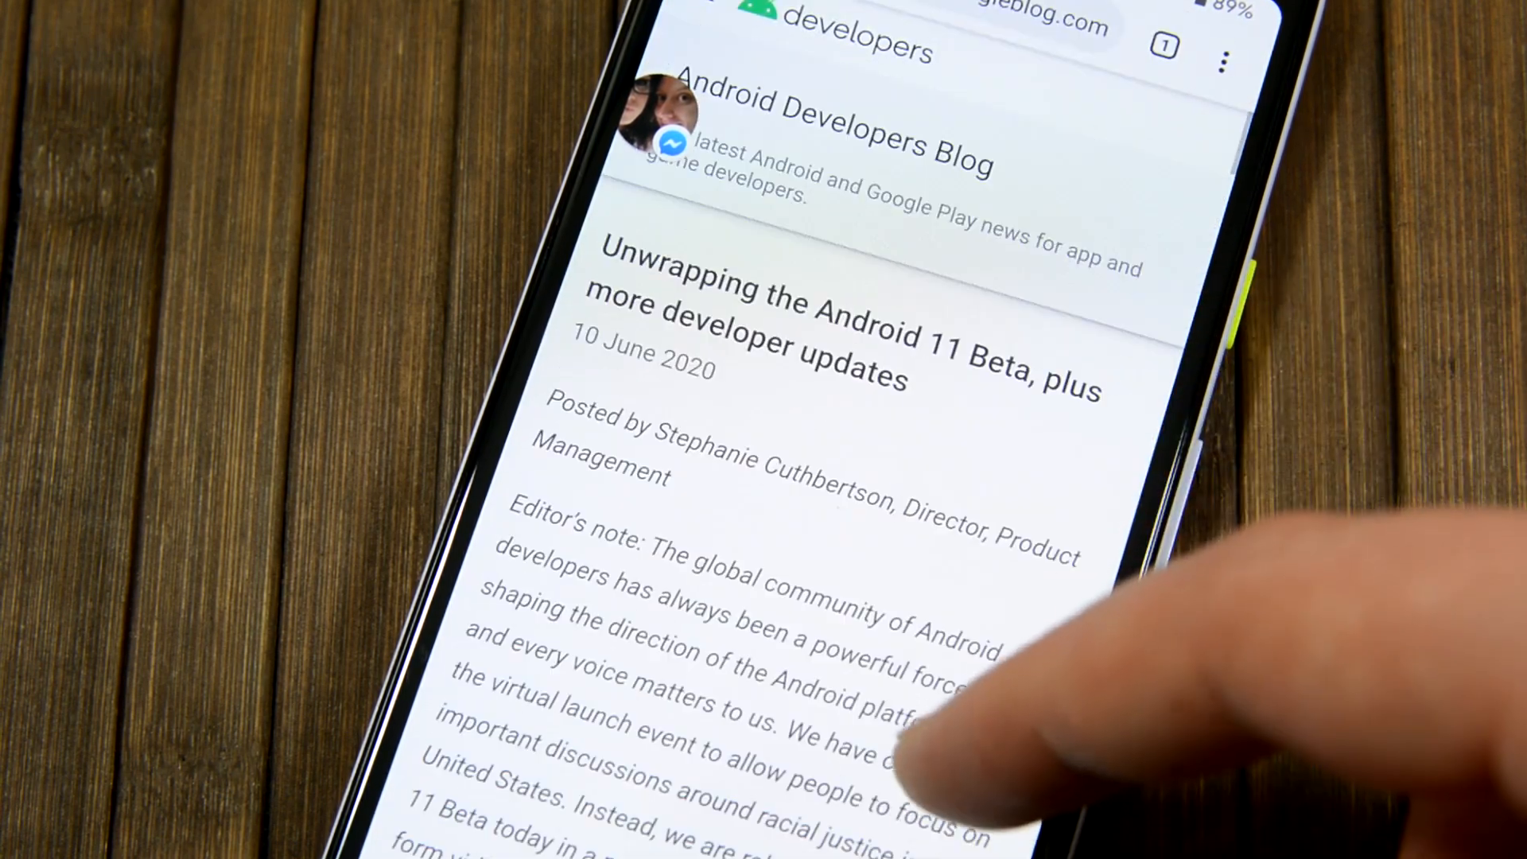
scroll("down", 3)
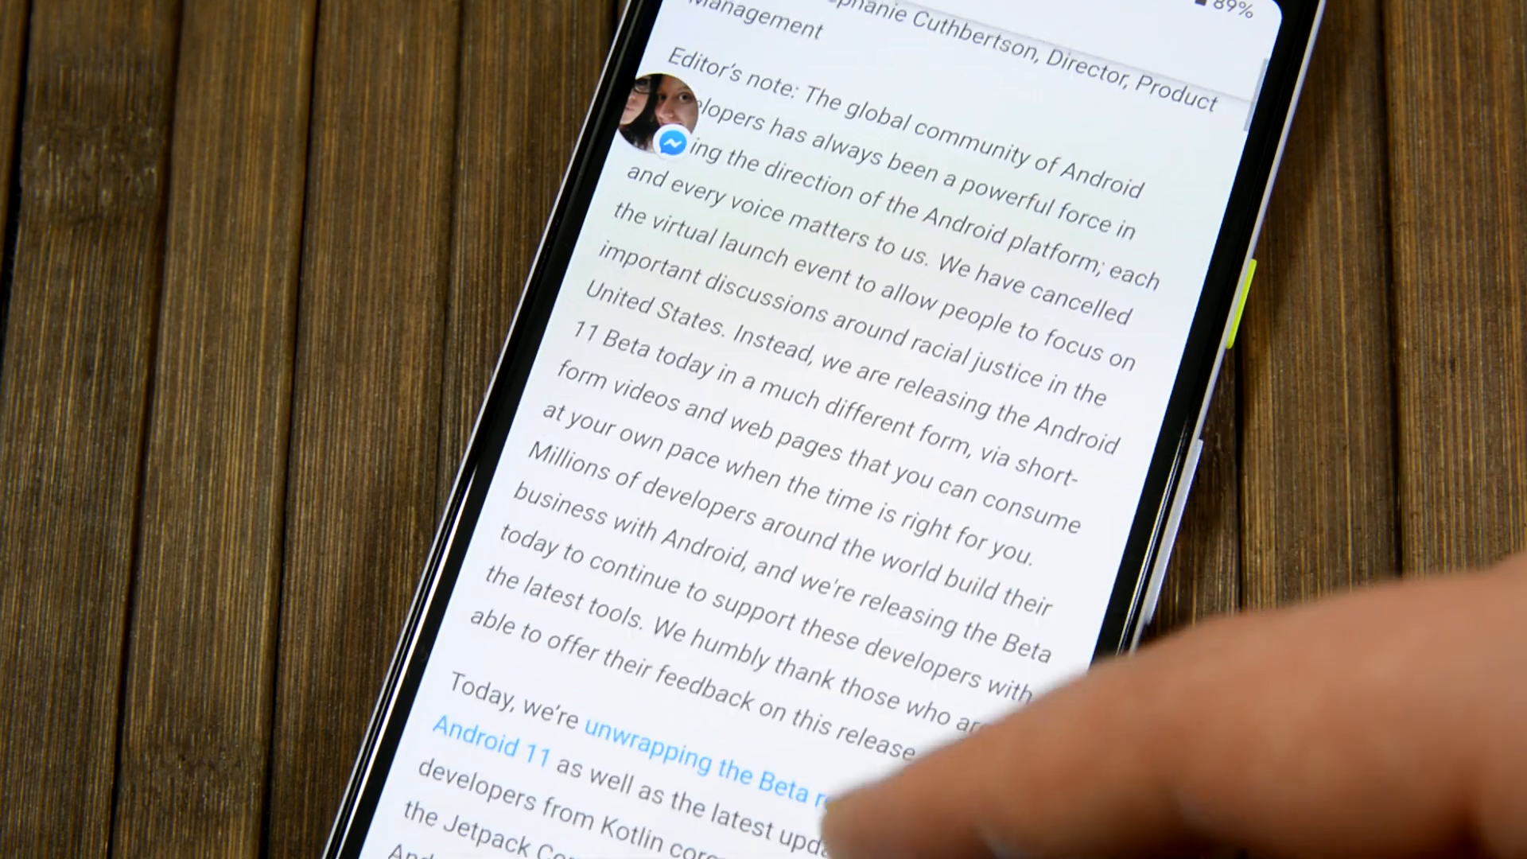
scroll("down", 3)
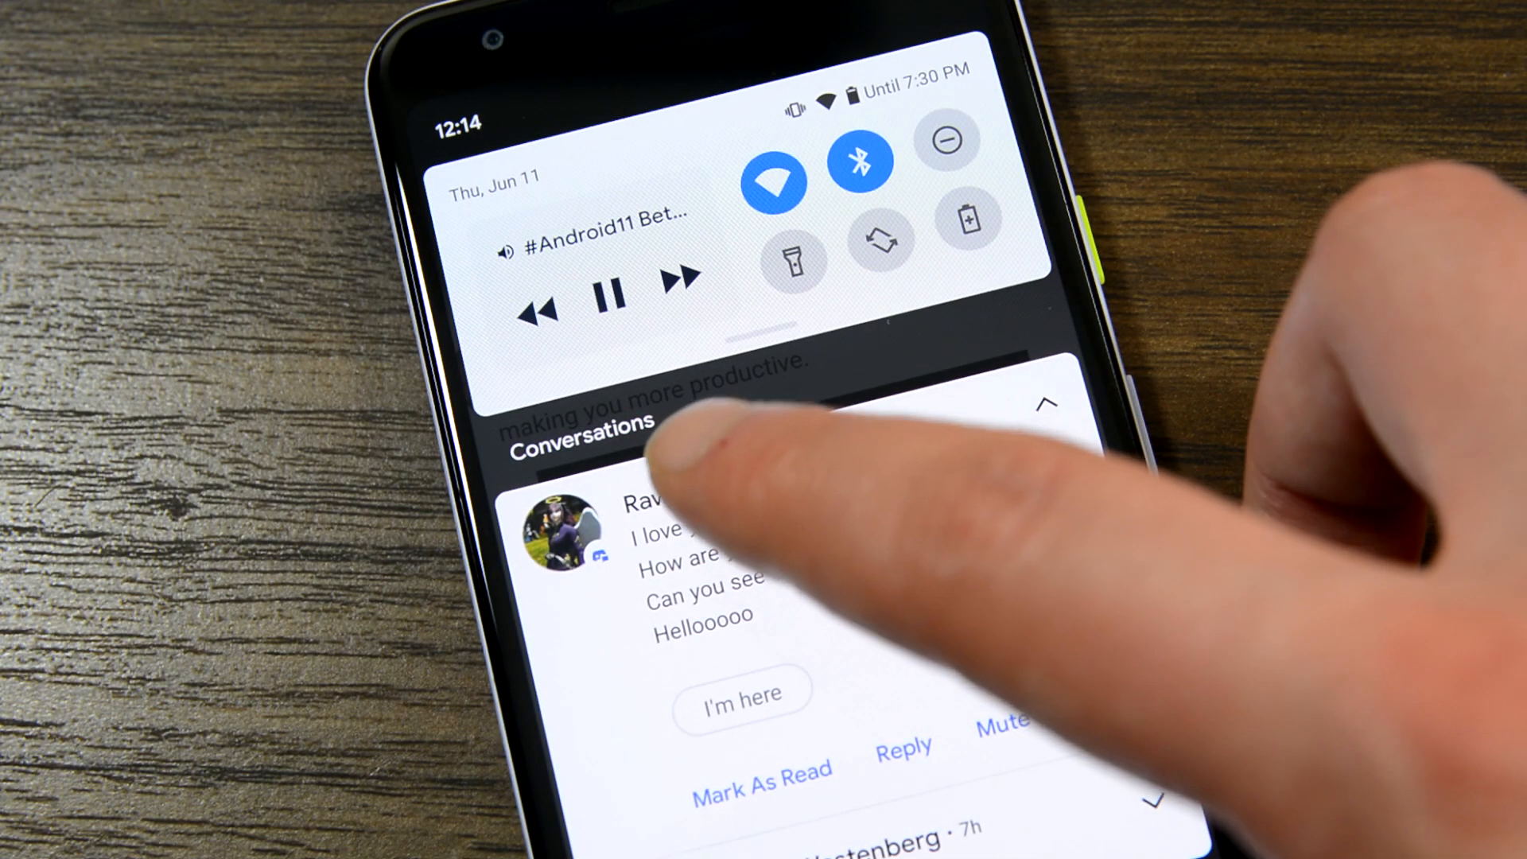
scroll("down", 3)
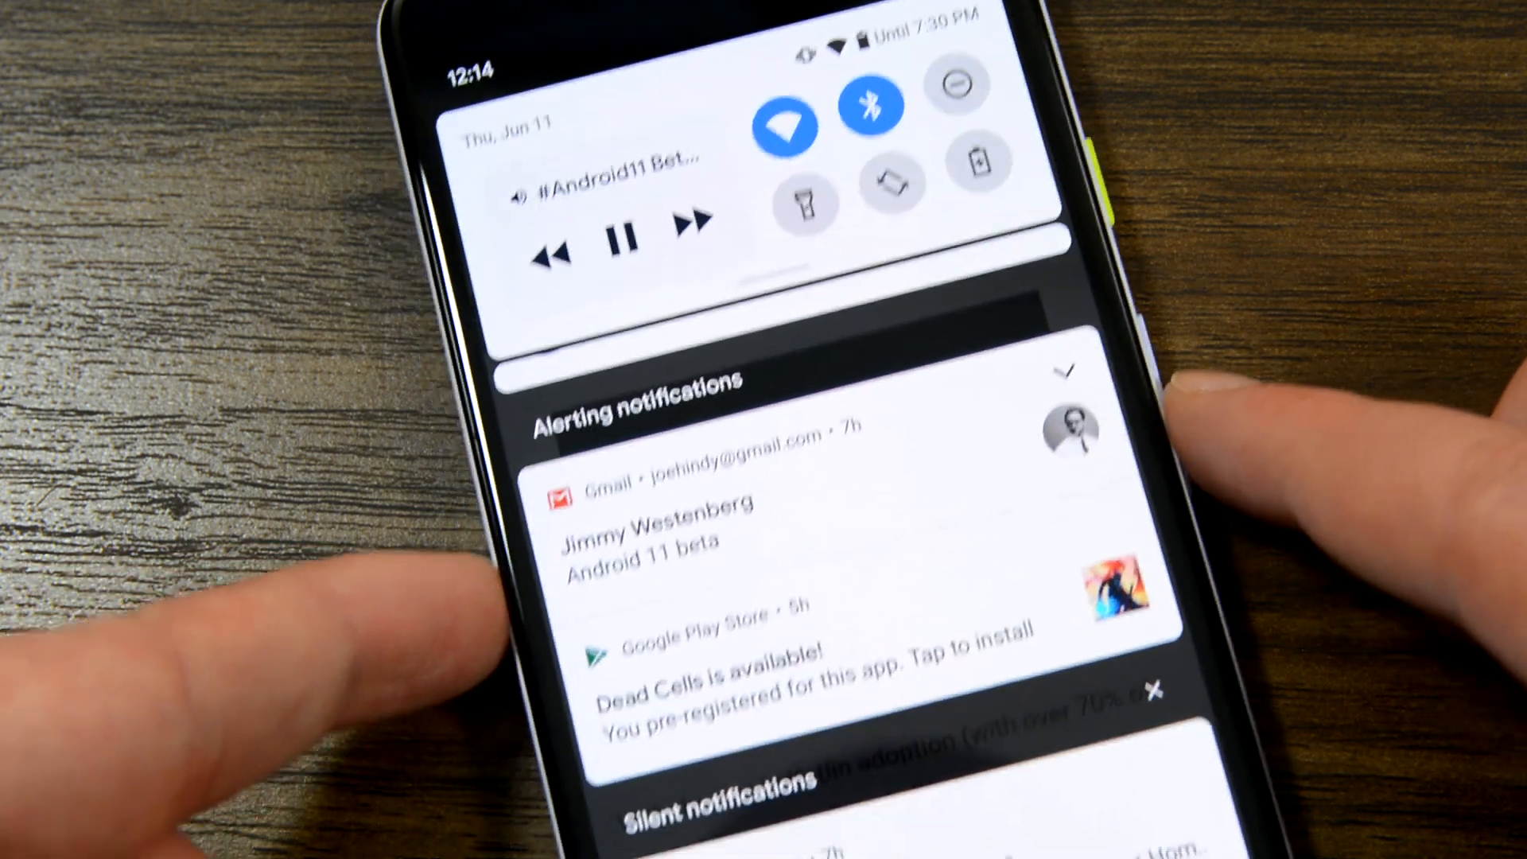
scroll("down", 3)
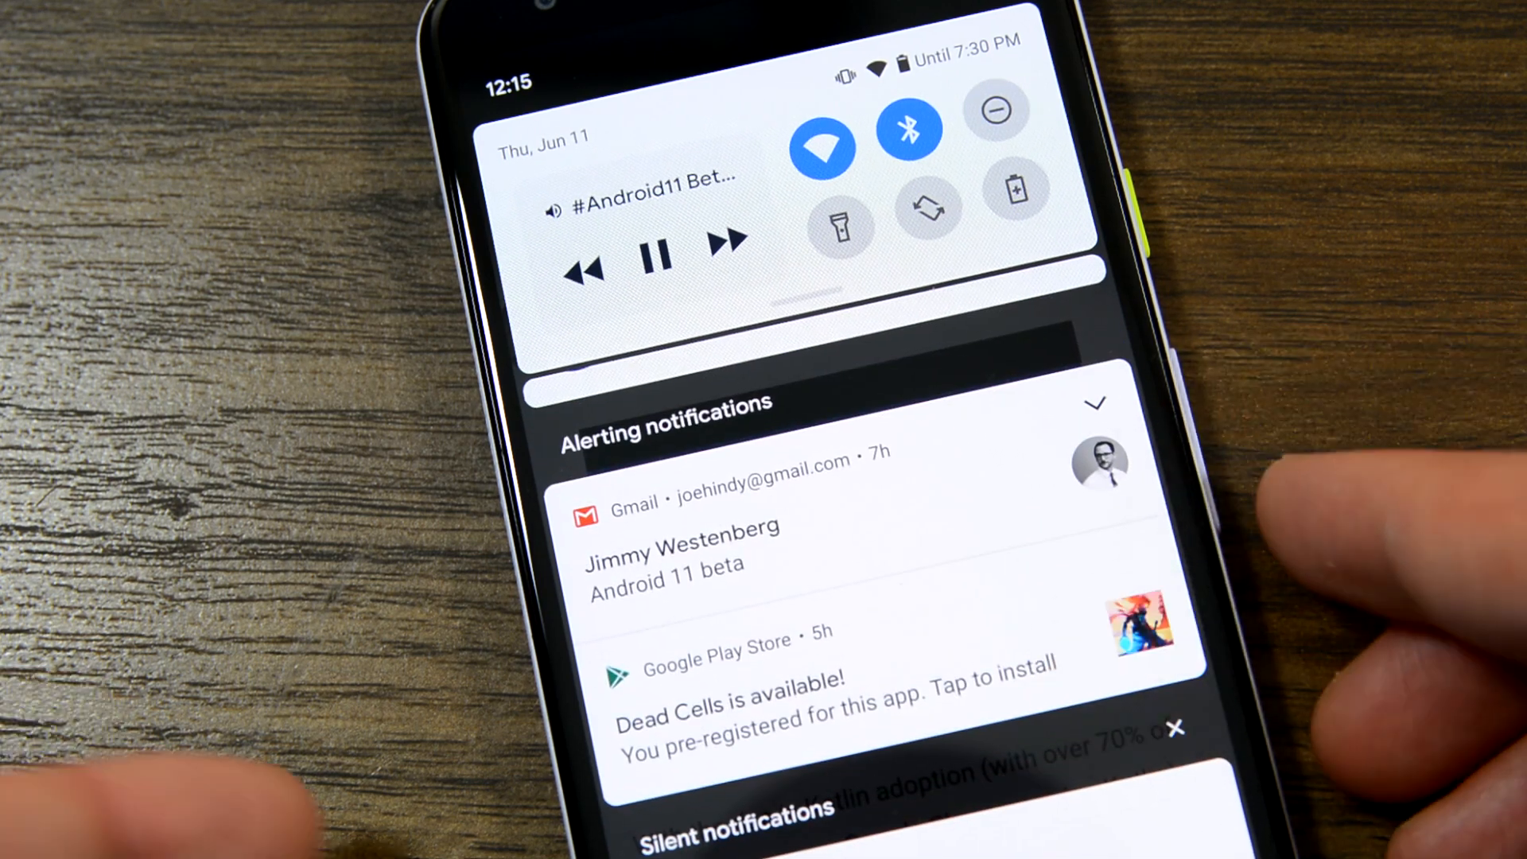
scroll("down", 3)
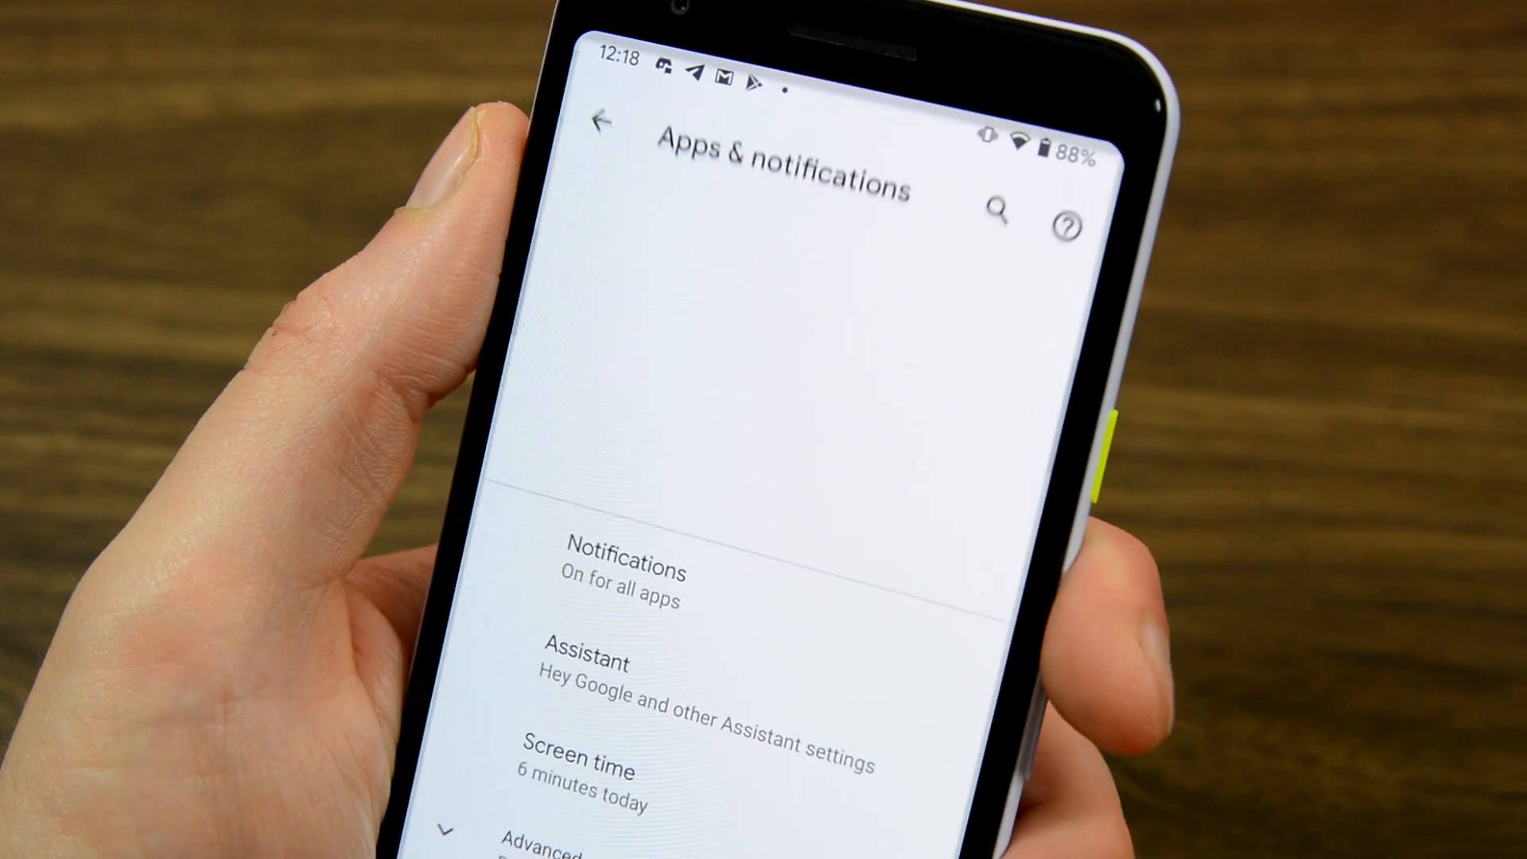
left_click(611, 569)
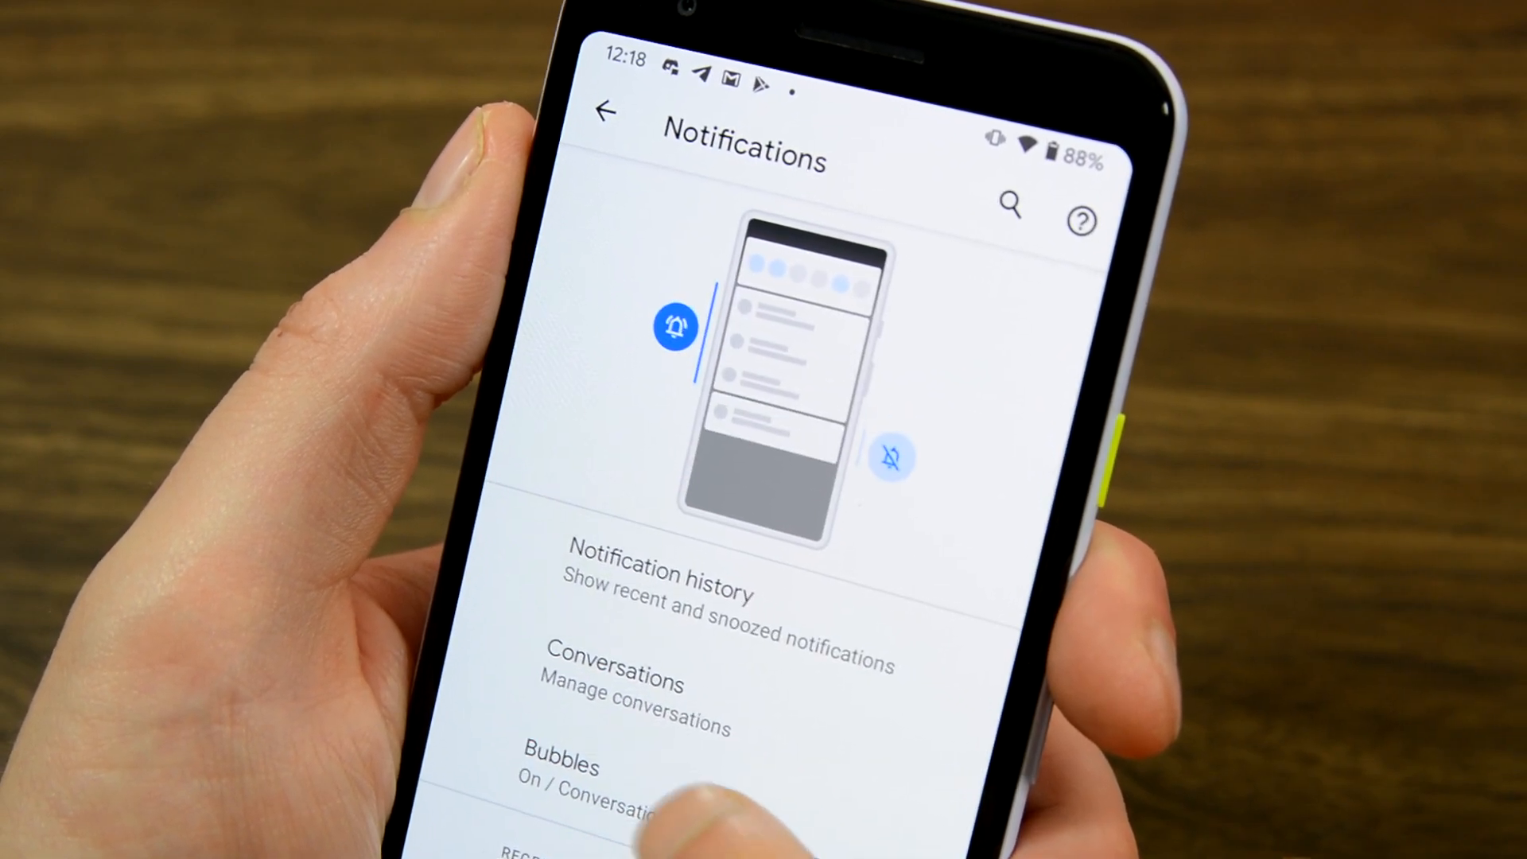
left_click(560, 766)
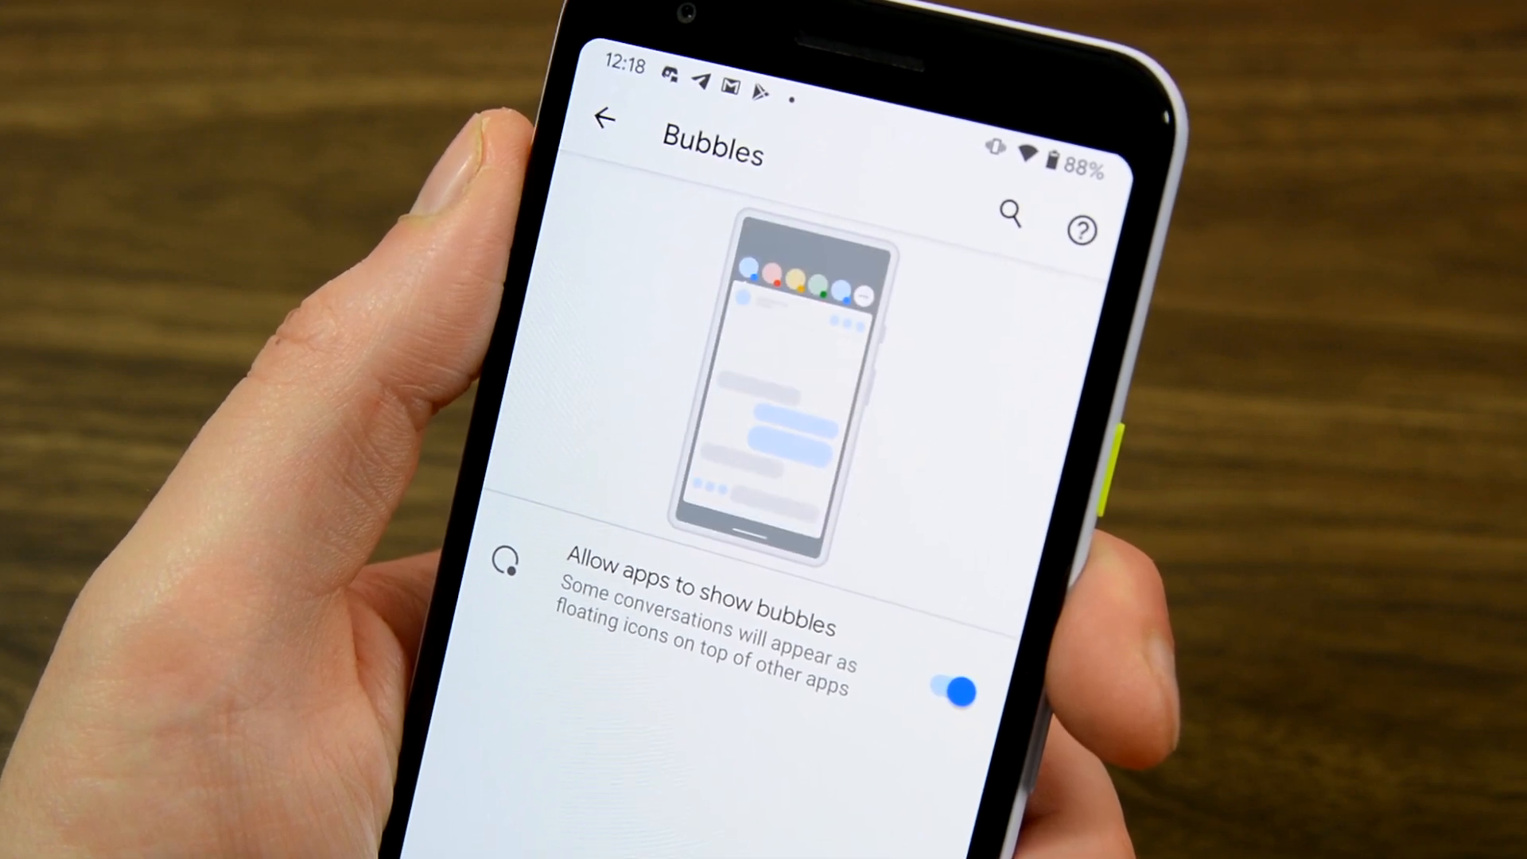
Step: Return and navigate through Settings to the Developer options page
left_click(606, 119)
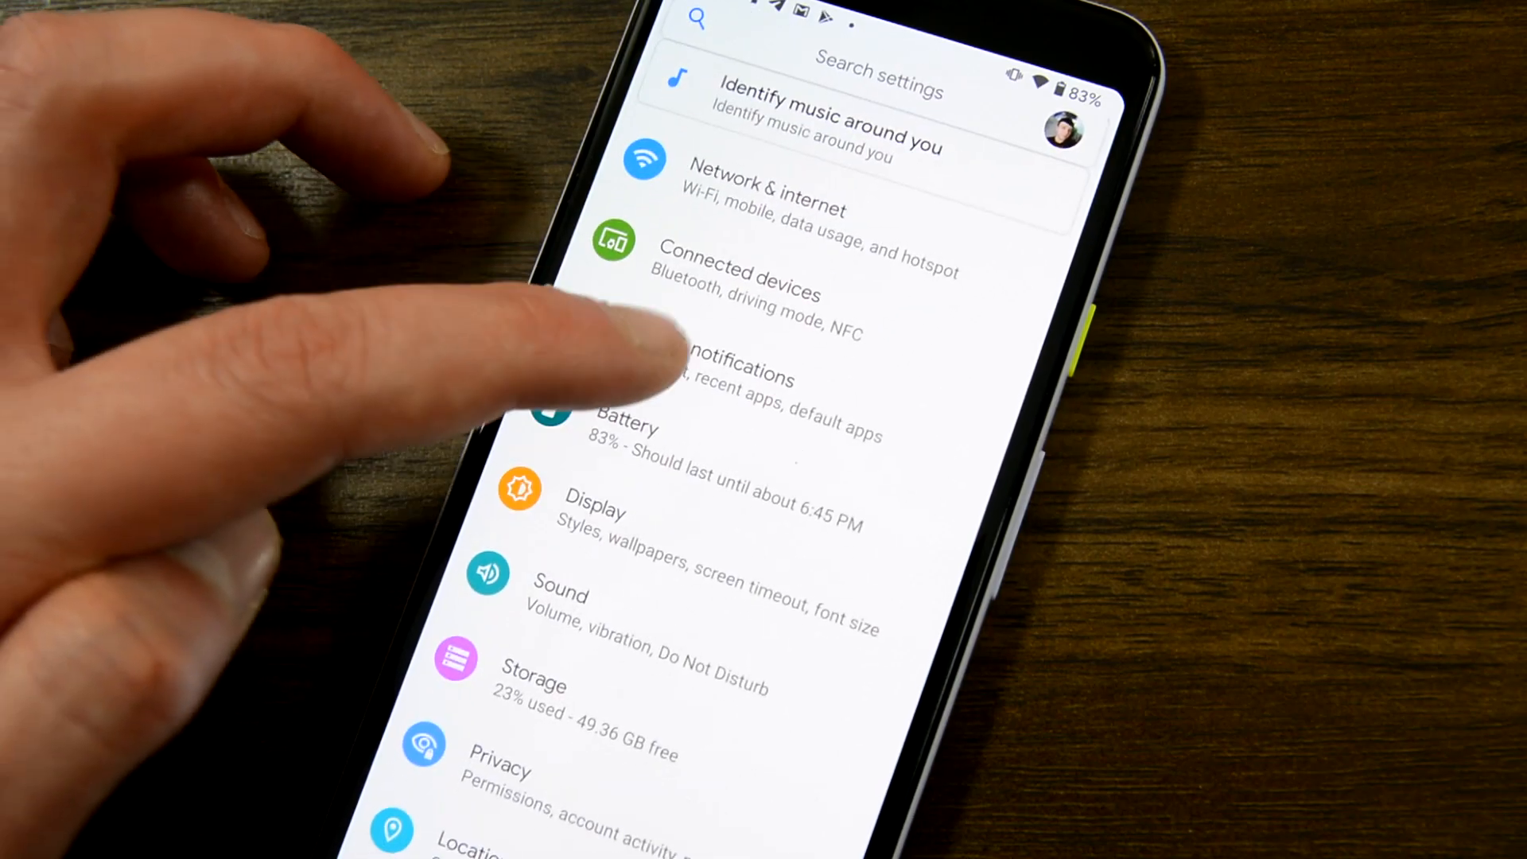
left_click(720, 379)
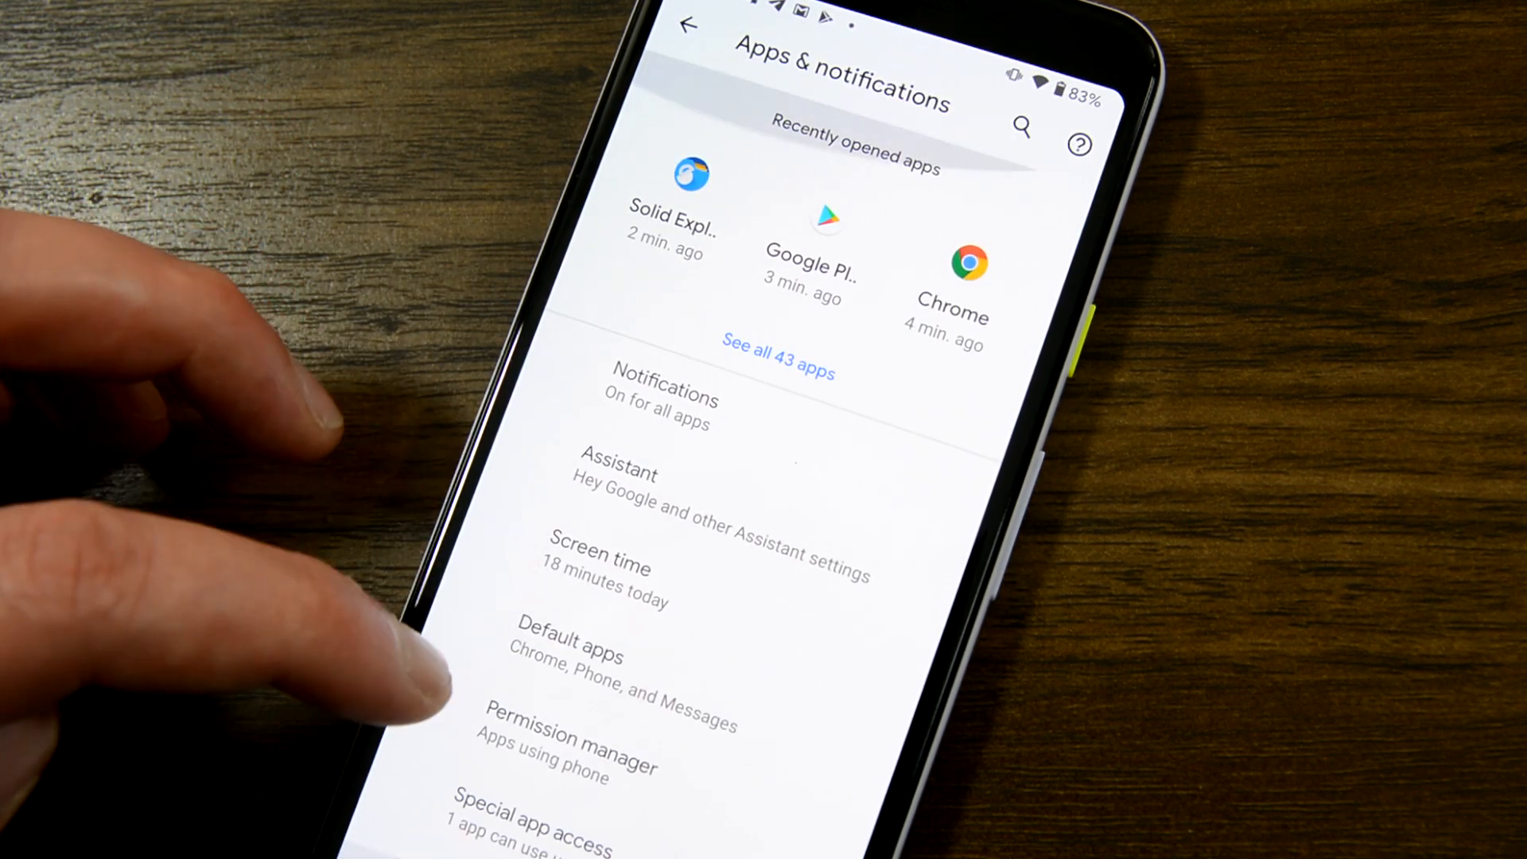
left_click(665, 399)
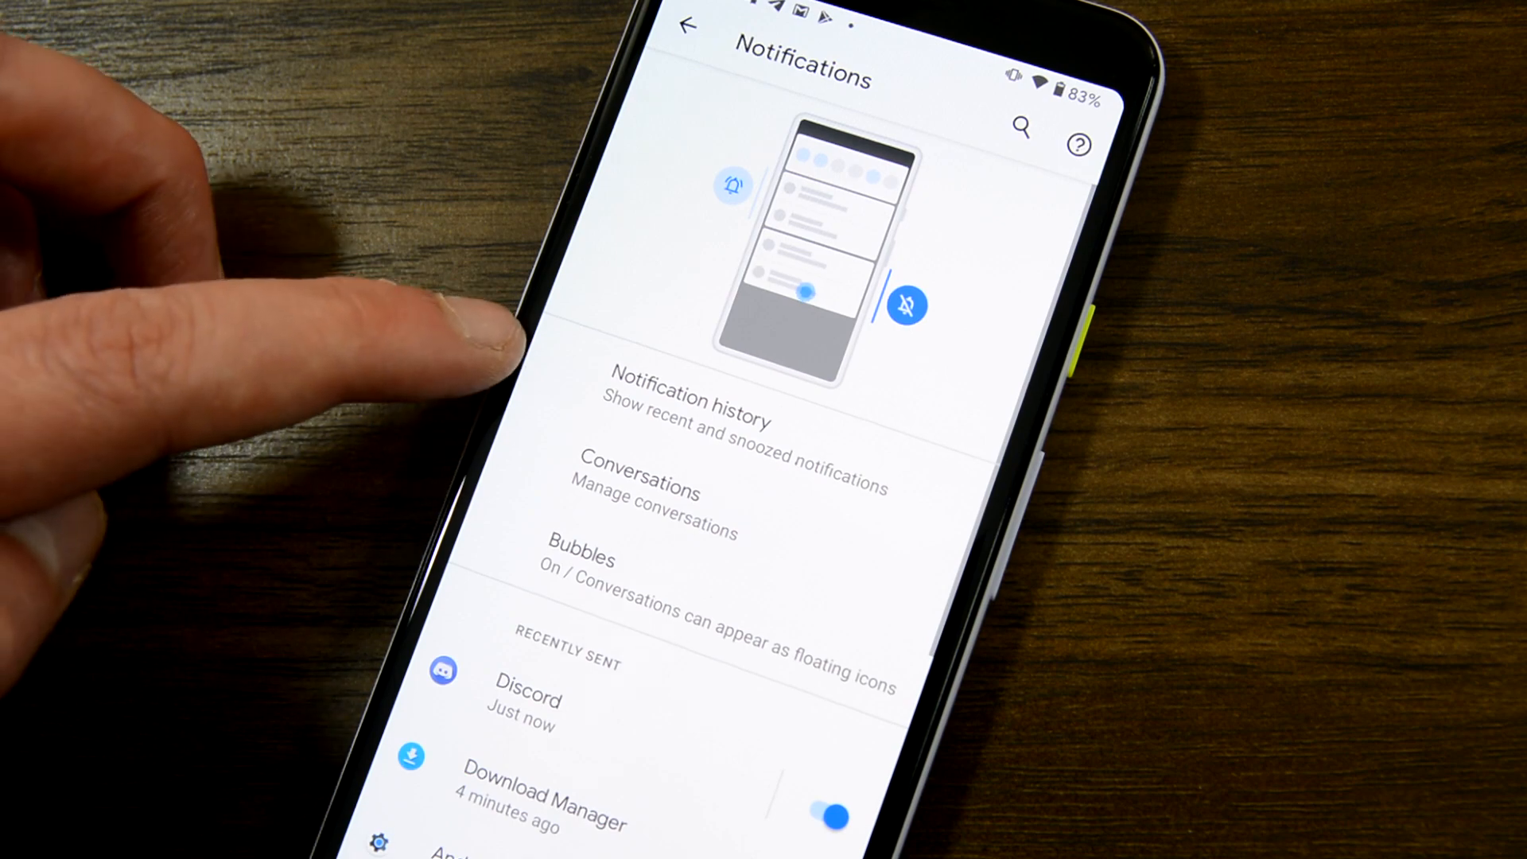
left_click(683, 399)
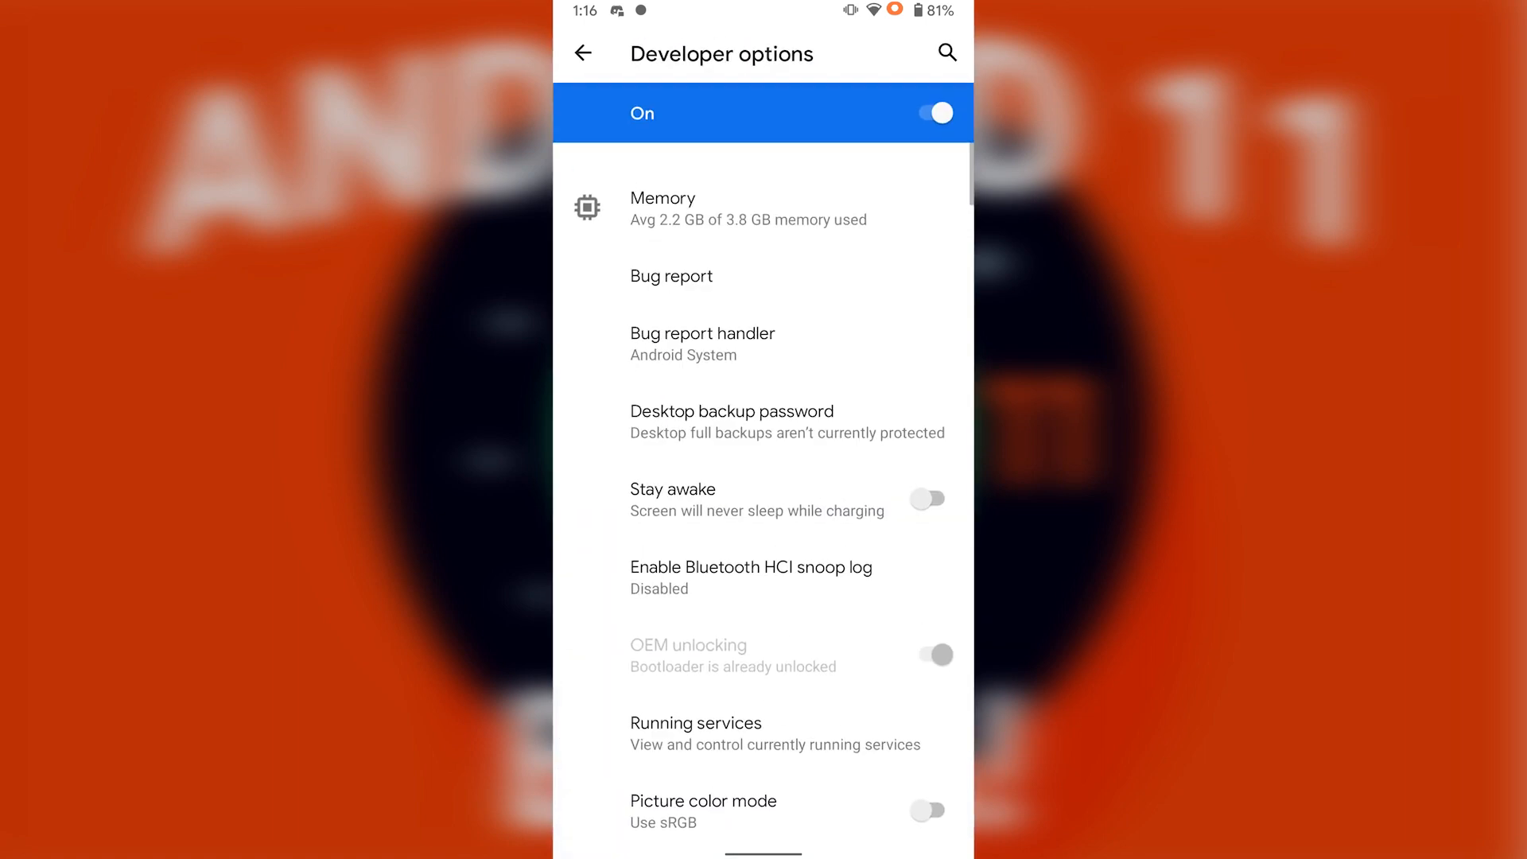
scroll("down", 3)
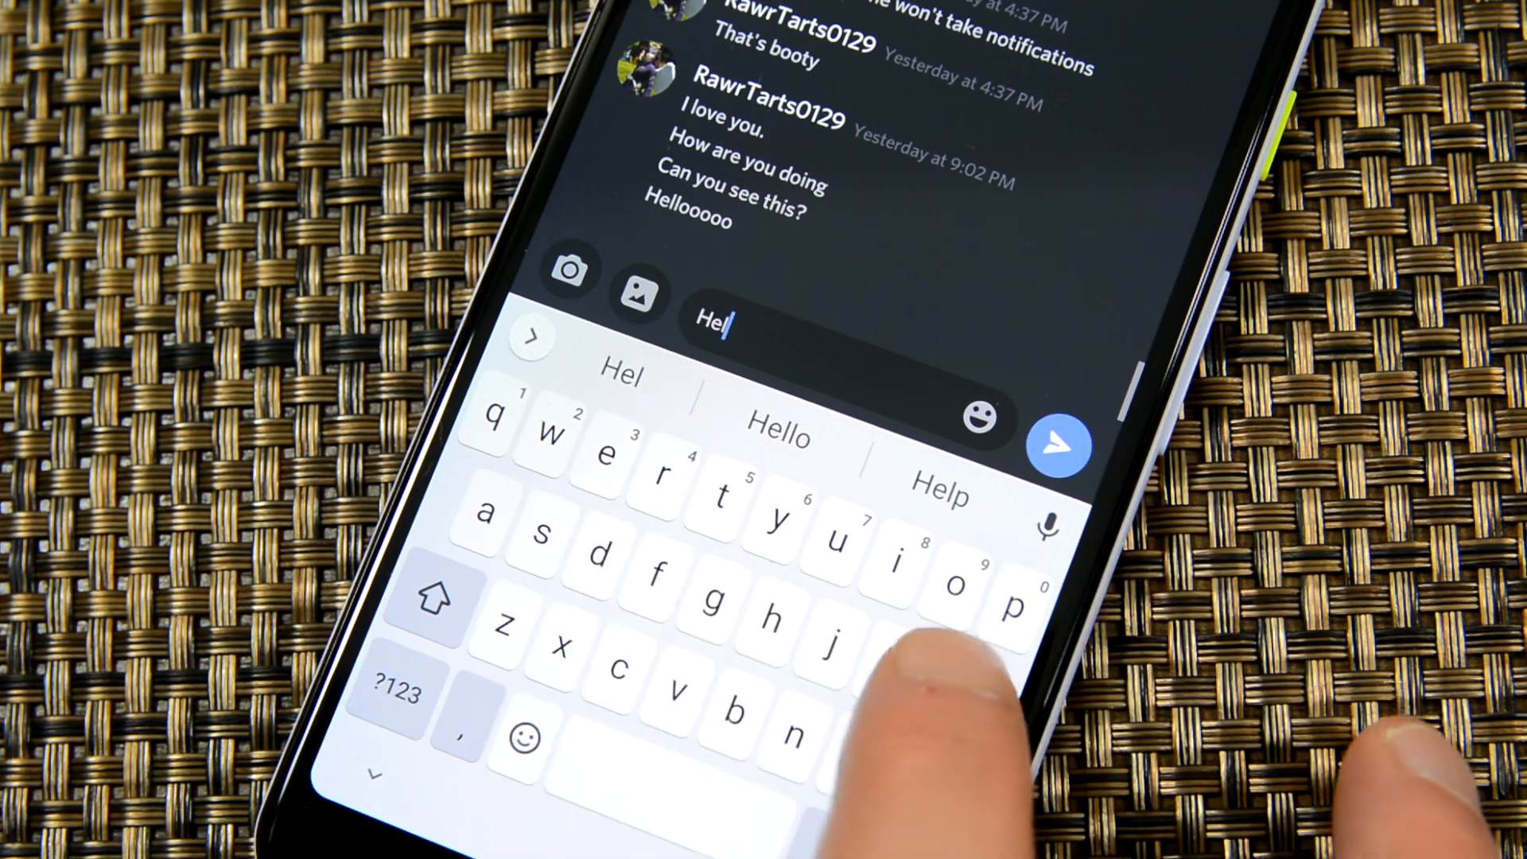
Step: Draft the reply 'Hello there' in the Discord message box from keyboard suggestions
left_click(776, 432)
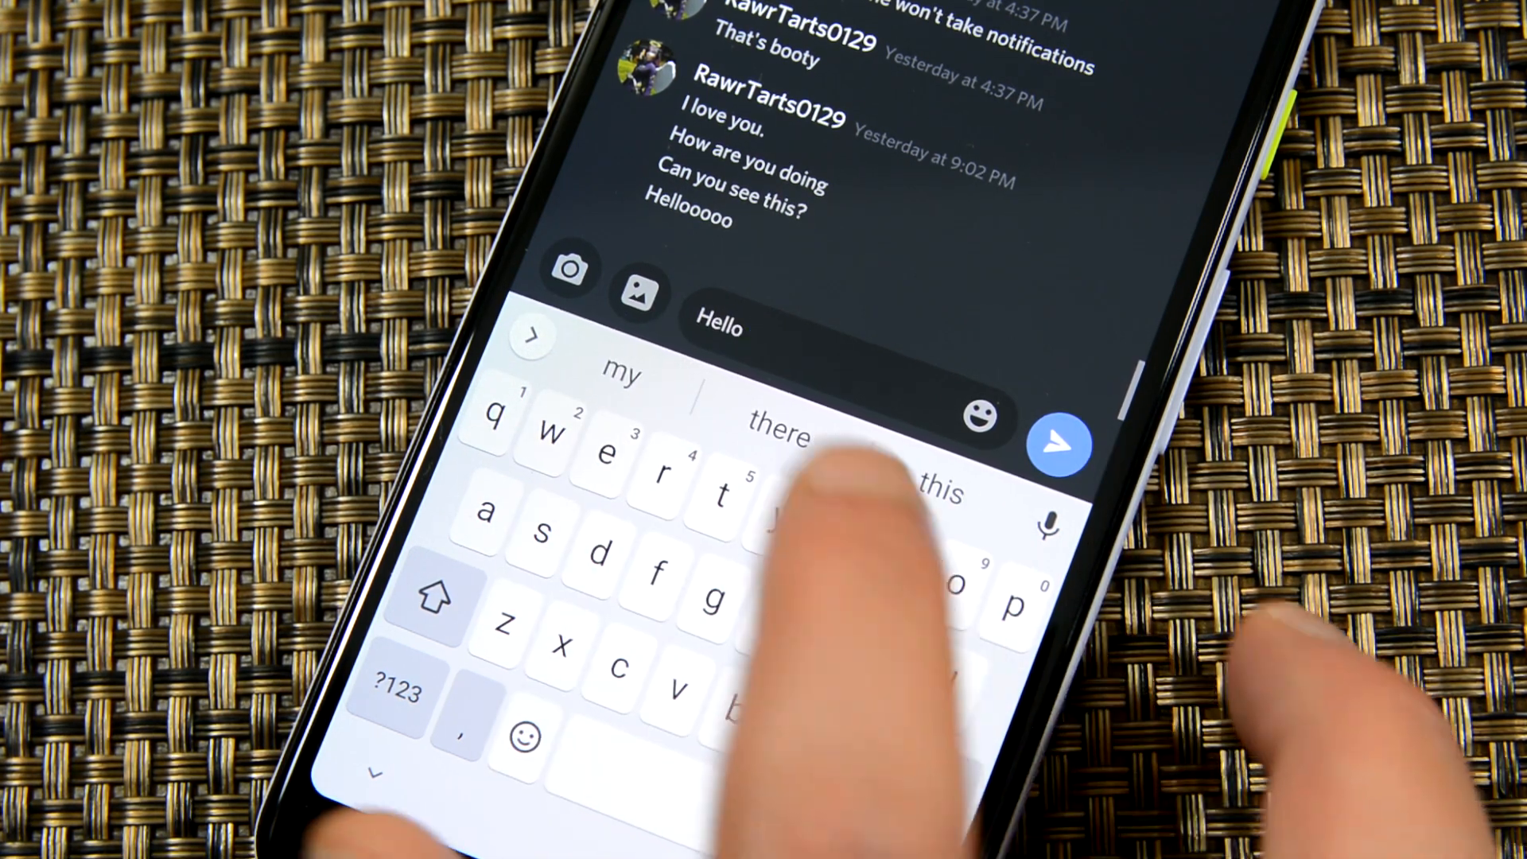
left_click(778, 431)
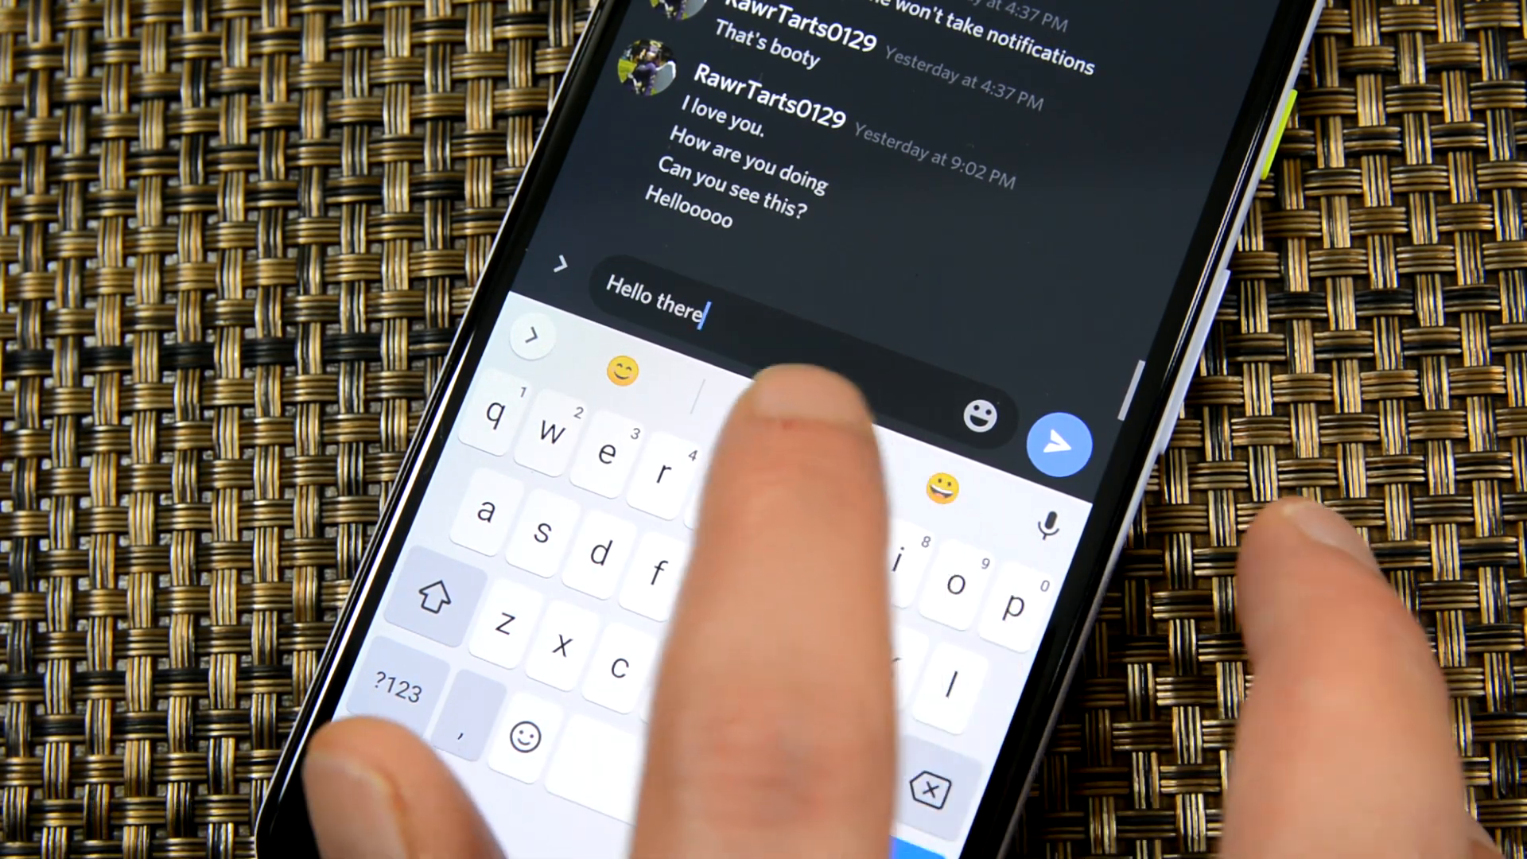
left_click(1059, 444)
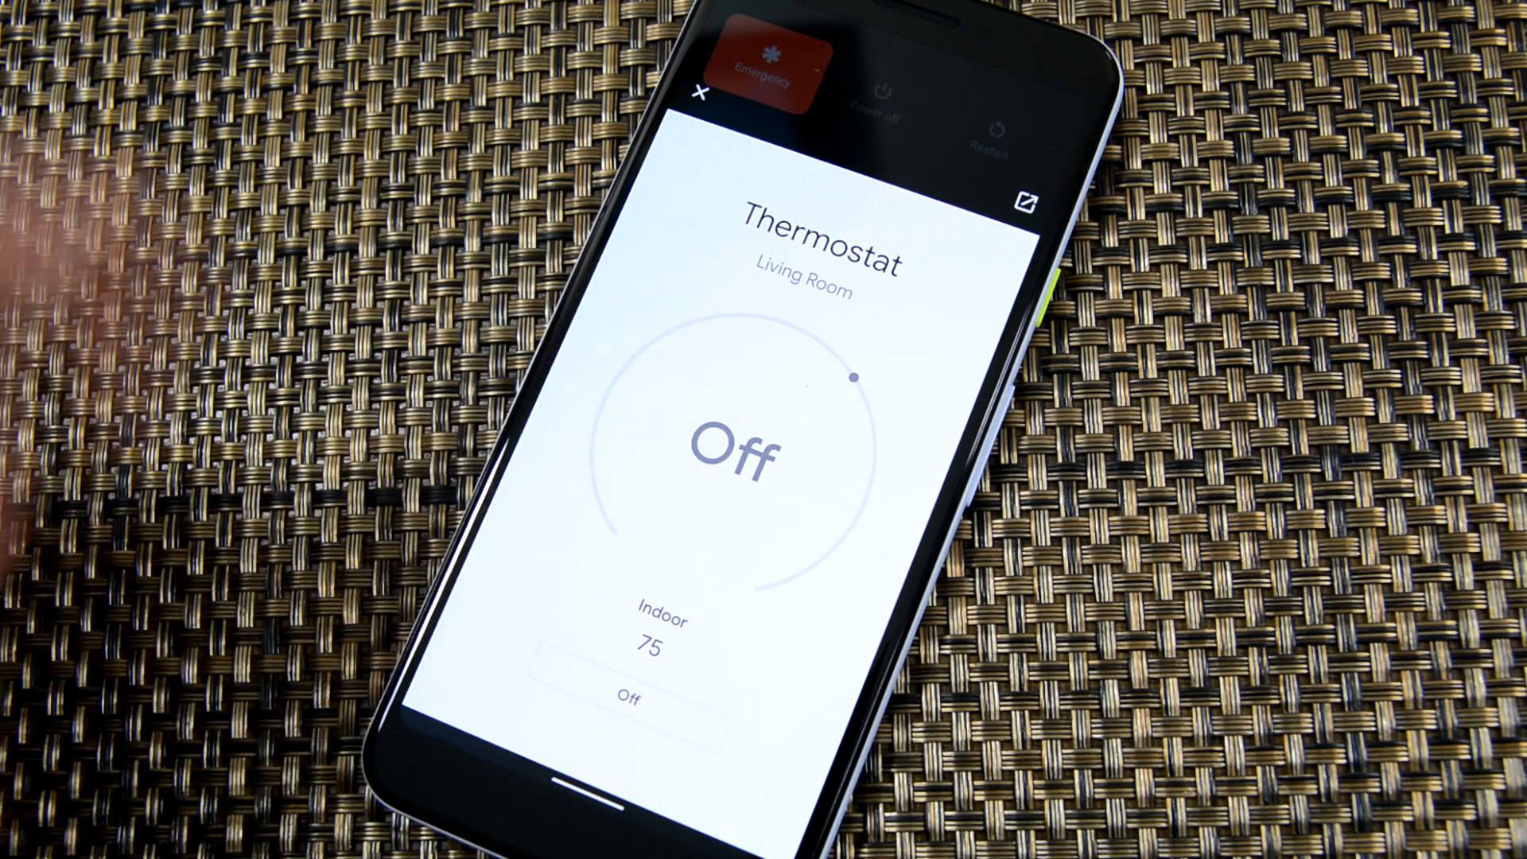
Step: Dismiss the Thermostat panel, then switch off the All Lights and office Lights tiles
left_click(629, 695)
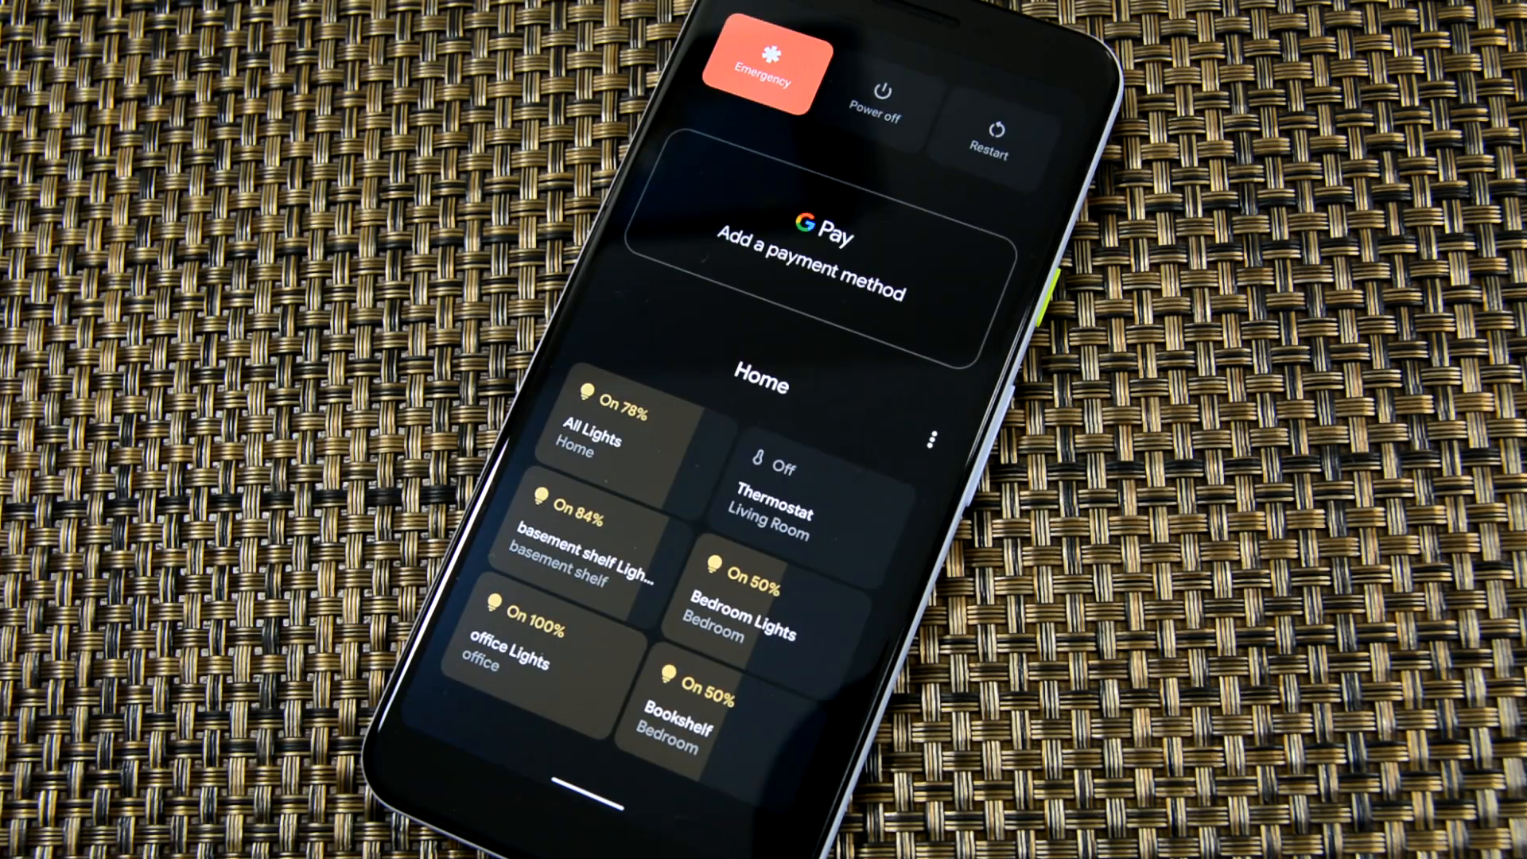
left_click(604, 419)
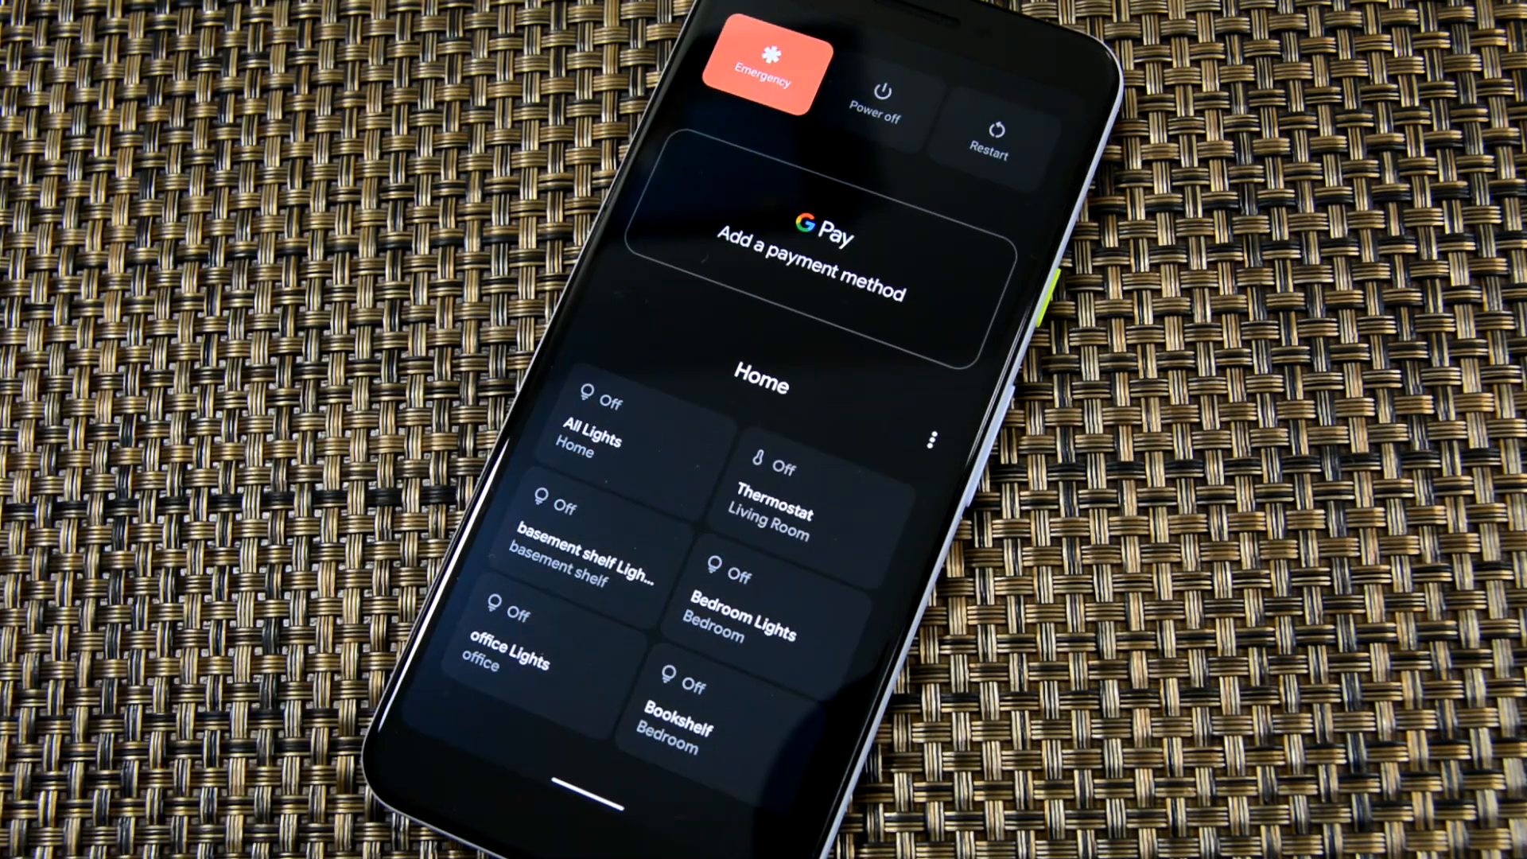
left_click(604, 423)
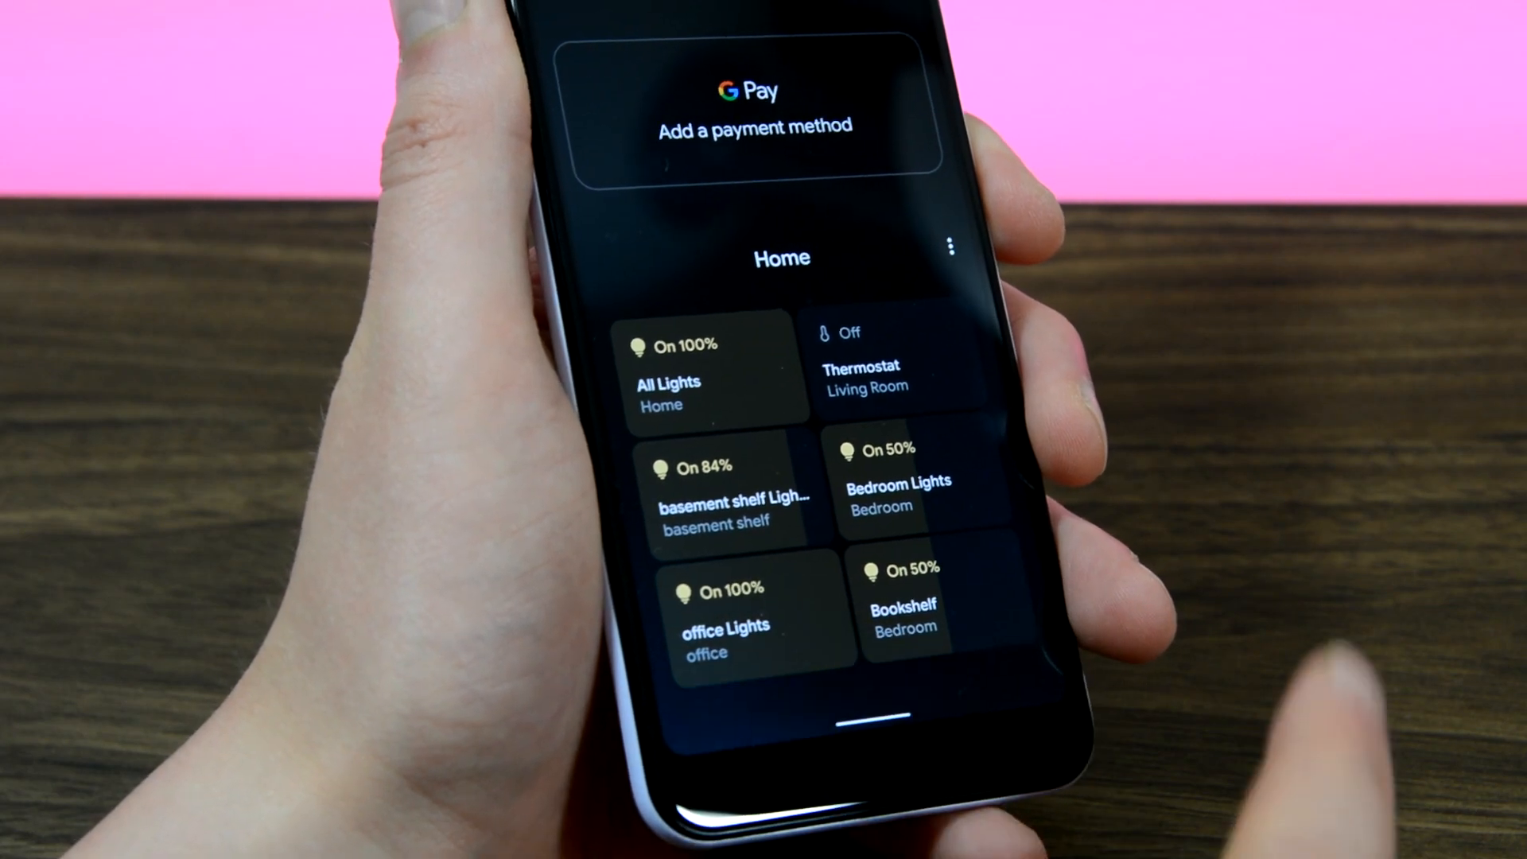
left_click(725, 604)
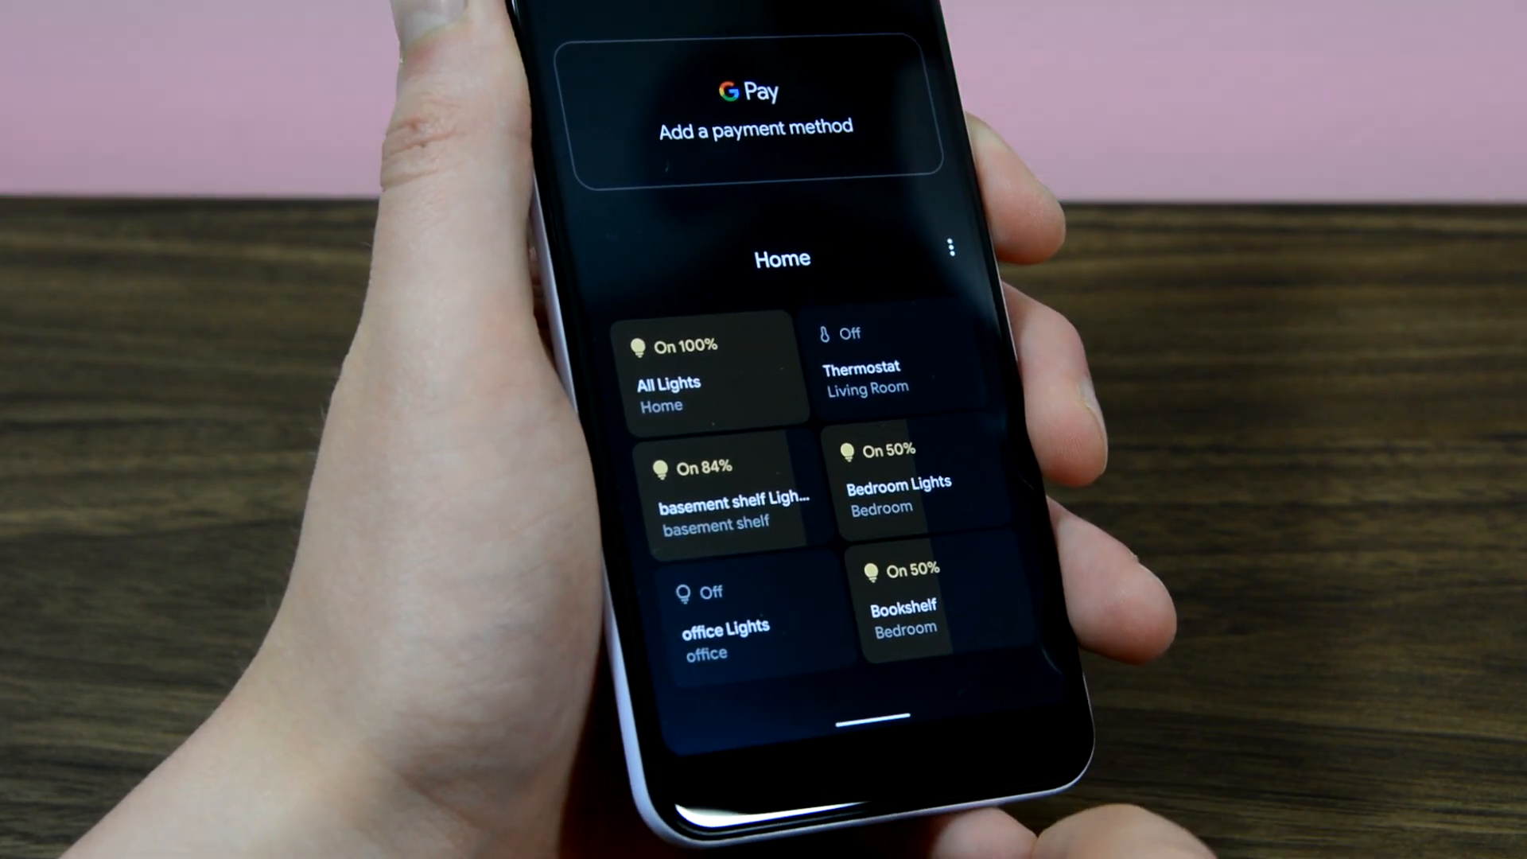
left_click(726, 624)
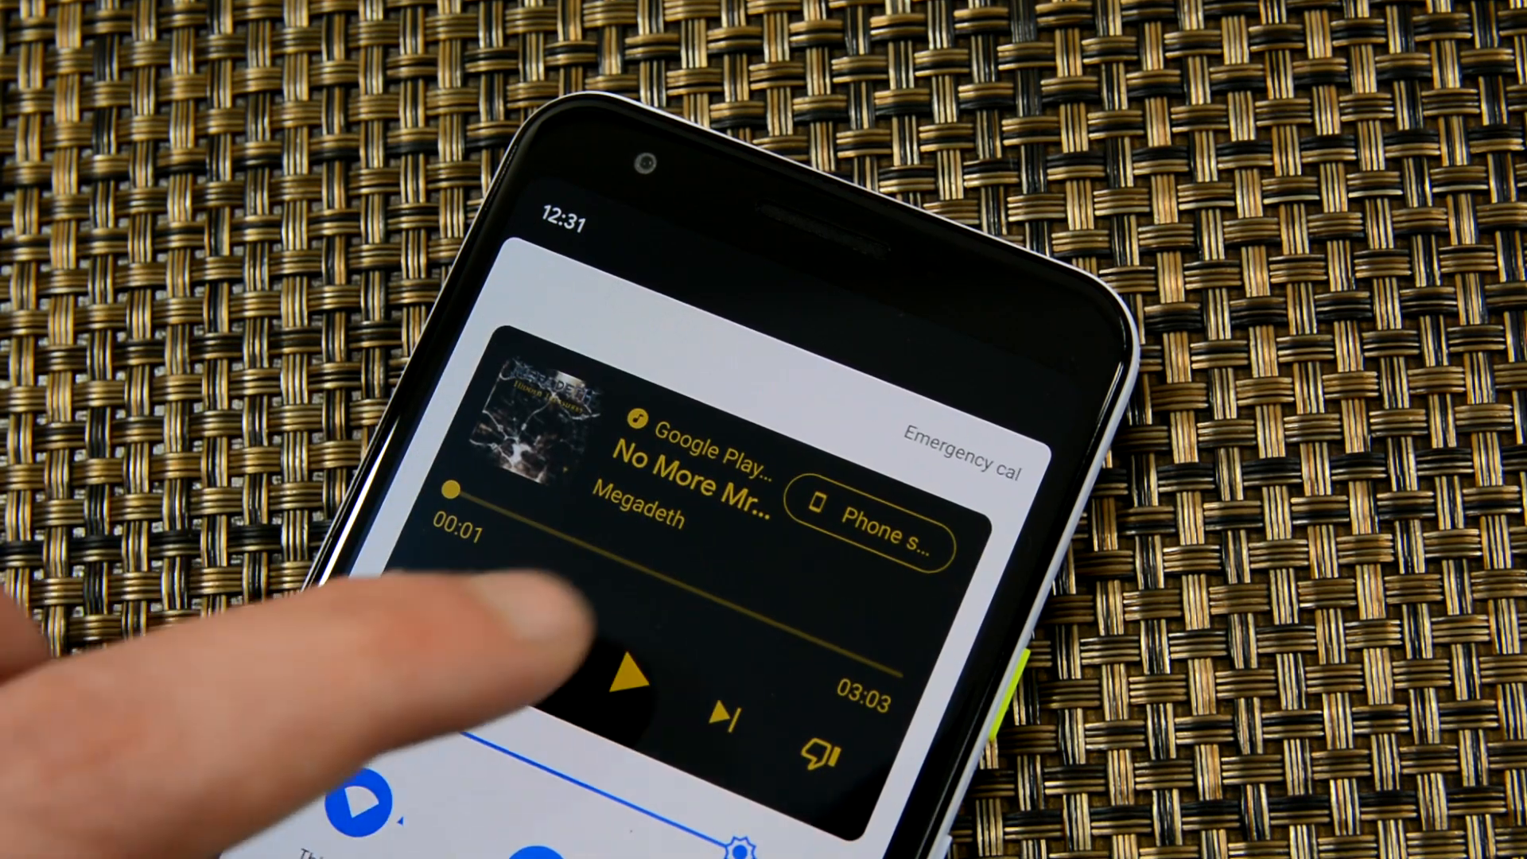
Step: Resume the Megadeth song and enable the media player in quick settings from Developer options
left_click(633, 683)
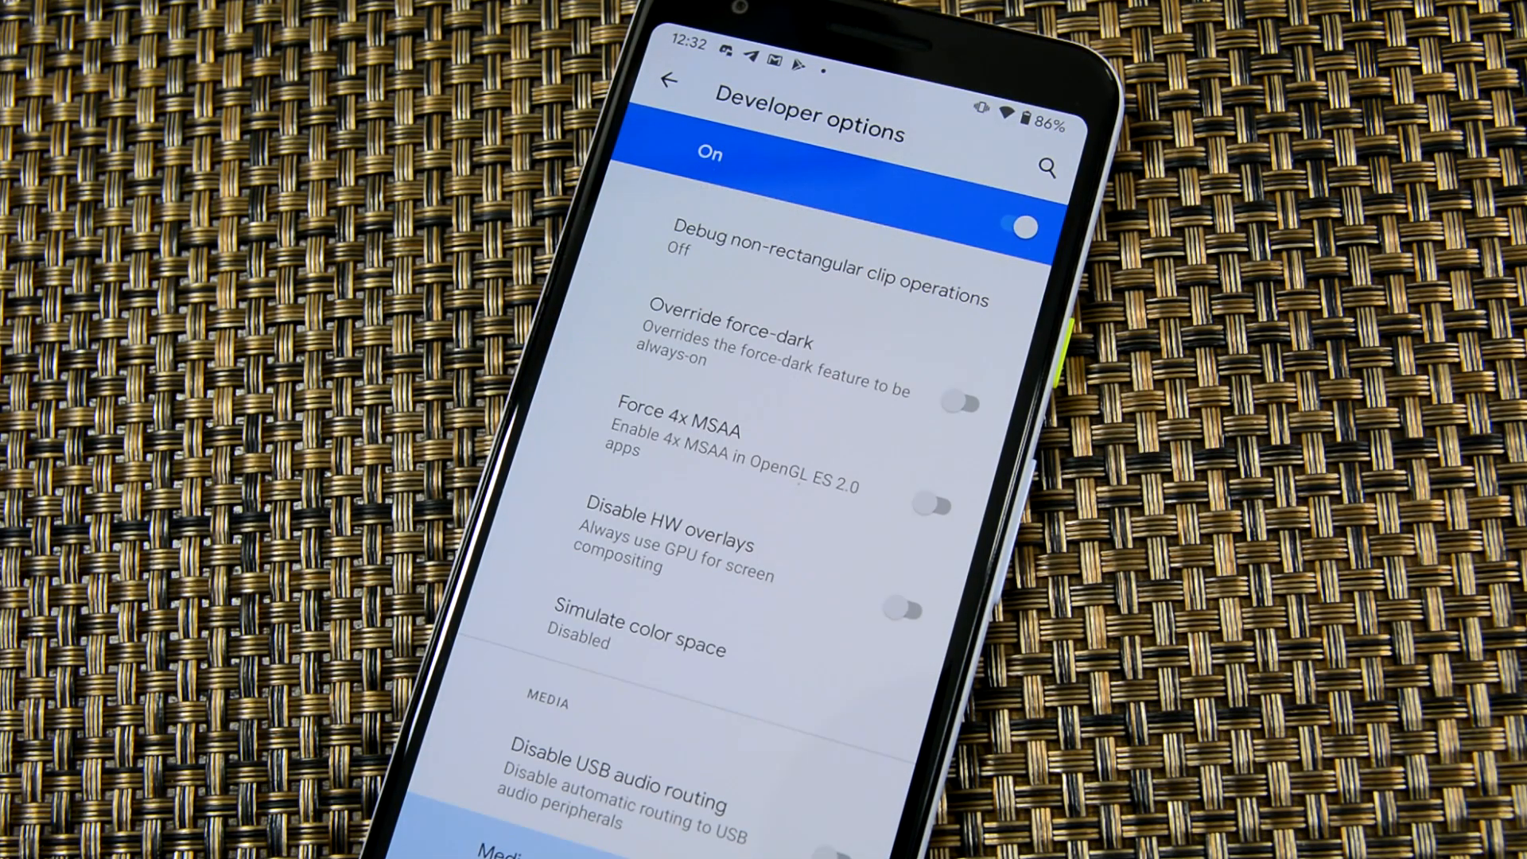
scroll("down", 3)
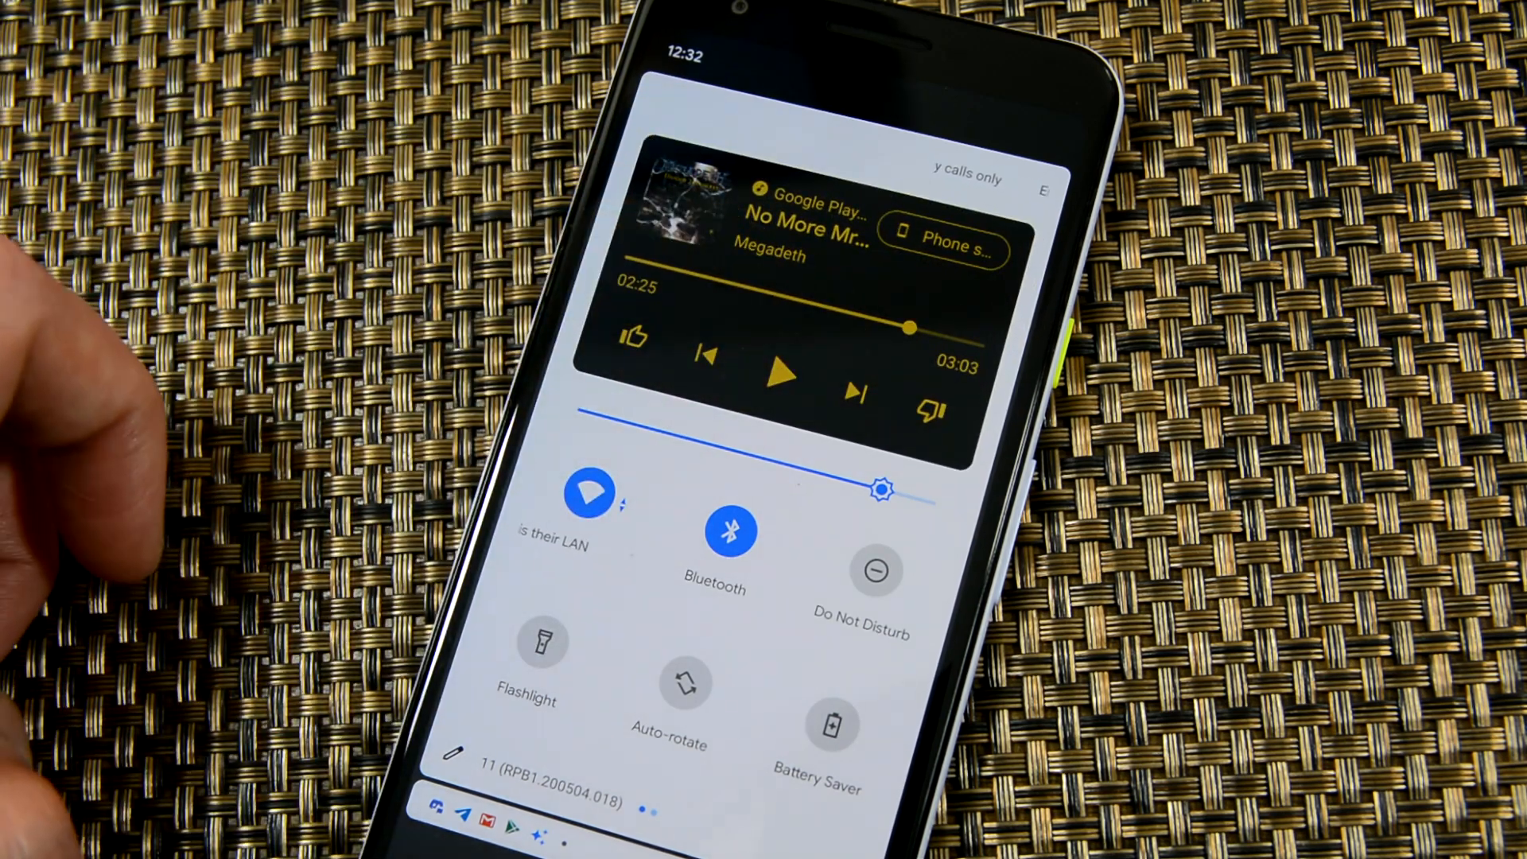
left_click(781, 372)
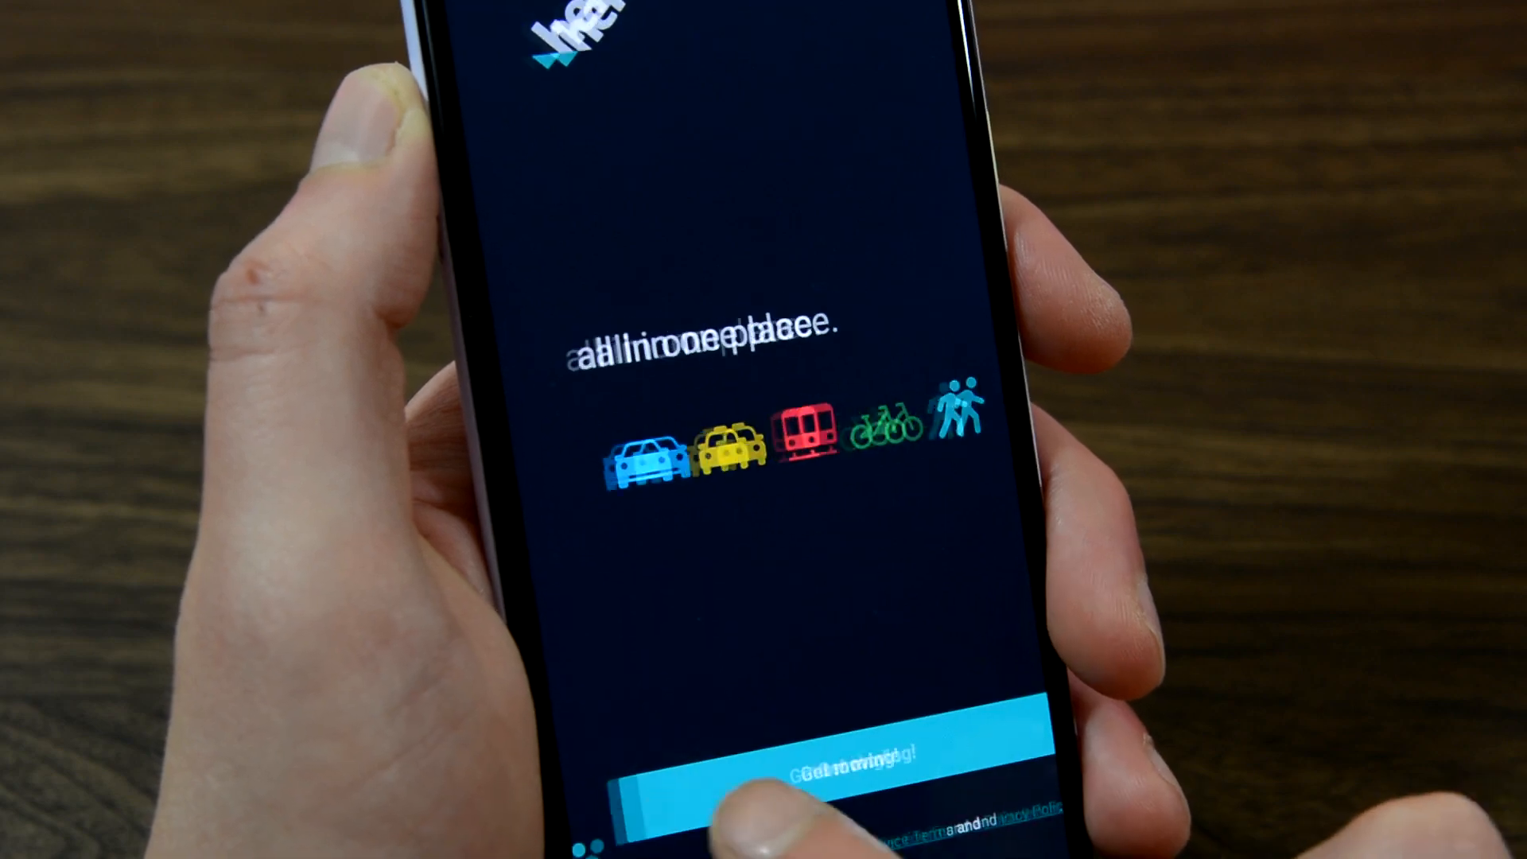
Step: Get started in HERE WeGo and answer the traffic and HERE Improvement data-sharing prompts
left_click(798, 769)
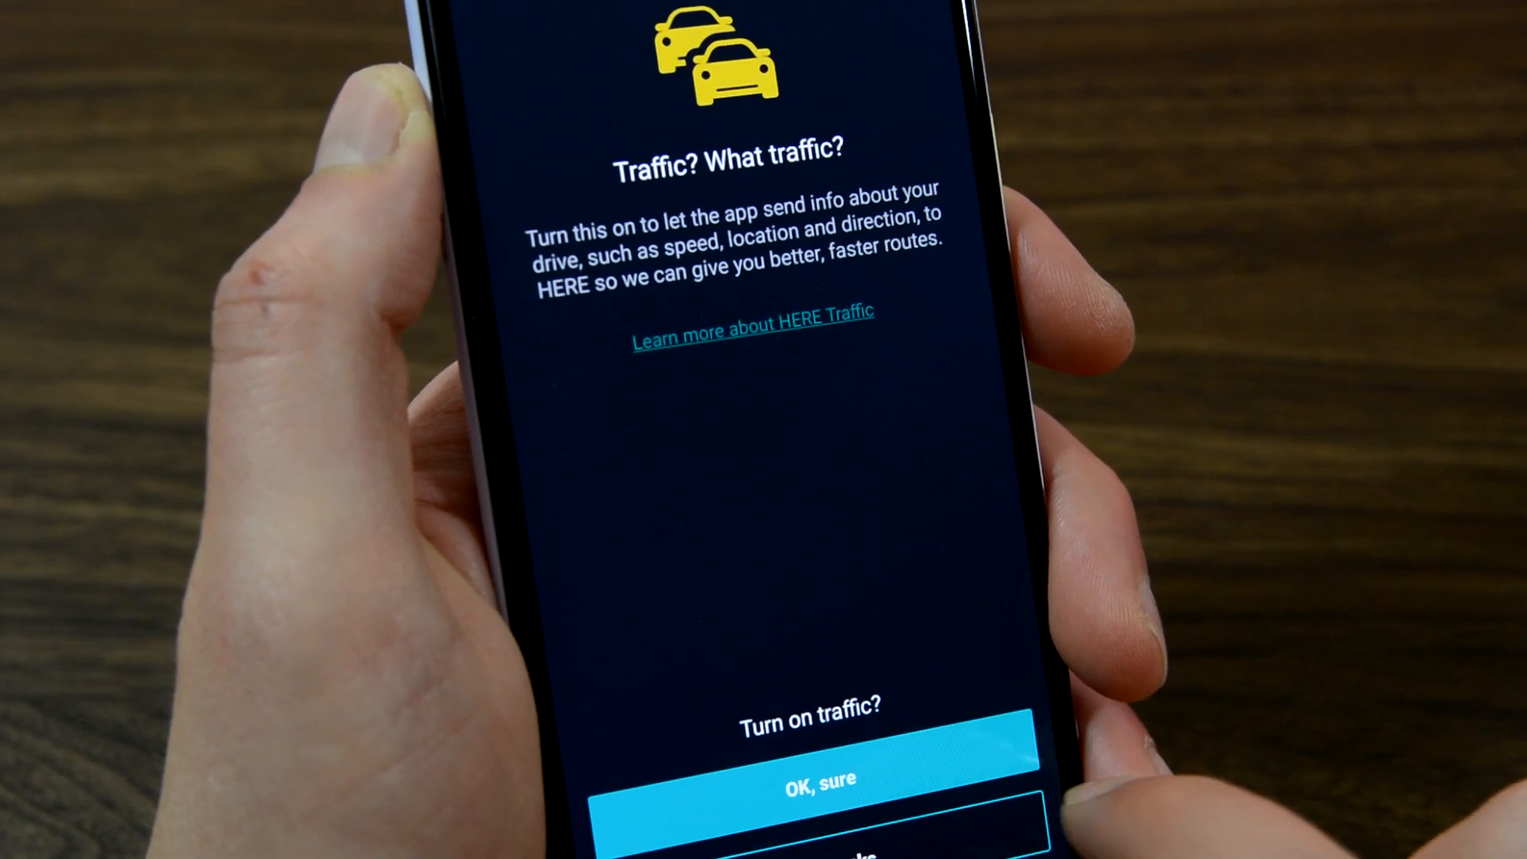
left_click(816, 783)
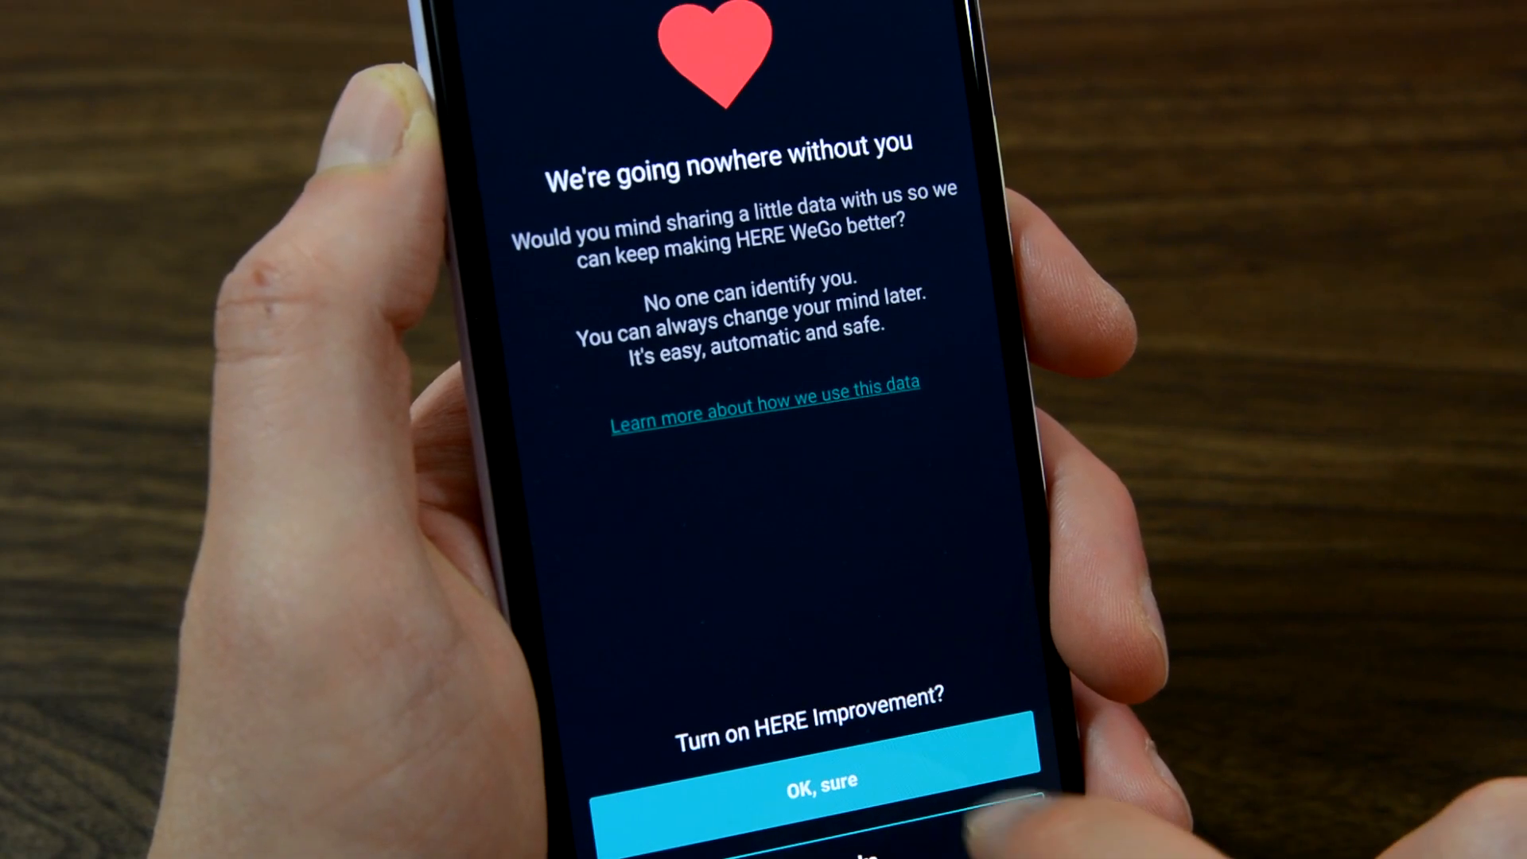
left_click(792, 782)
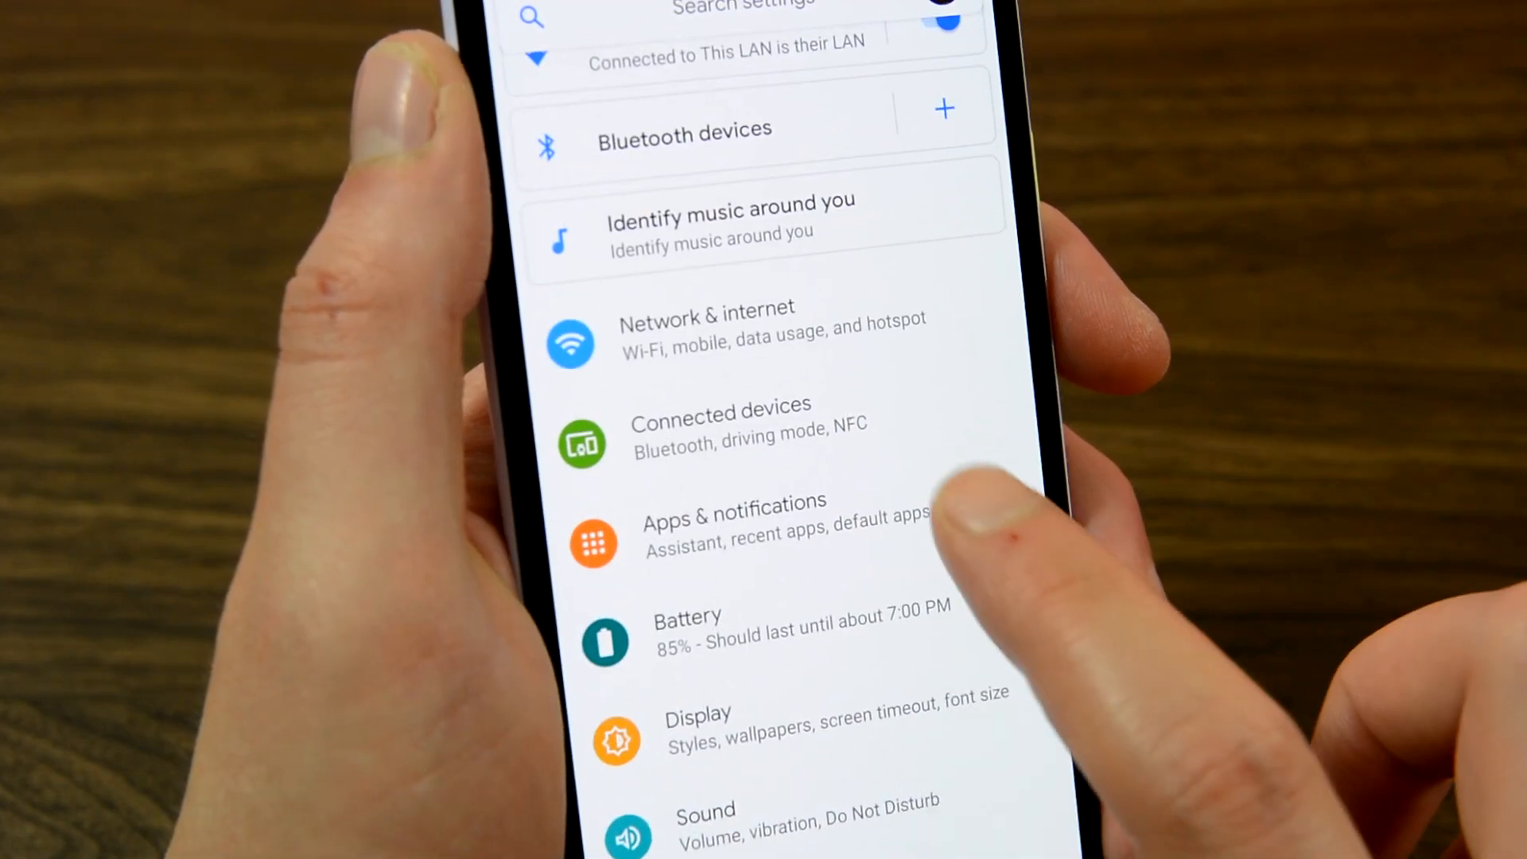
Step: Show the Permission manager's Location list, with HERE WeGo under ask every time
left_click(734, 526)
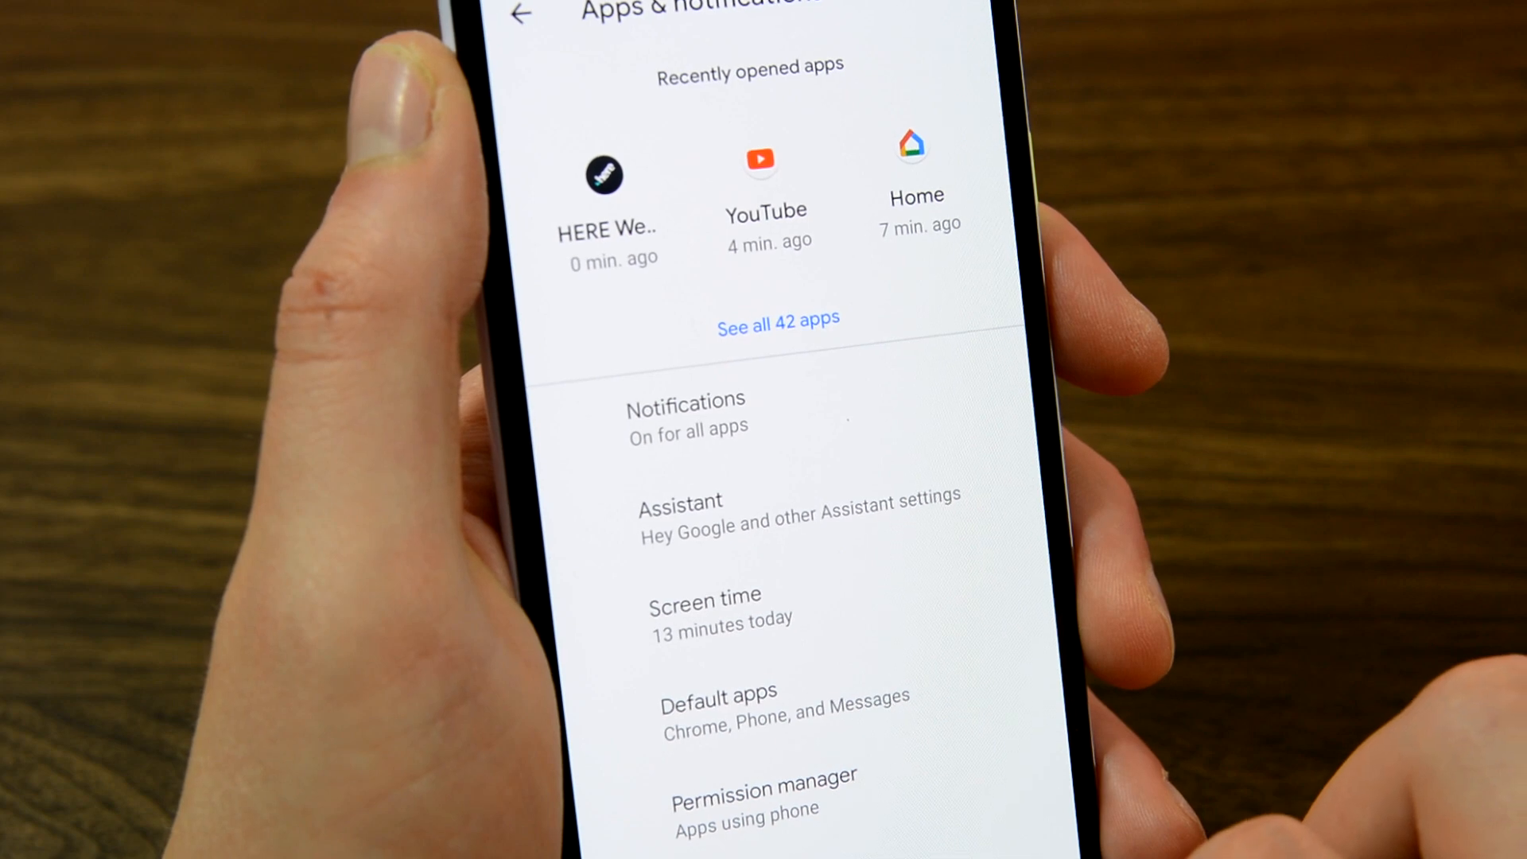
left_click(762, 789)
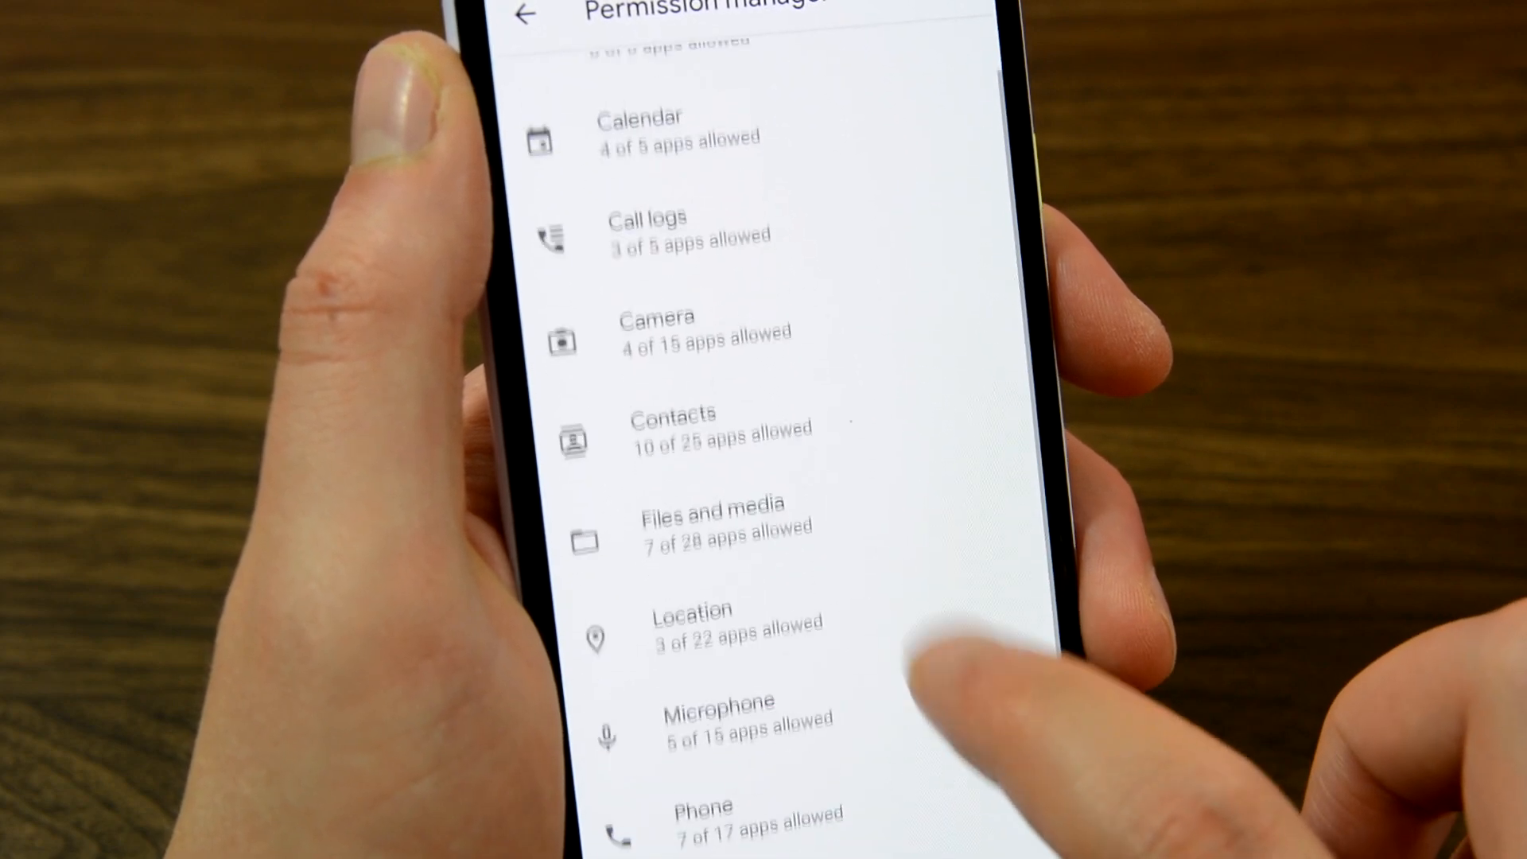
left_click(693, 623)
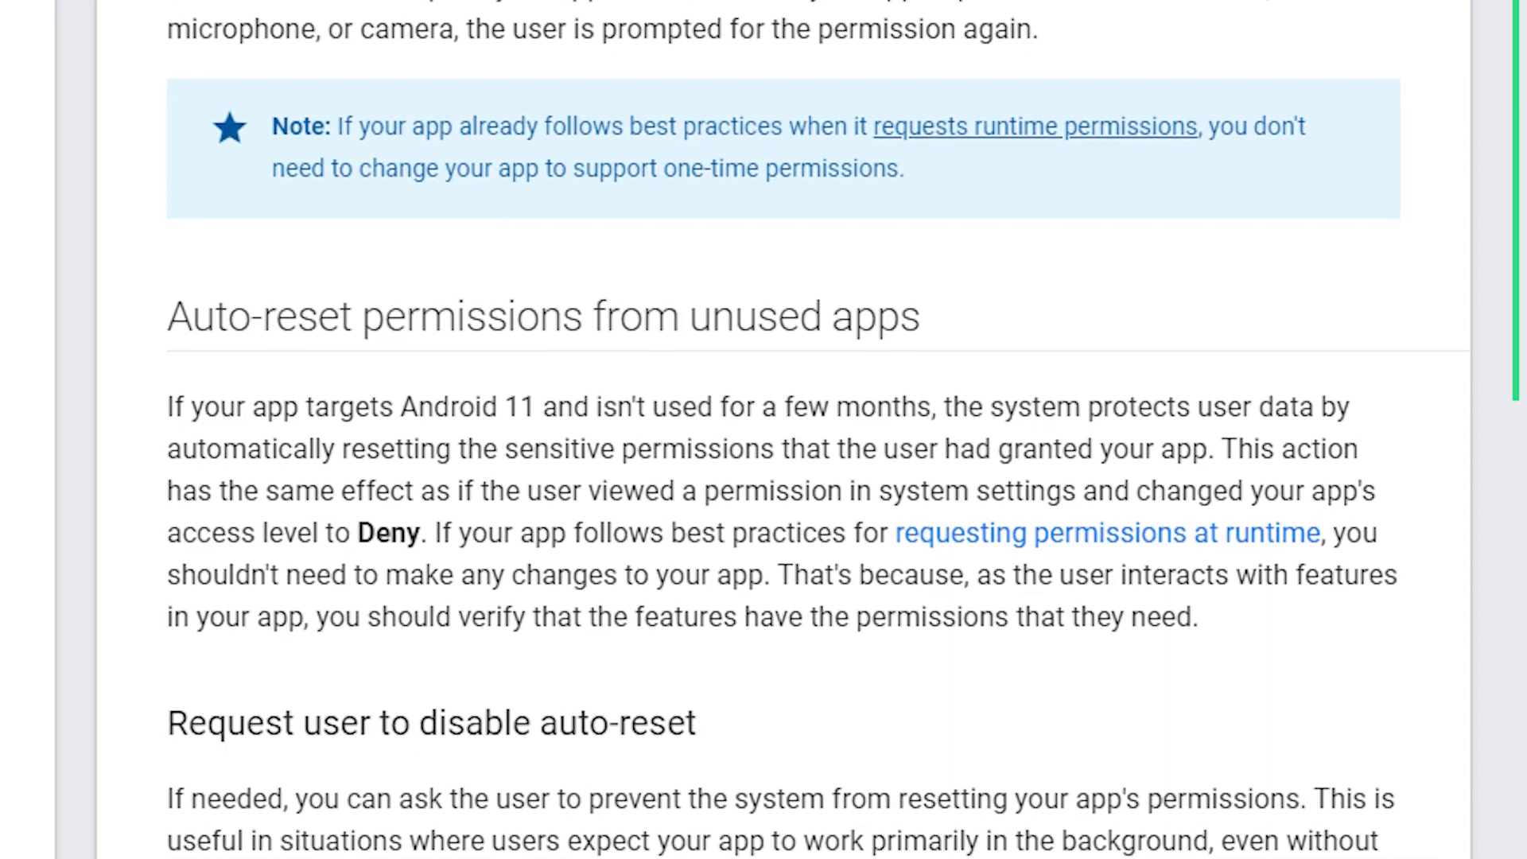
scroll("down", 3)
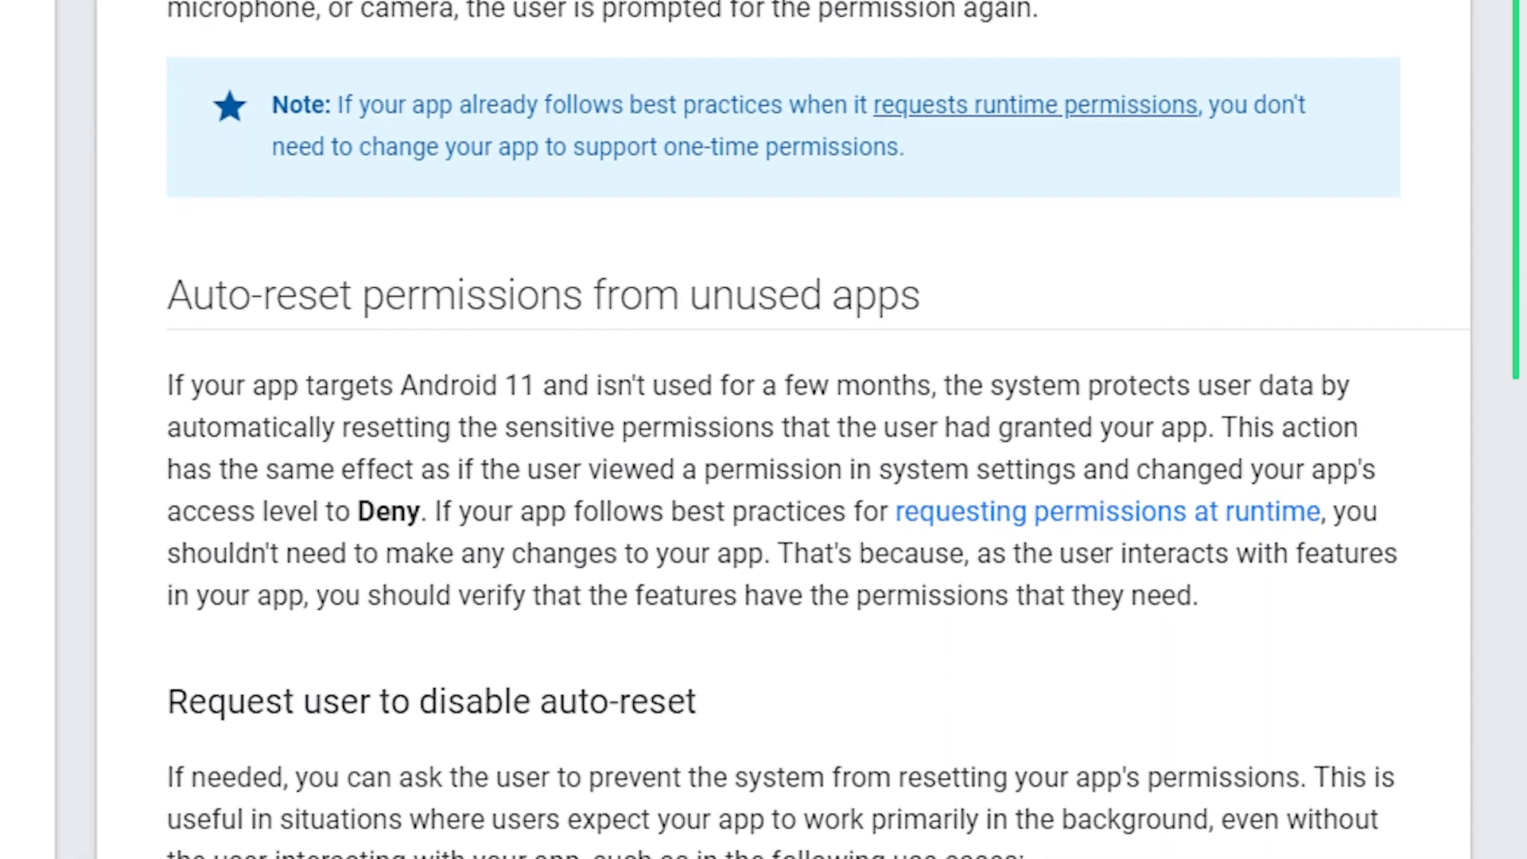
scroll("down", 3)
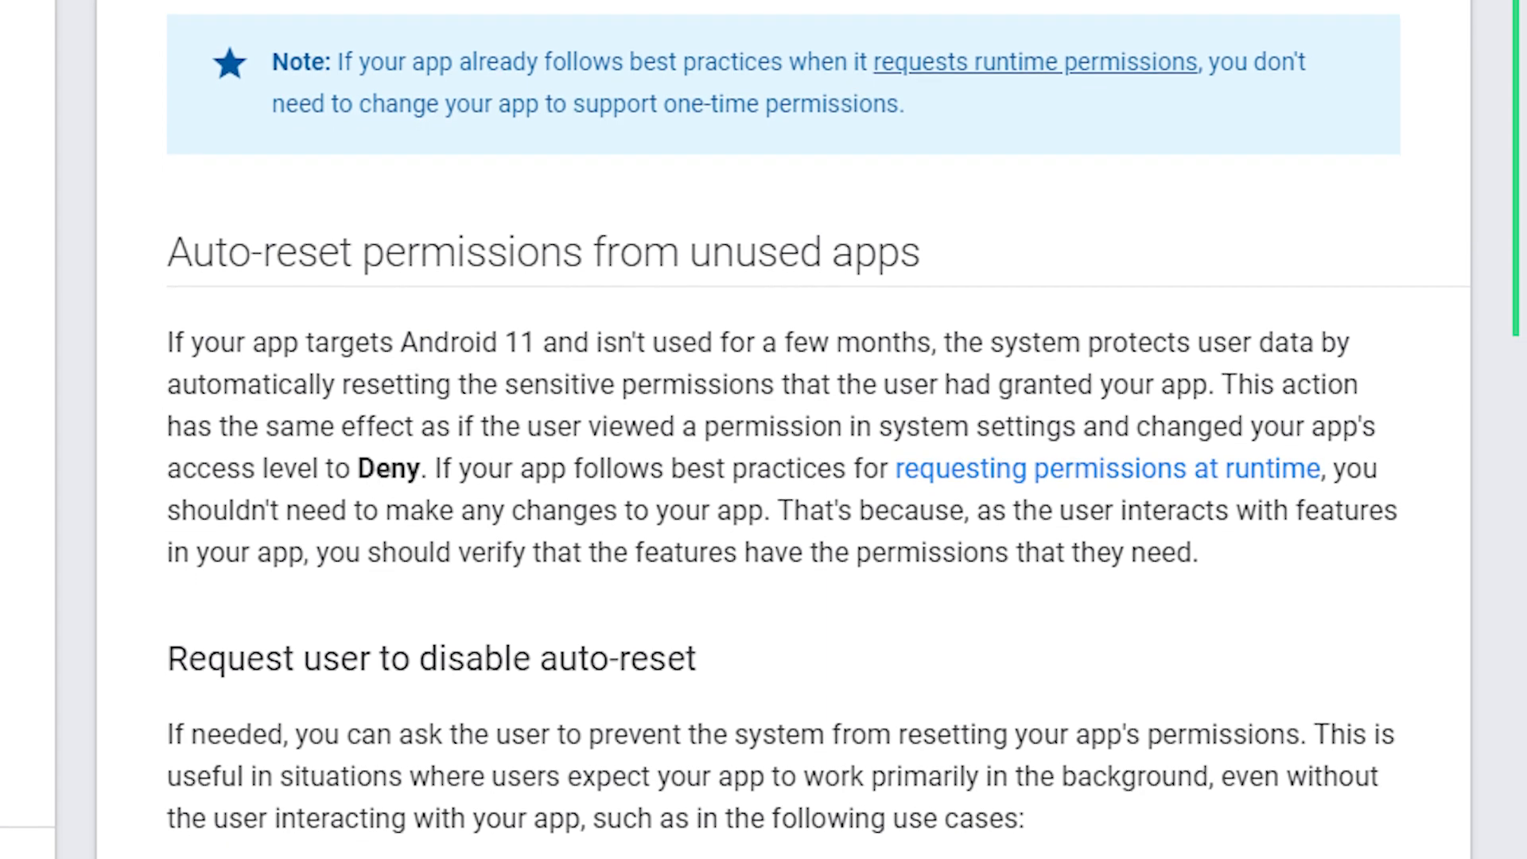
scroll("down", 3)
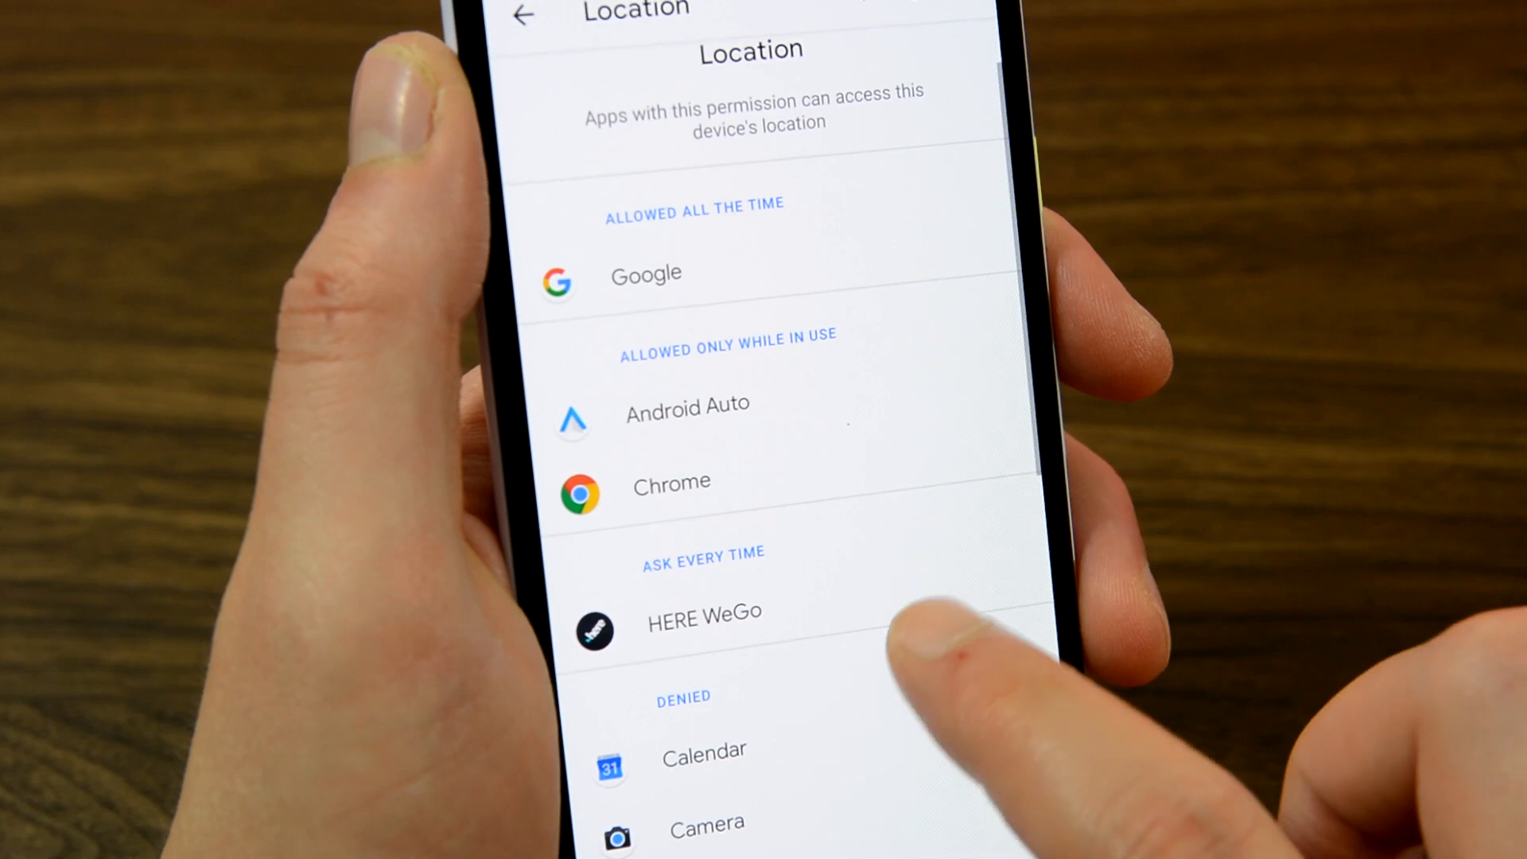
Step: Set Chrome's location permission to Deny and confirm with Deny anyway
left_click(672, 482)
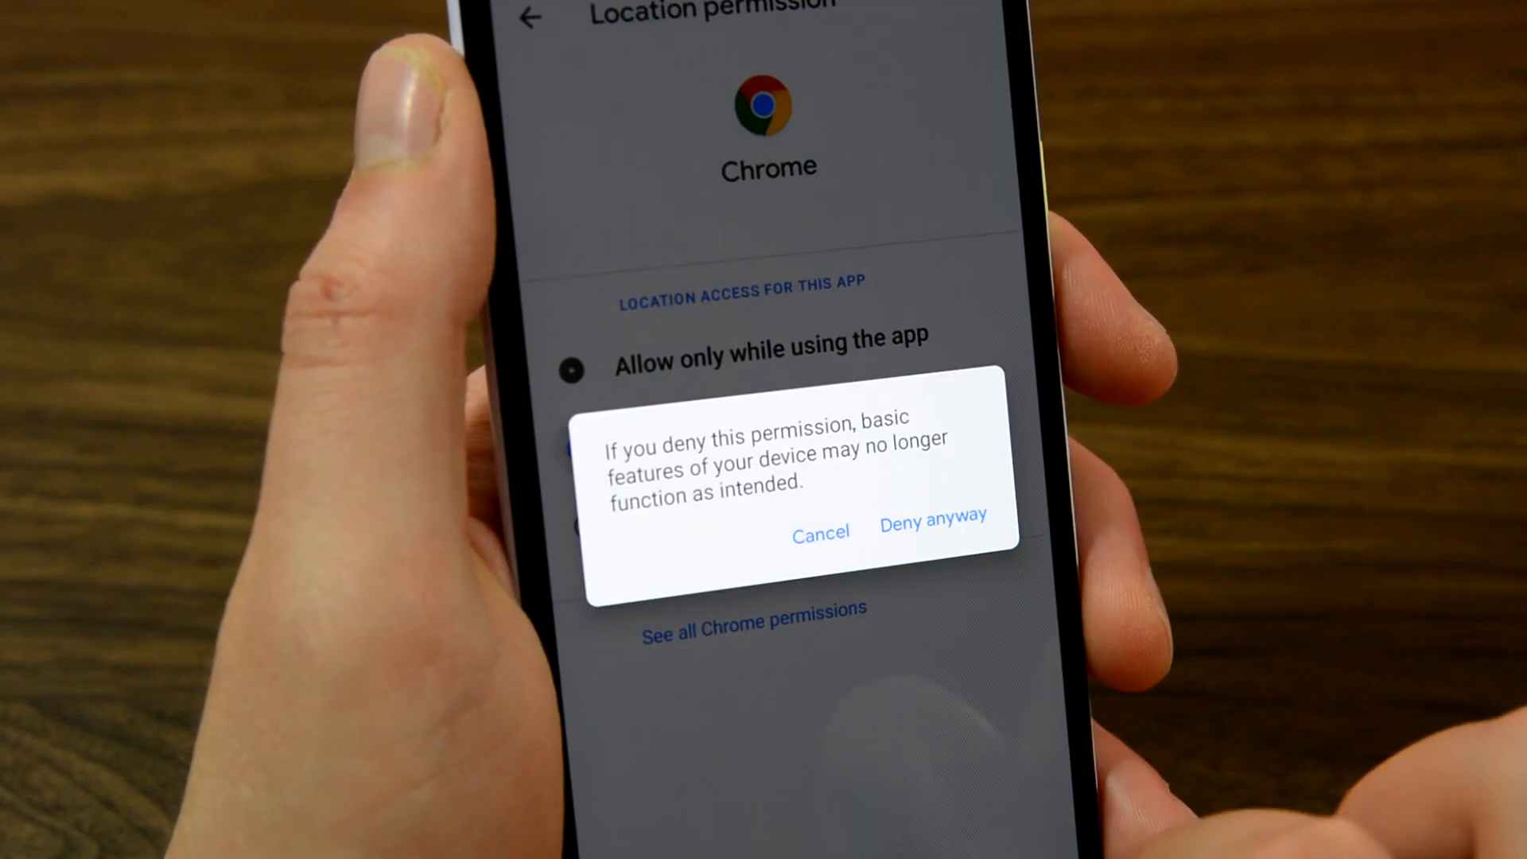
left_click(931, 513)
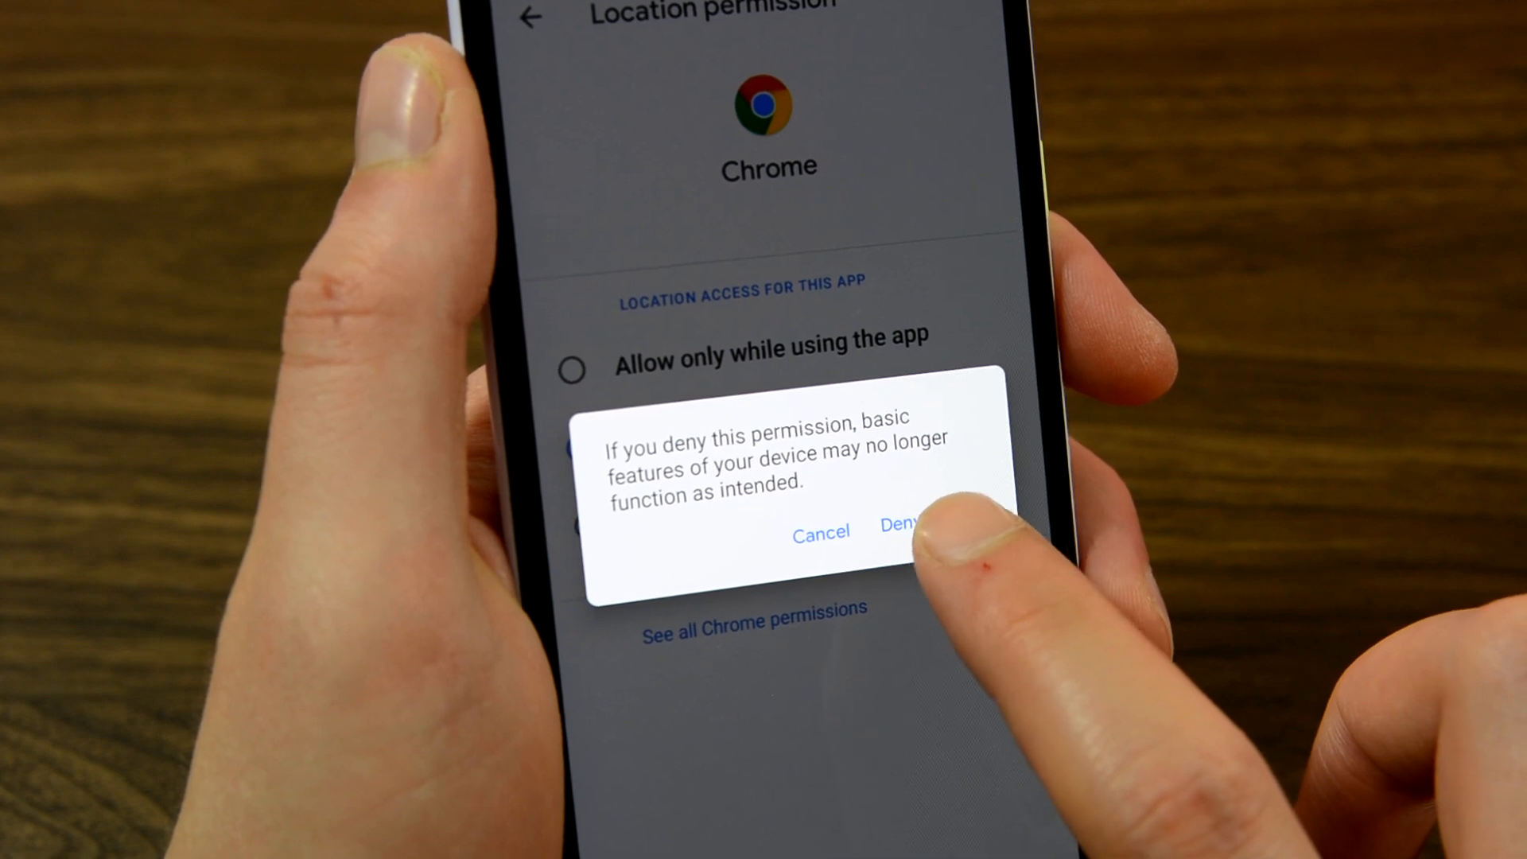
left_click(895, 523)
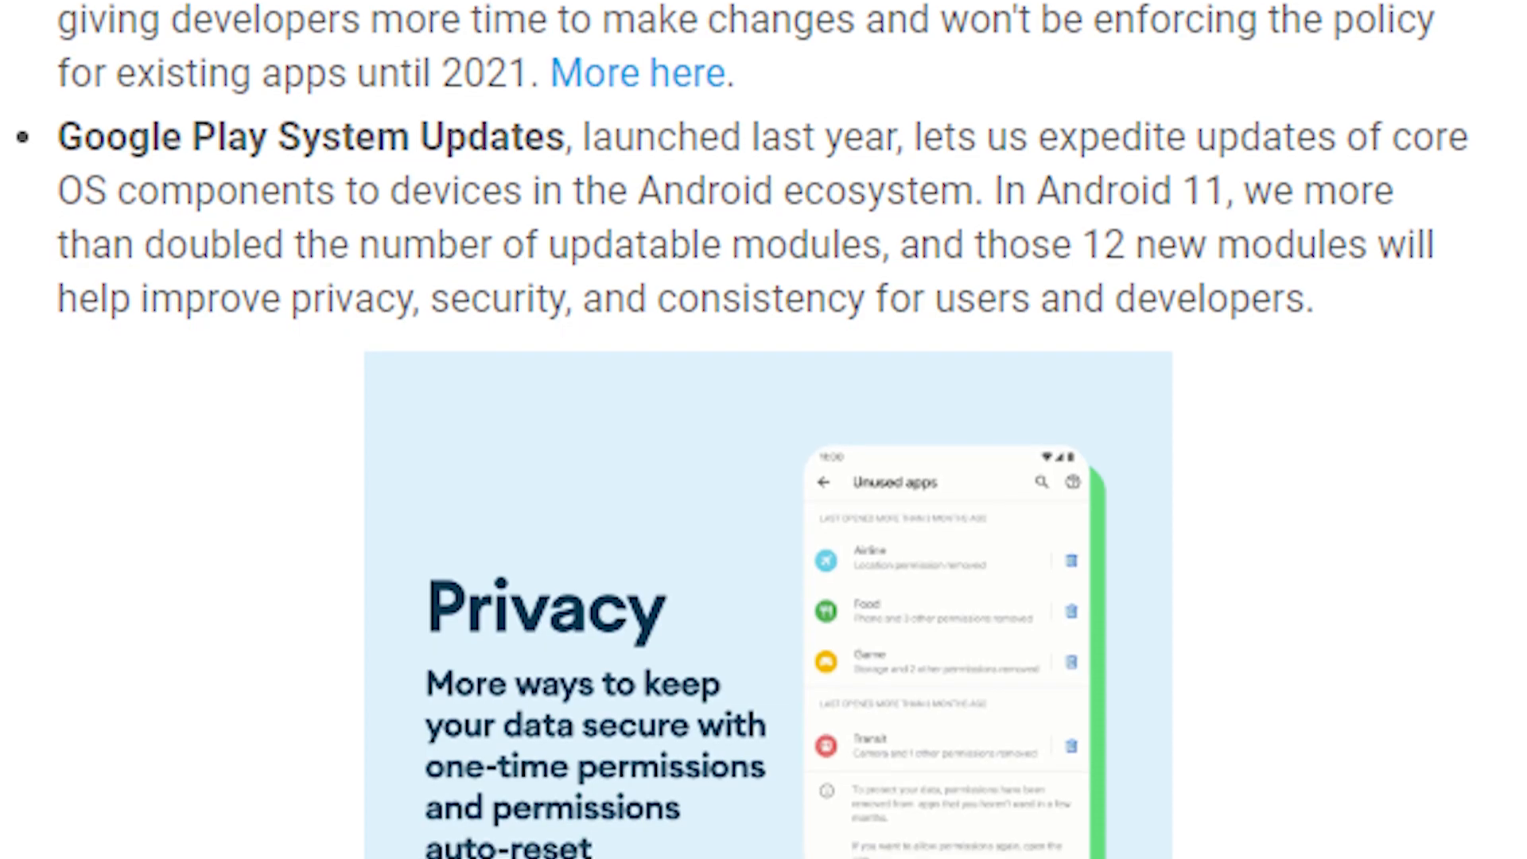
Step: Scroll the blog text past resume on reboot toward the Start Recording prompt
scroll("down", 3)
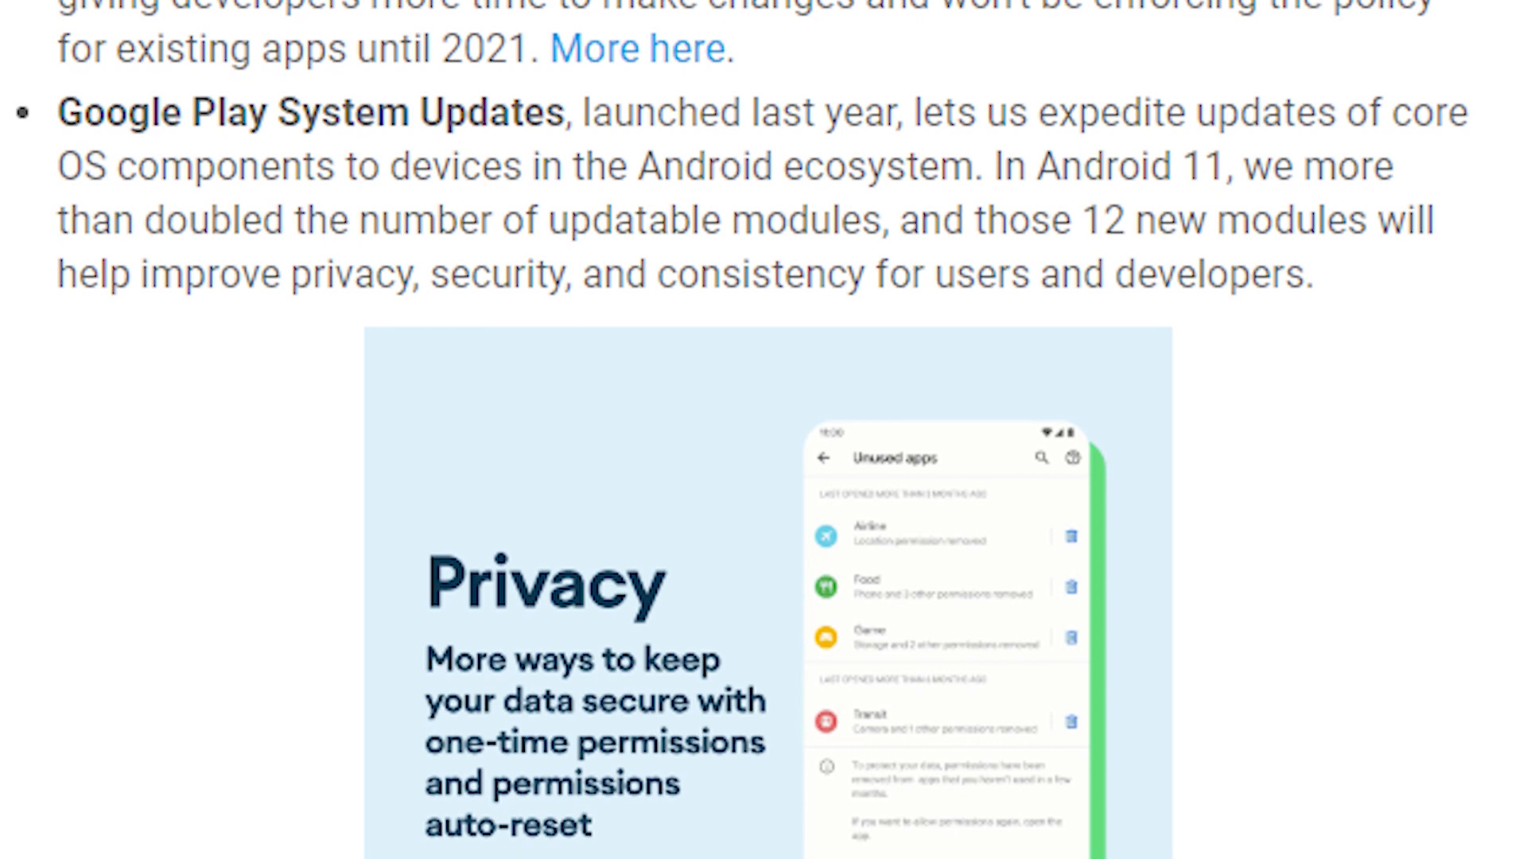
scroll("down", 3)
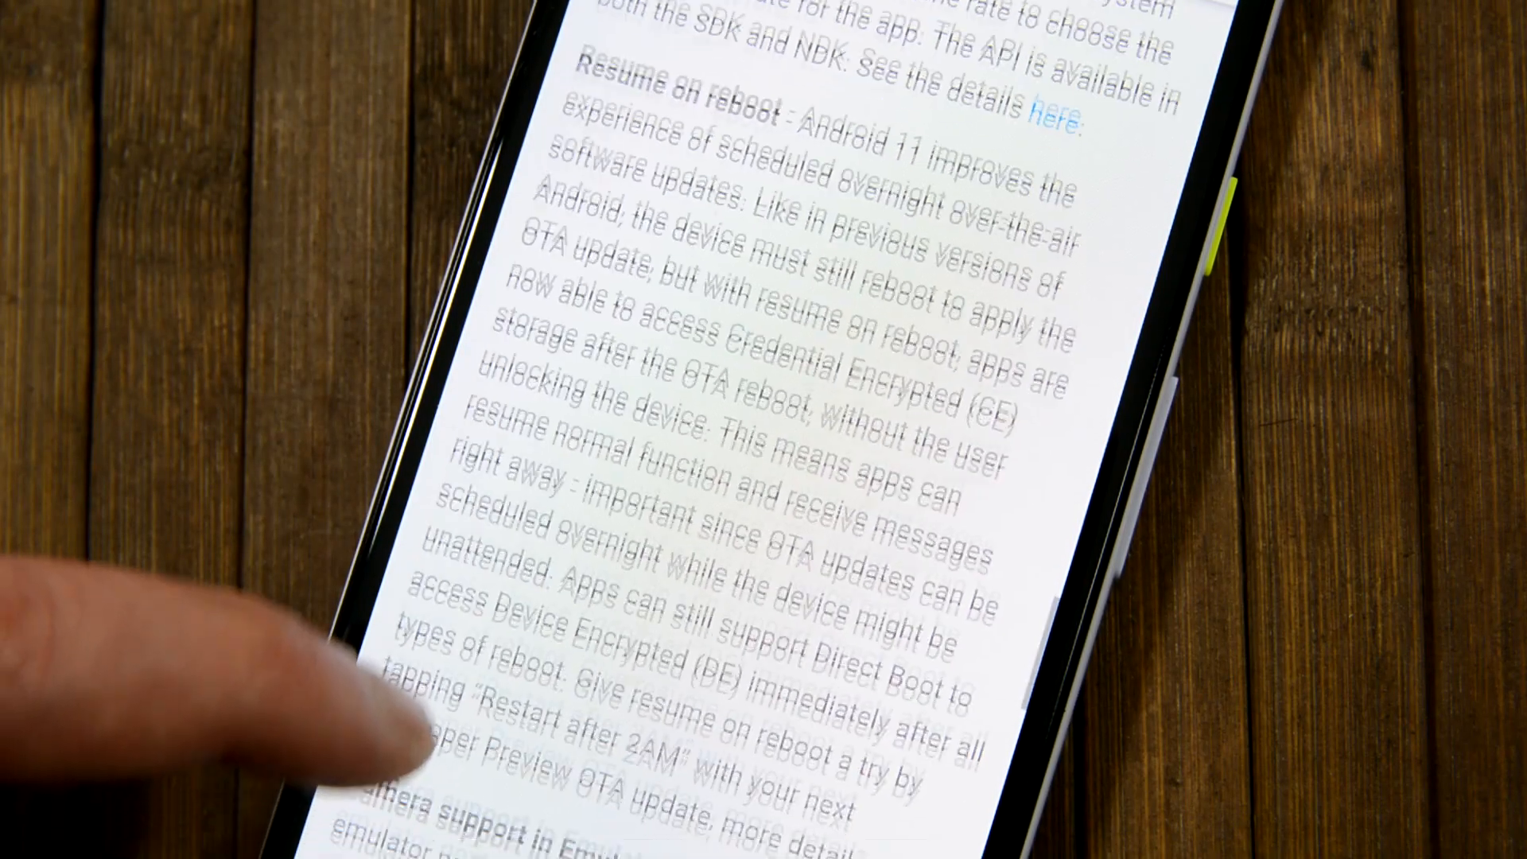
scroll("down", 3)
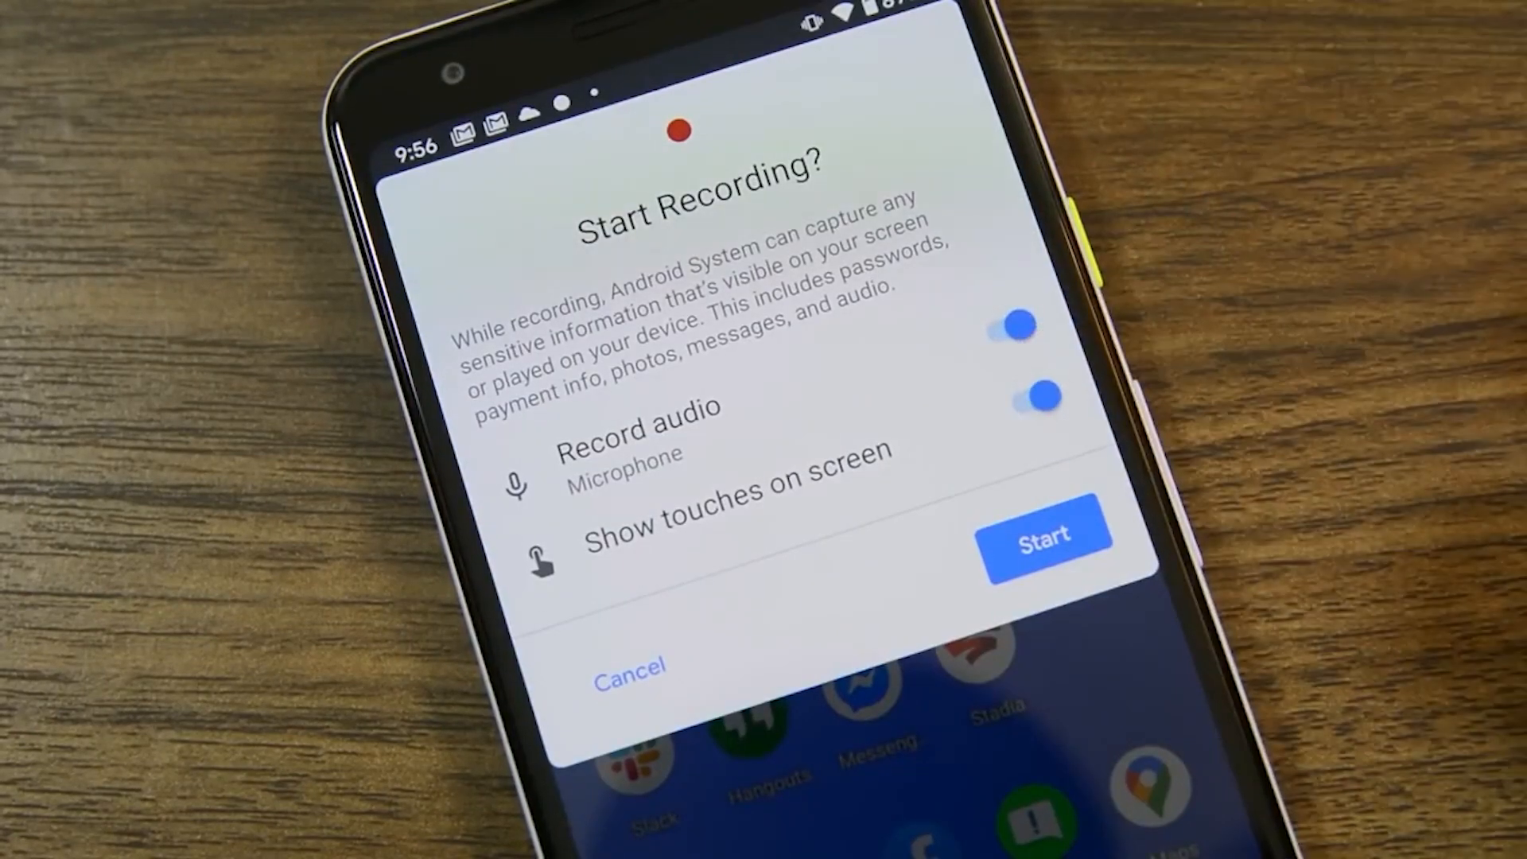
Step: Open the Gestures page under System settings, showing gesture navigation
left_click(1045, 534)
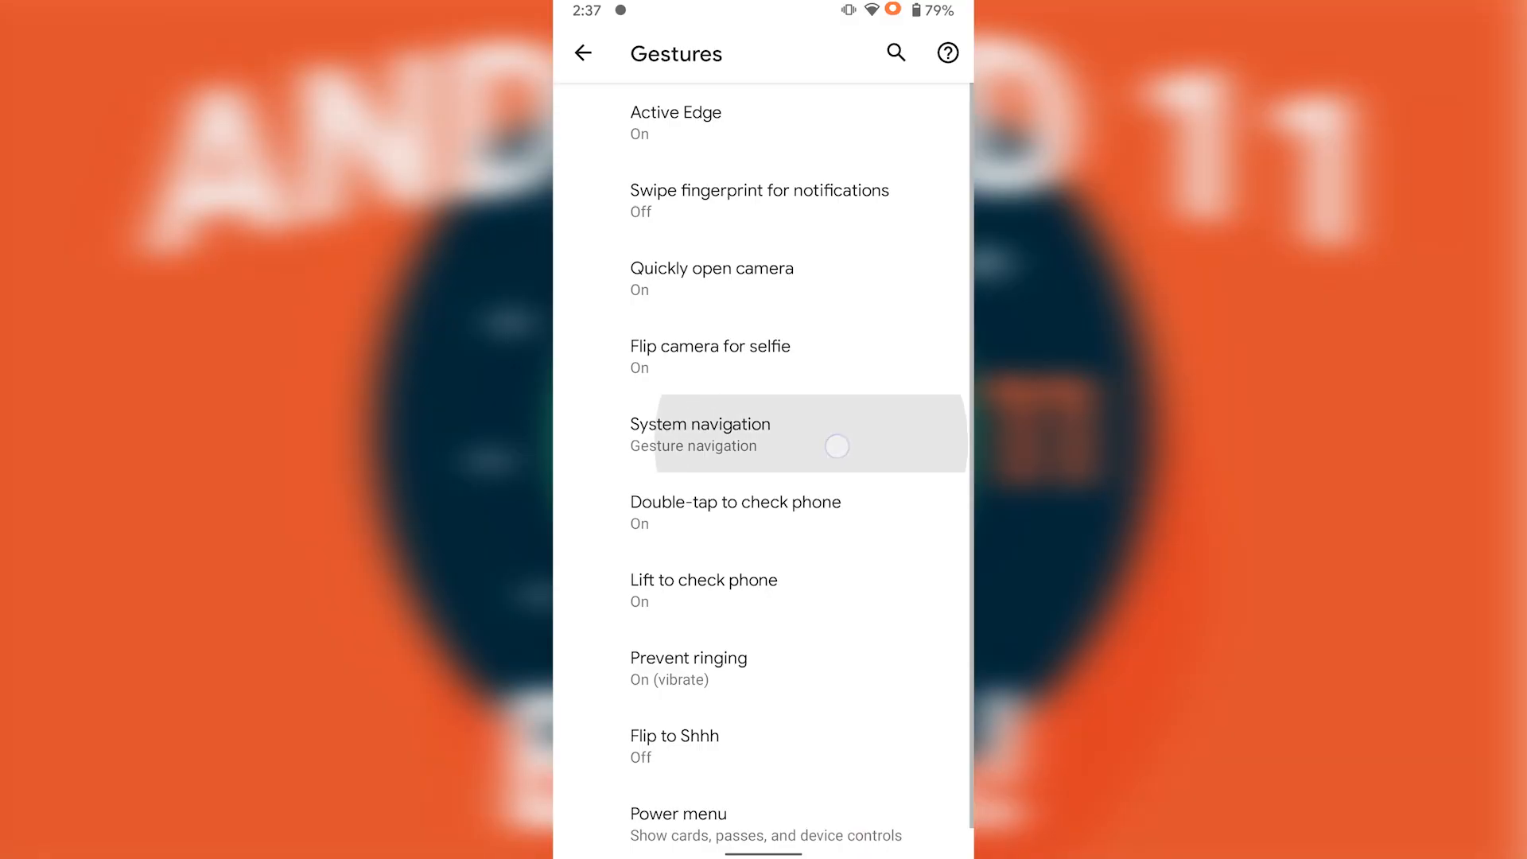
Step: Set the Left edge back-gesture sensitivity slider to High in Gesture navigation settings
left_click(700, 434)
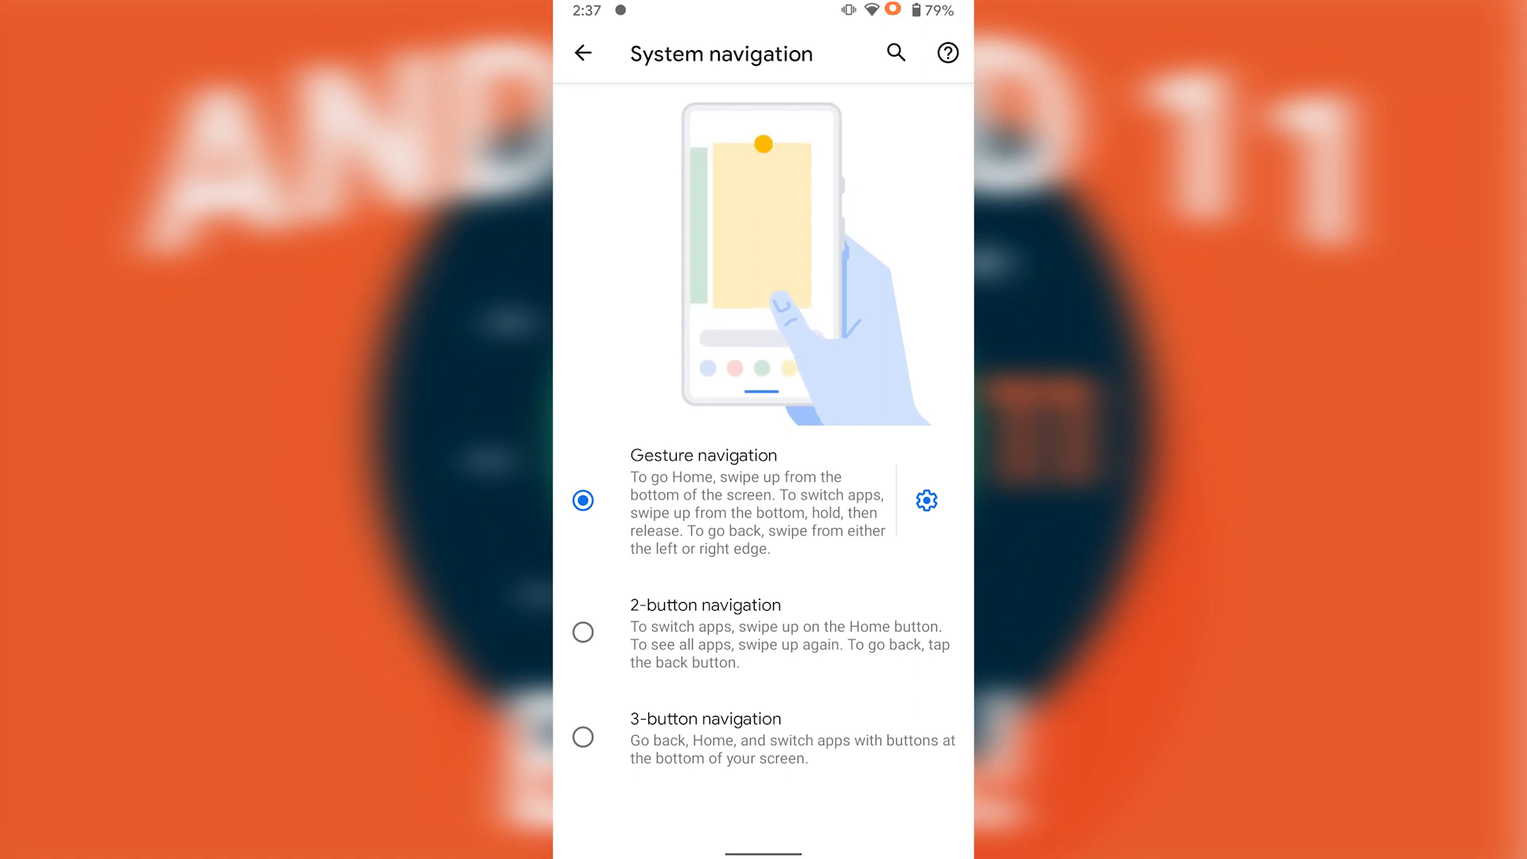
left_click(926, 500)
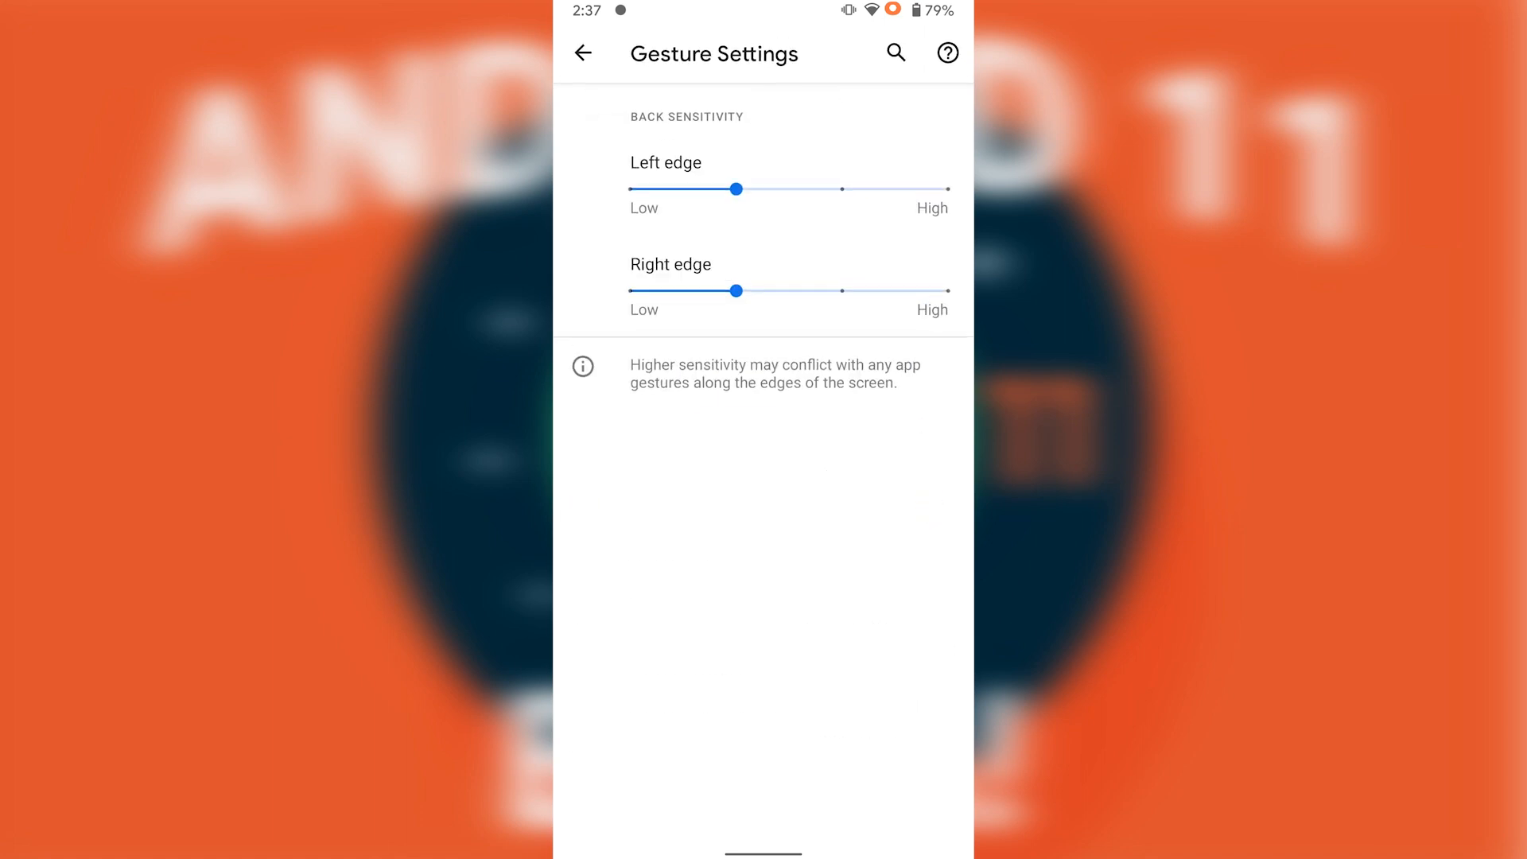
left_click_drag(737, 188, 947, 188)
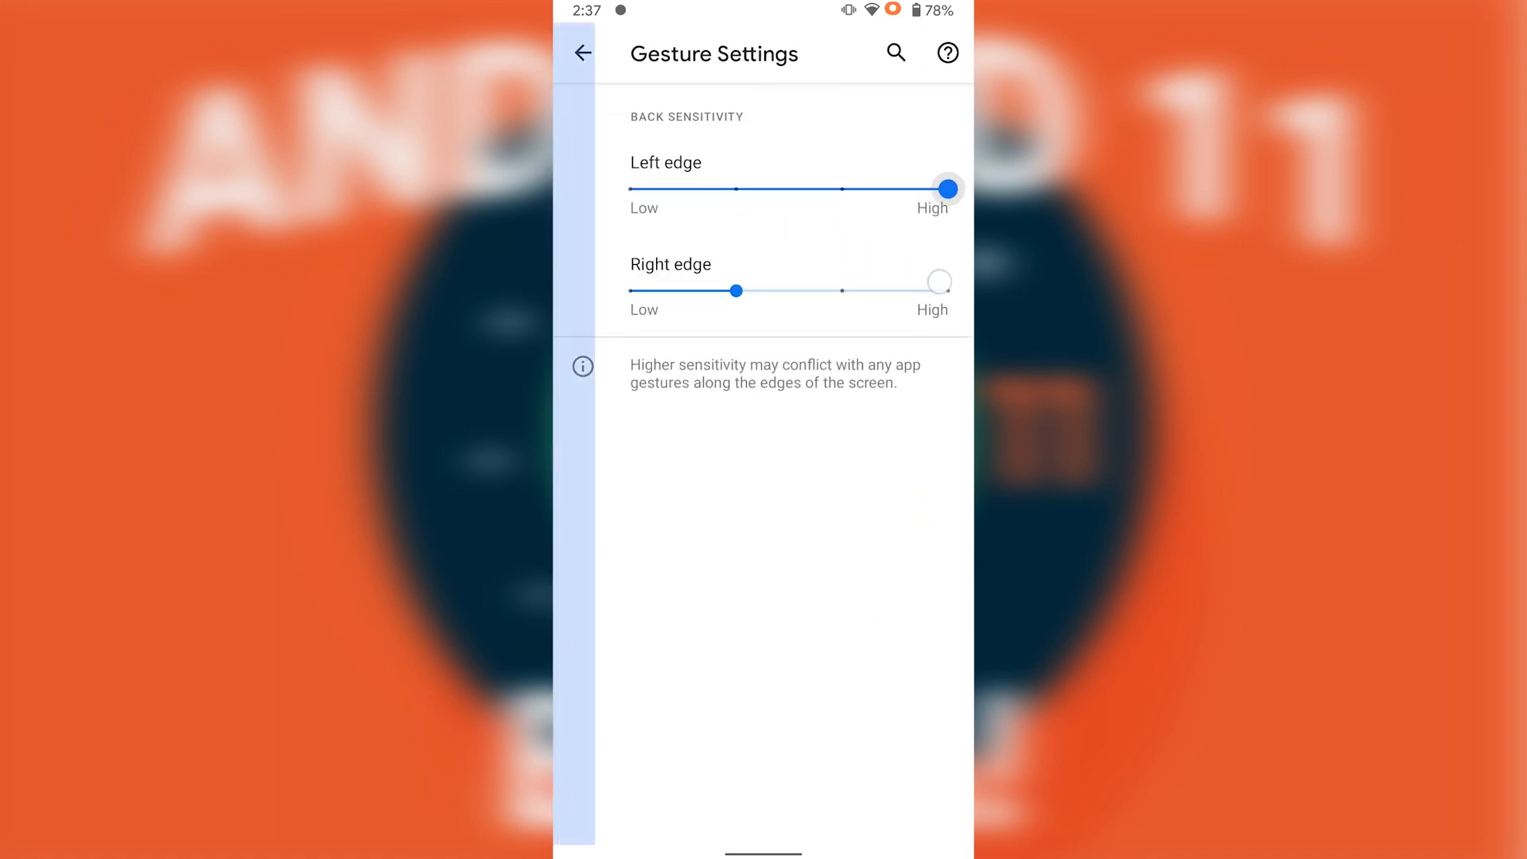
left_click_drag(949, 189, 632, 189)
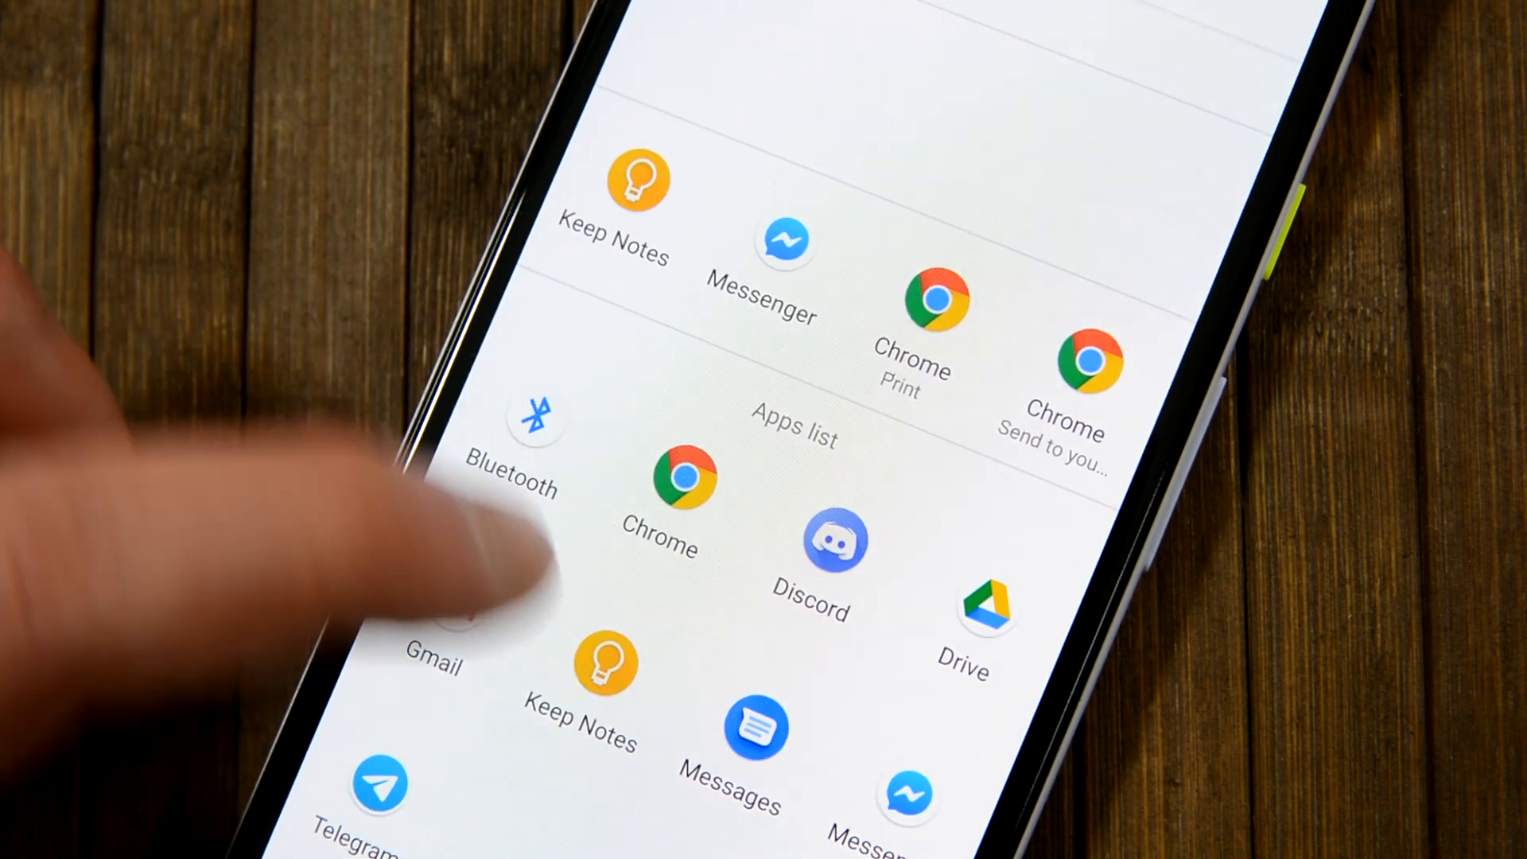
Step: Dismiss the clock style picker and app-suggestions prompt, revealing Quick Settings with the YouTube media player
left_click(728, 732)
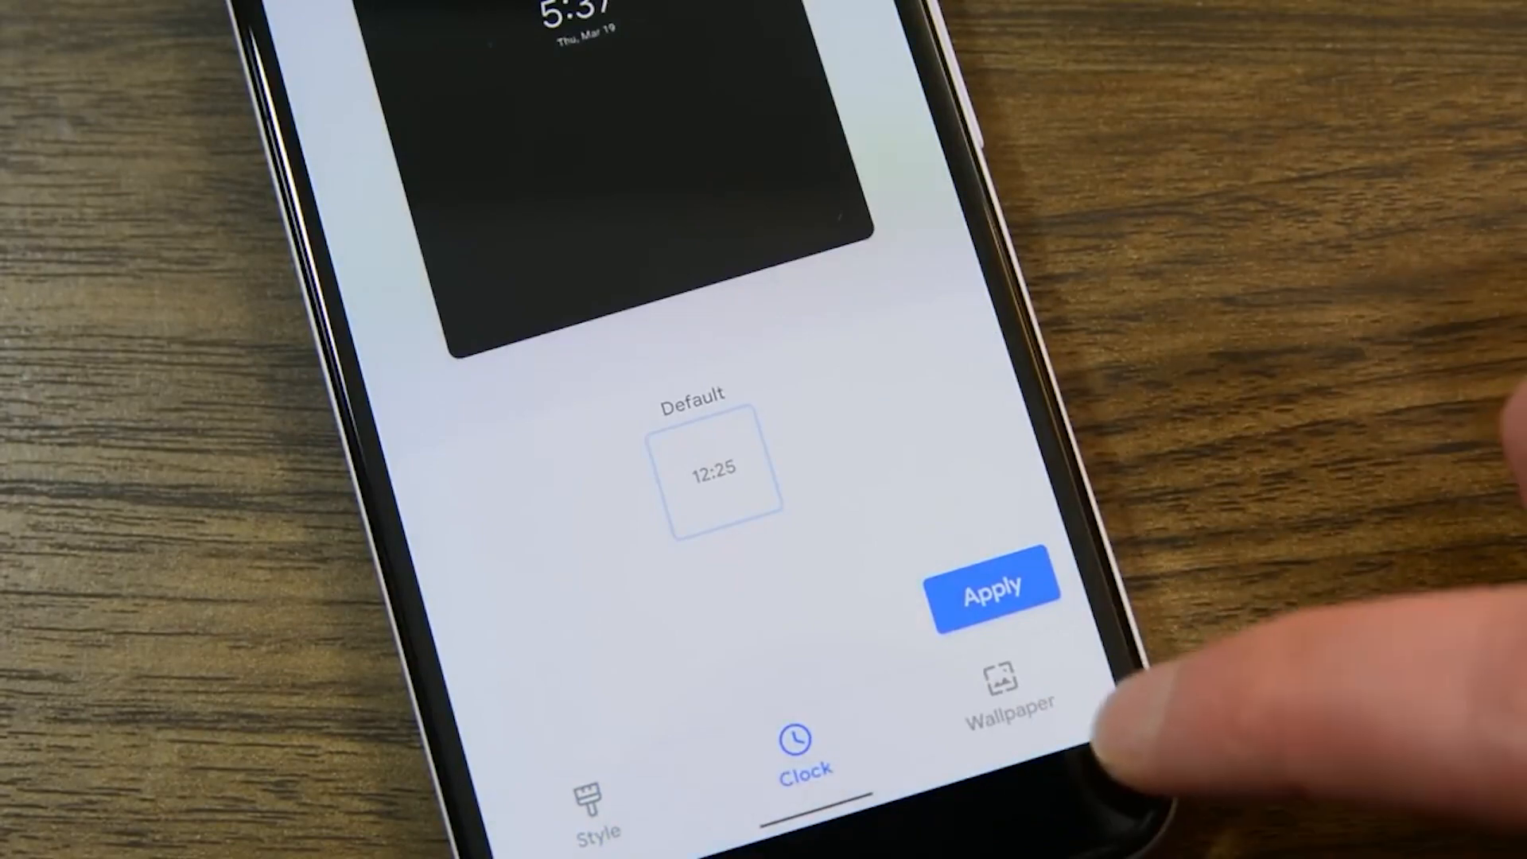
left_click(593, 799)
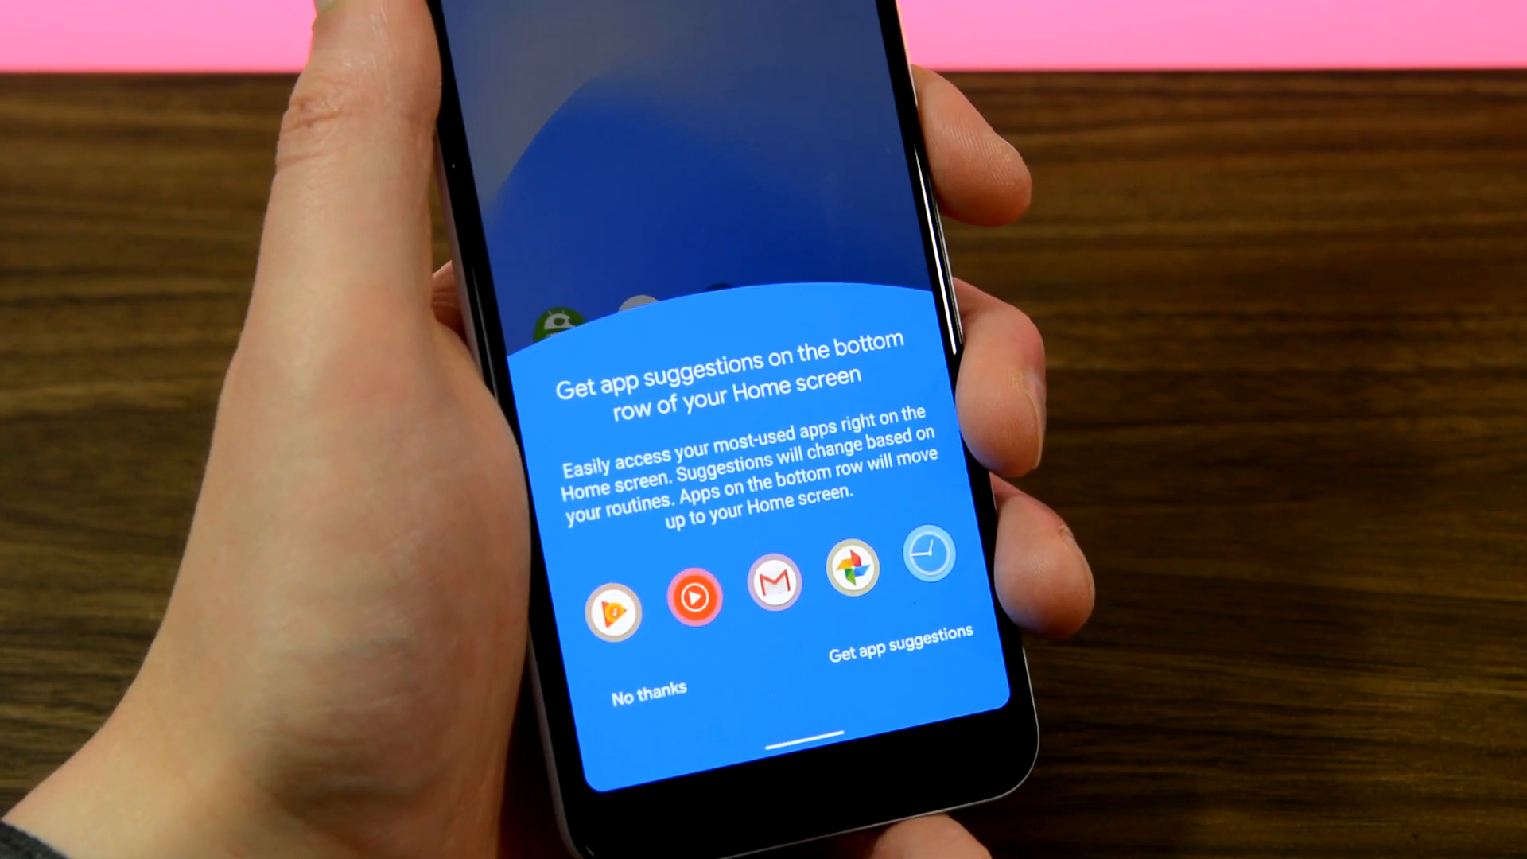
left_click(646, 688)
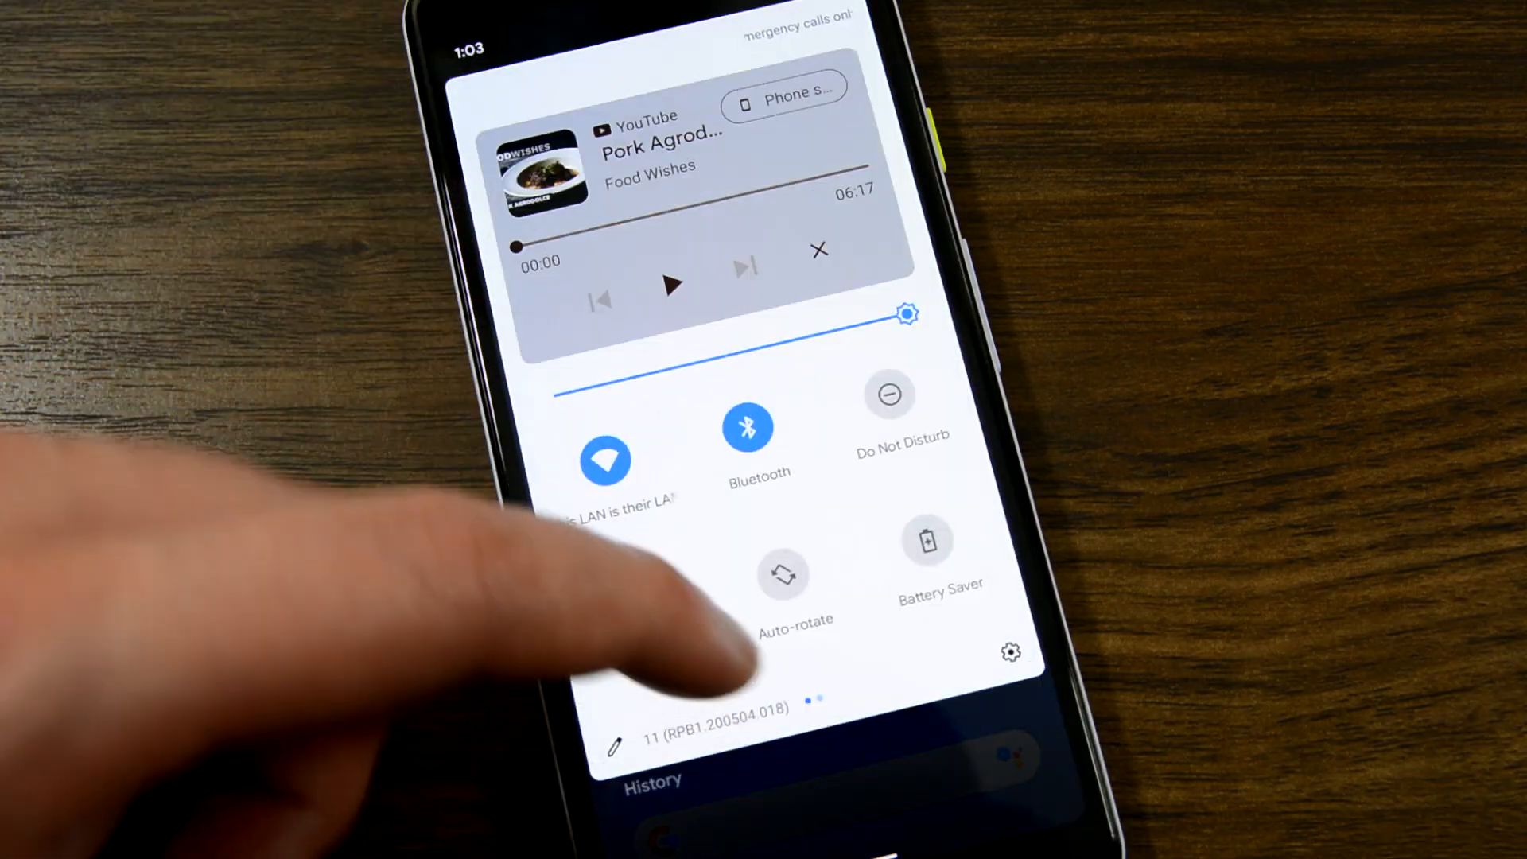
Step: Go through Settings and About phone to the Android version entry and trigger the Android 10 Easter egg
left_click(1010, 652)
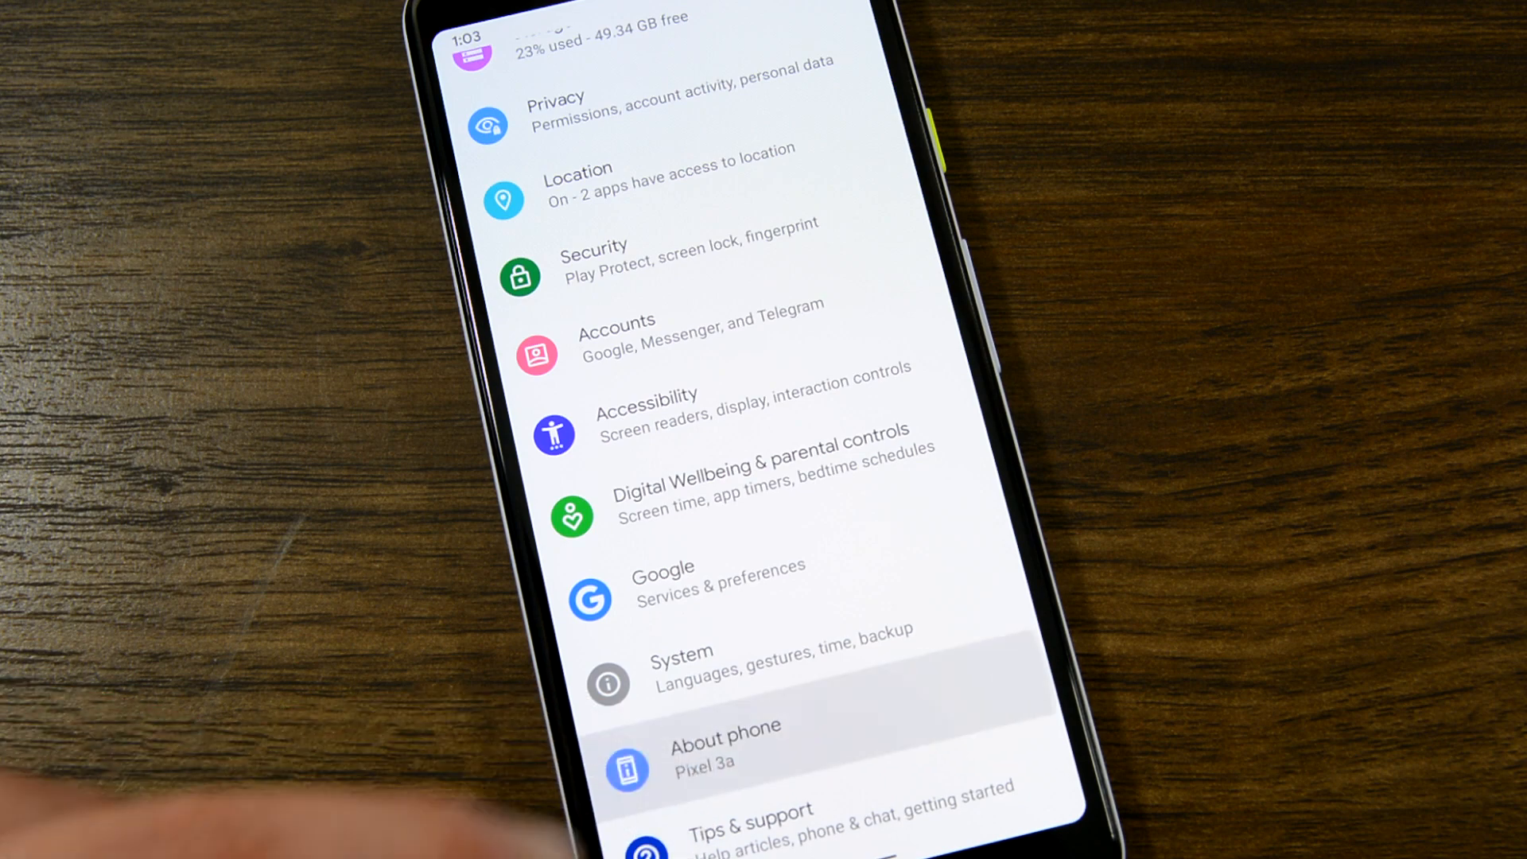
left_click(725, 744)
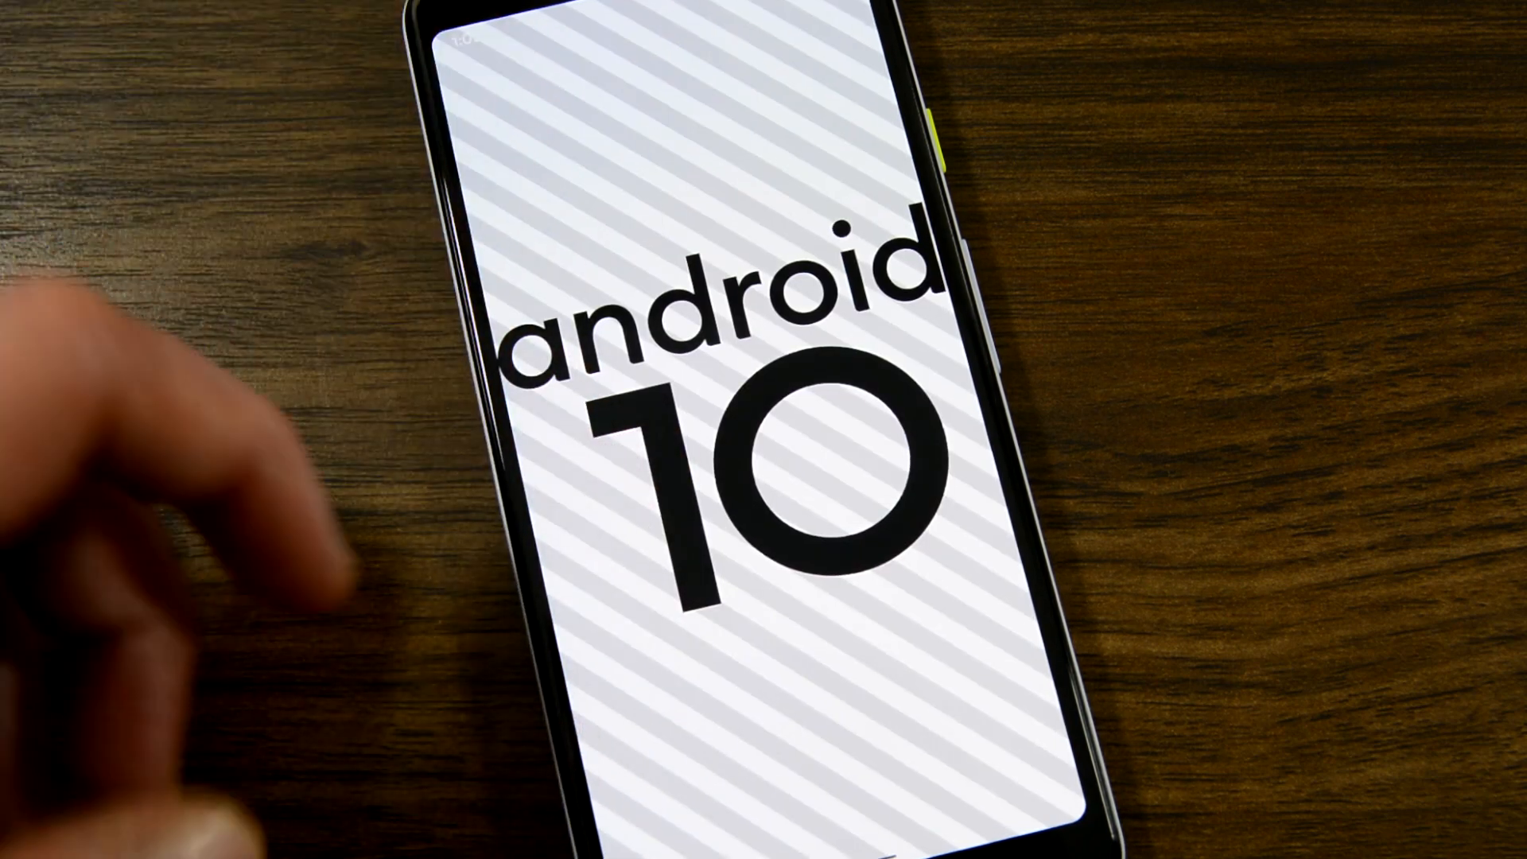
left_click(780, 468)
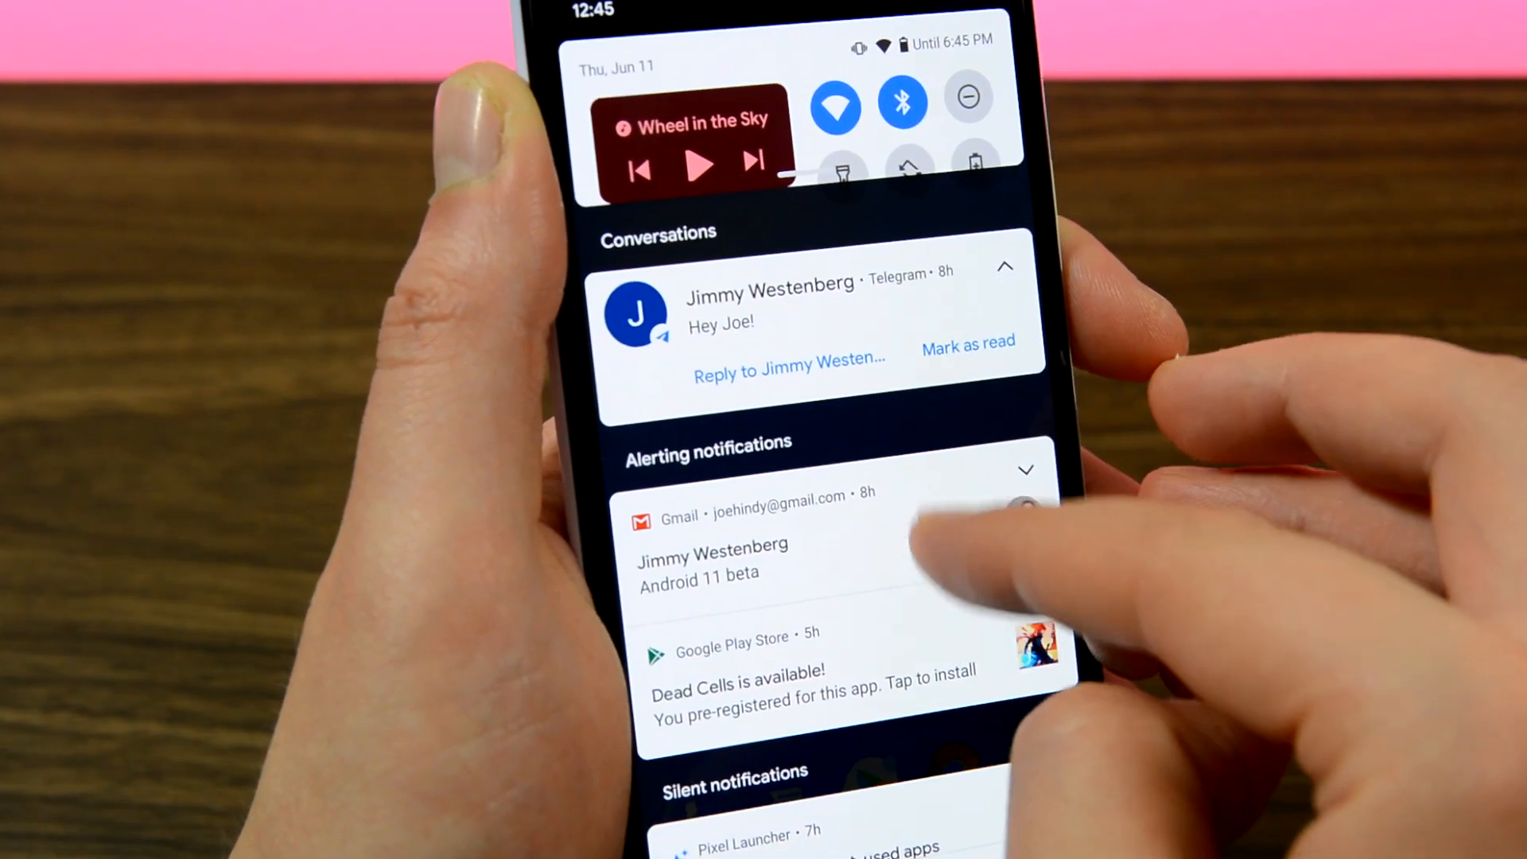
Step: Scroll the notification shade past Conversations to the Alerting and Silent sections
scroll("down", 3)
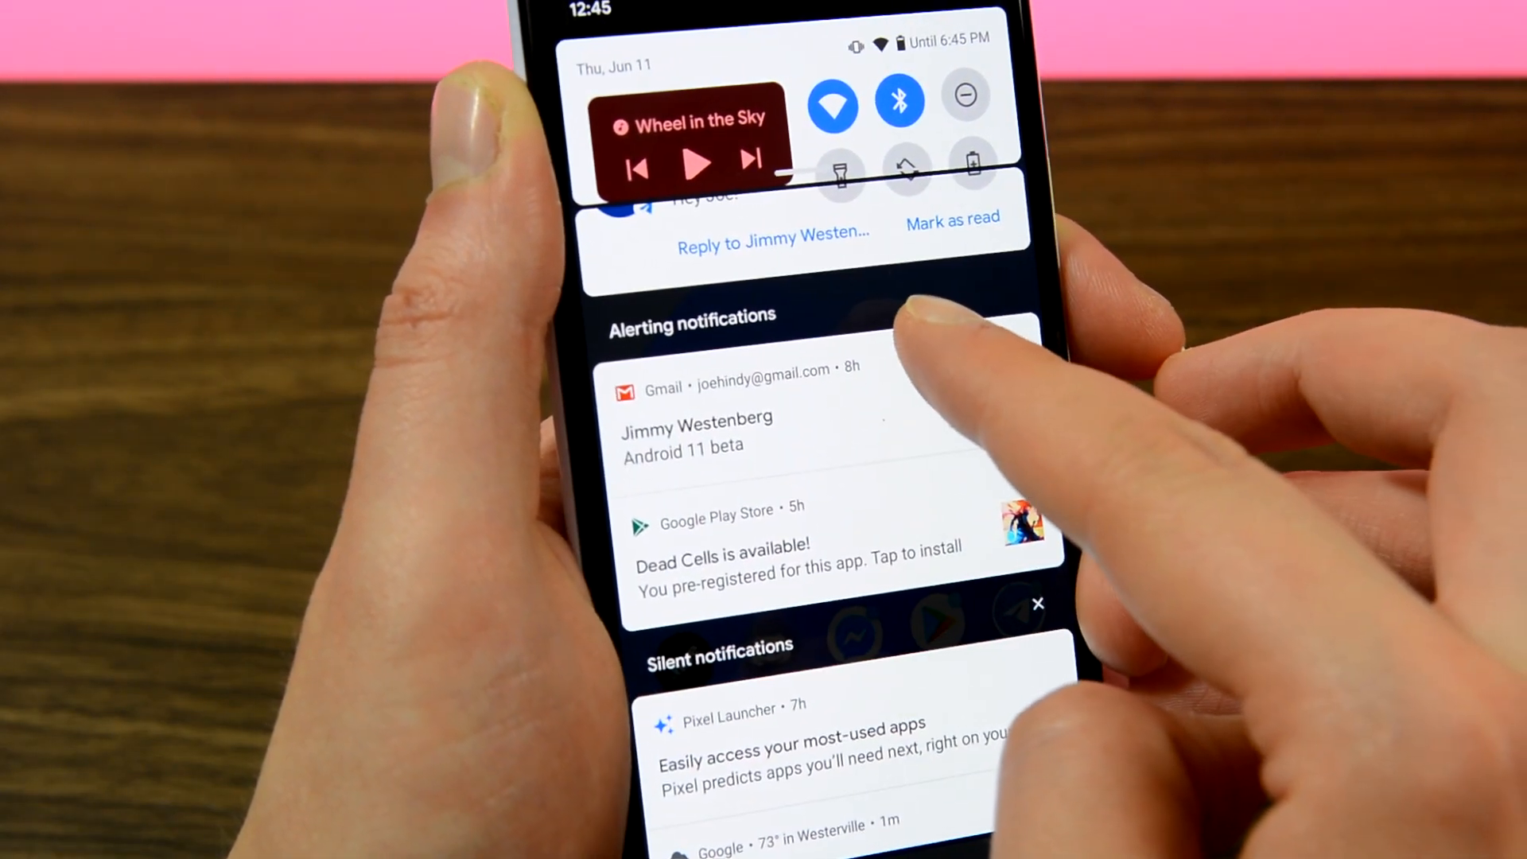